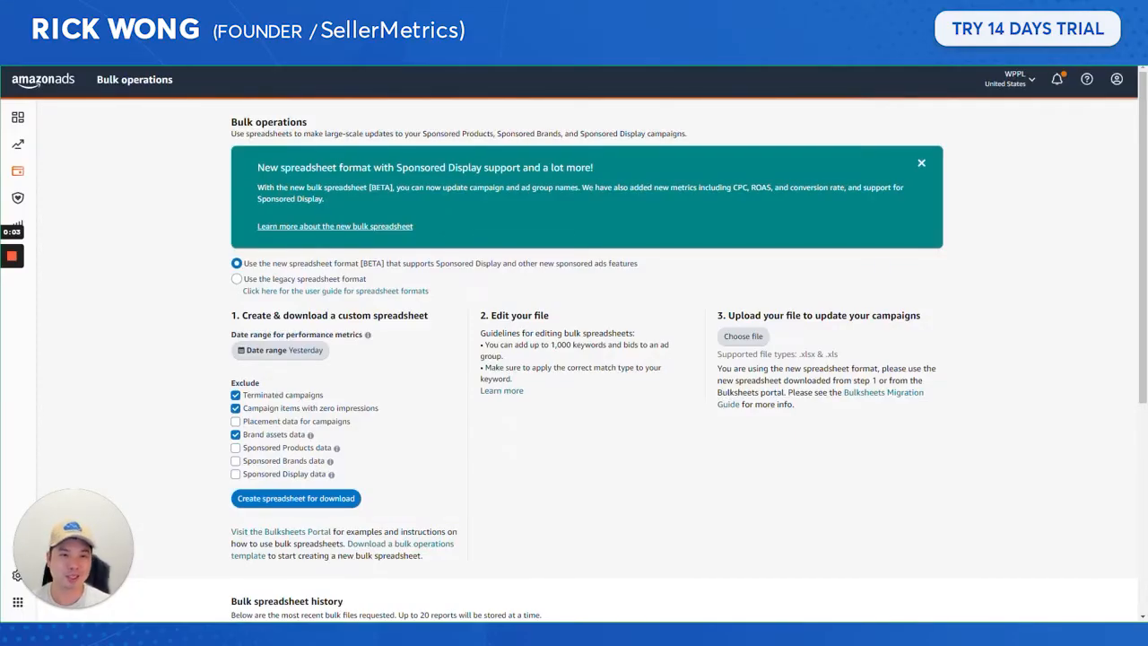
mouse_move(751, 283)
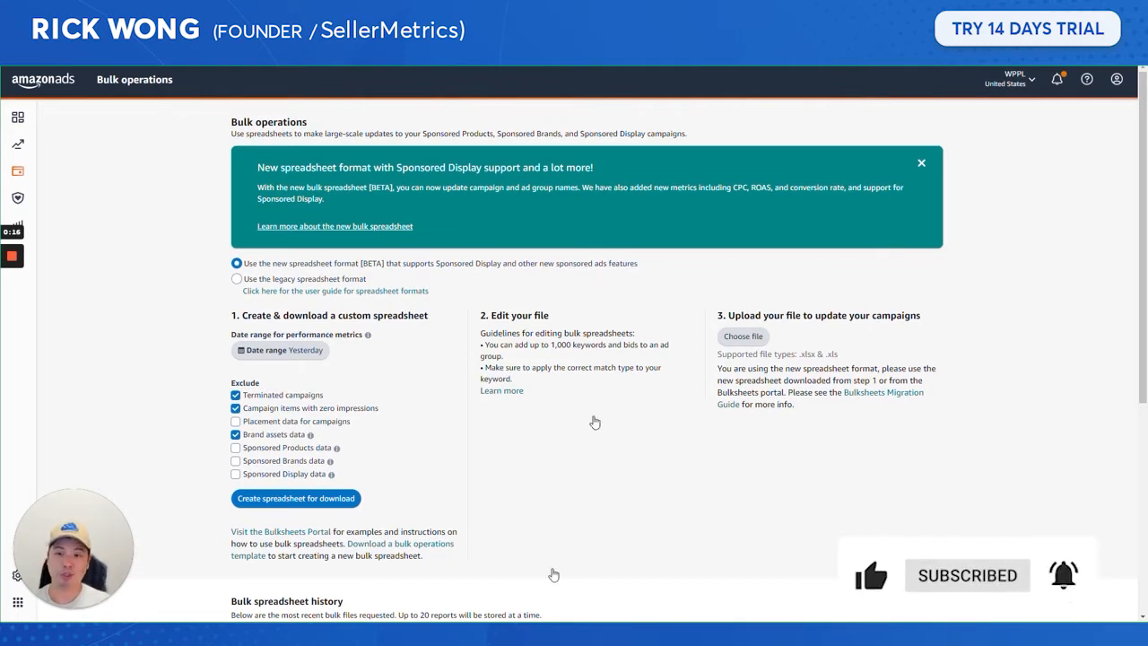
mouse_move(267, 272)
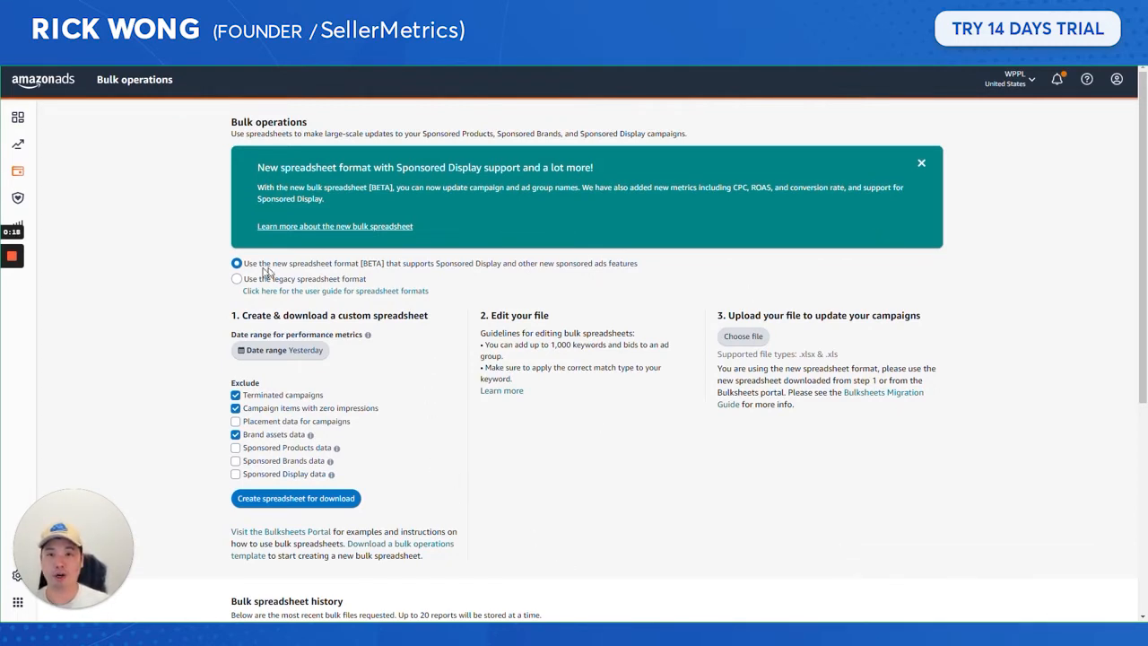
mouse_move(811, 244)
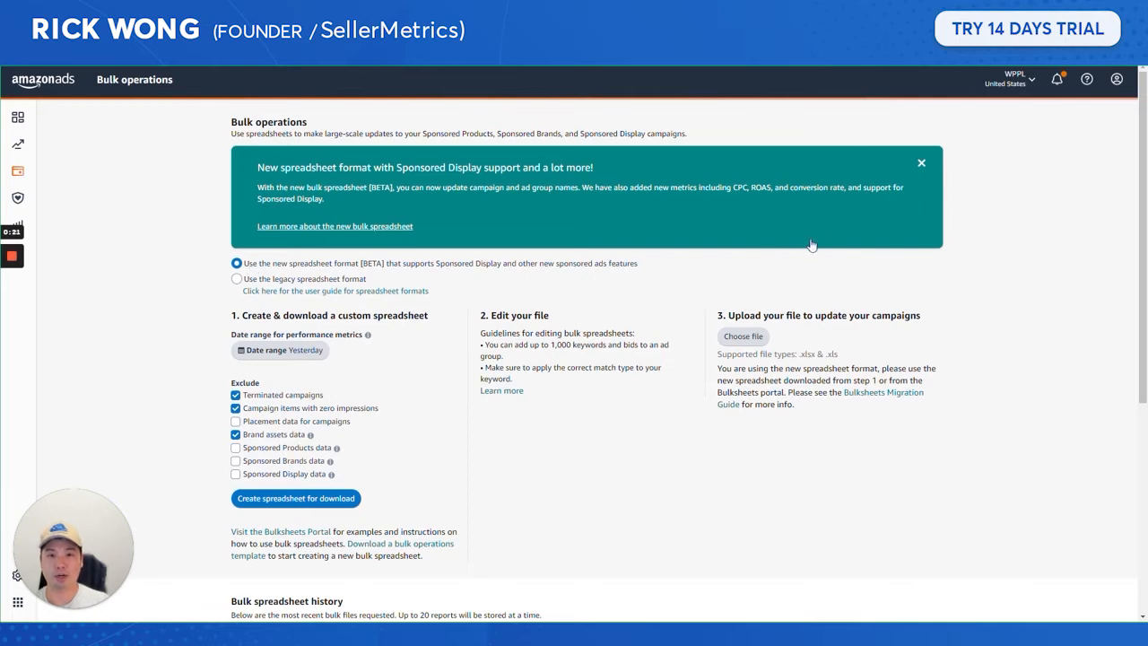
mouse_move(337, 251)
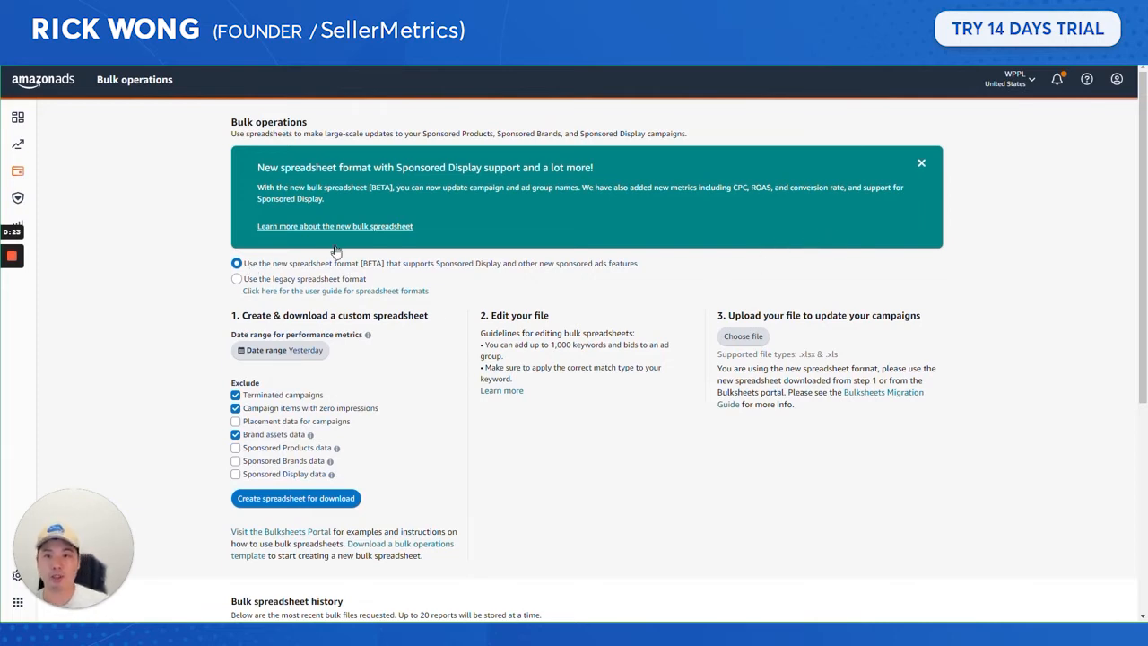
mouse_move(355, 284)
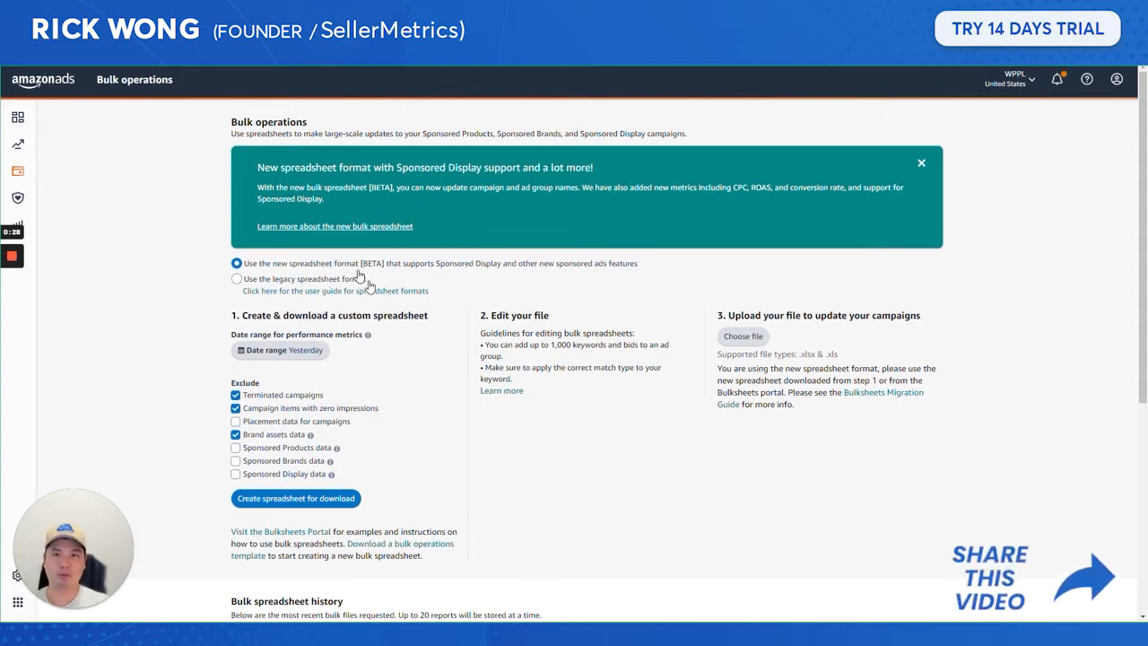
mouse_move(513, 287)
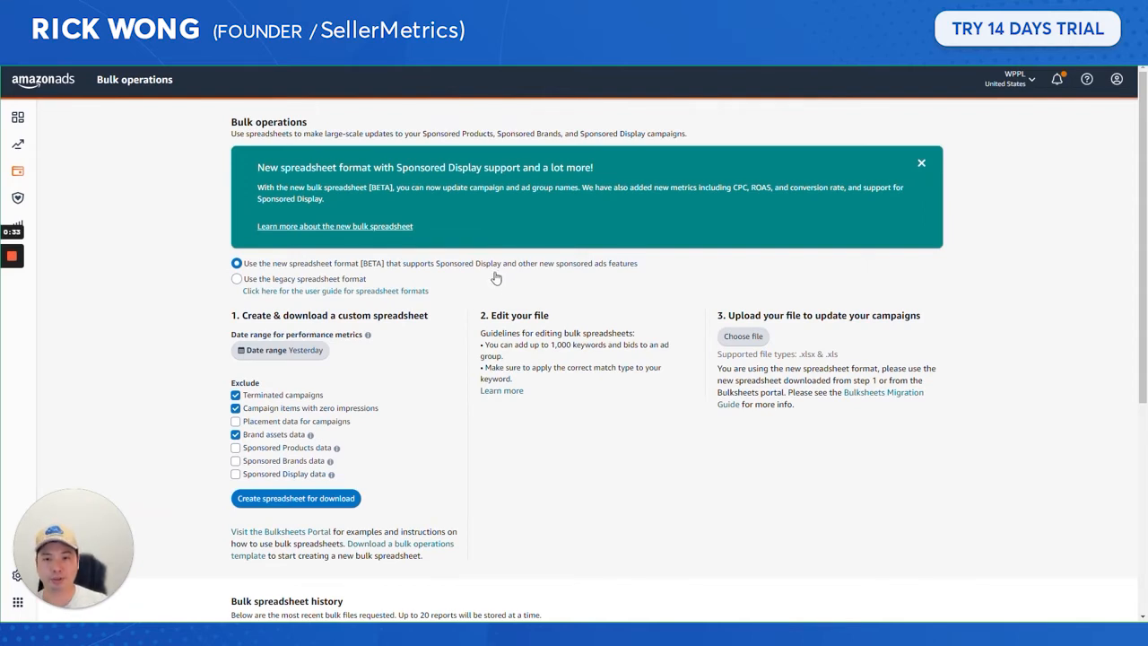
Choose a 60-day performance metrics window, then review the bulk spreadsheet history below.
scroll(up, 3)
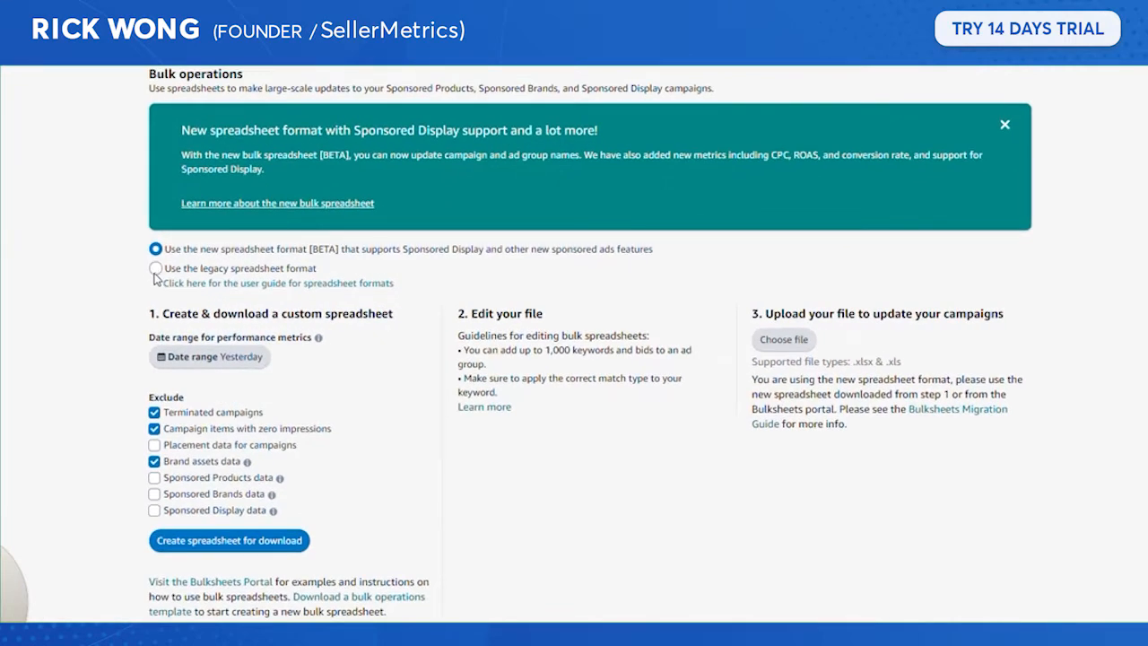
mouse_move(47, 391)
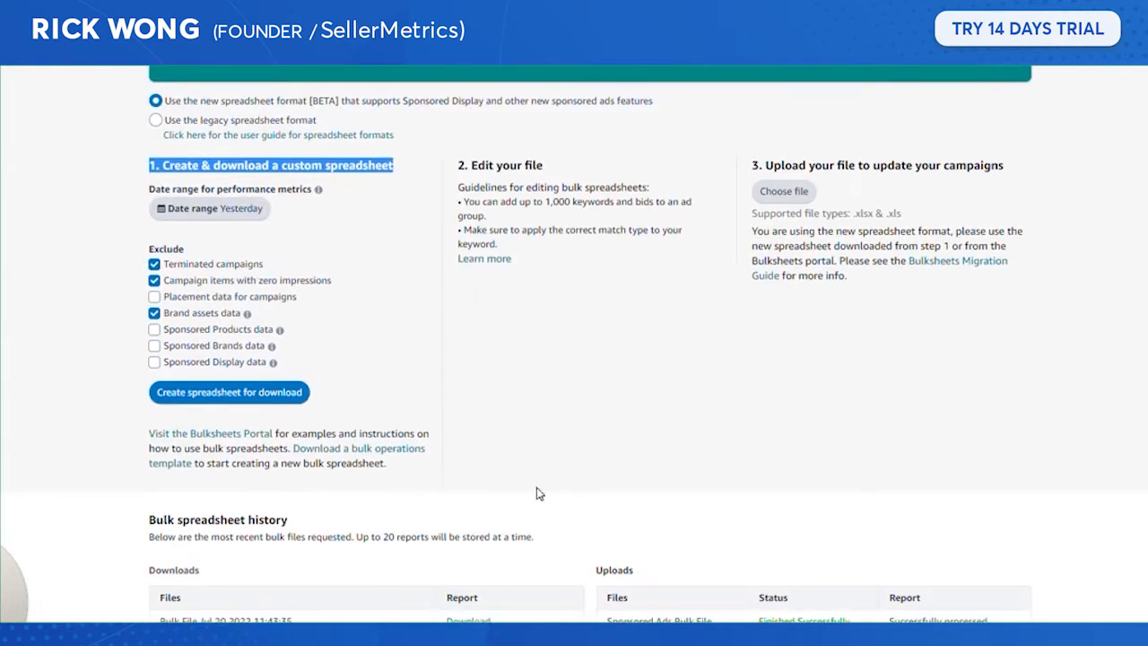
scroll(up, 3)
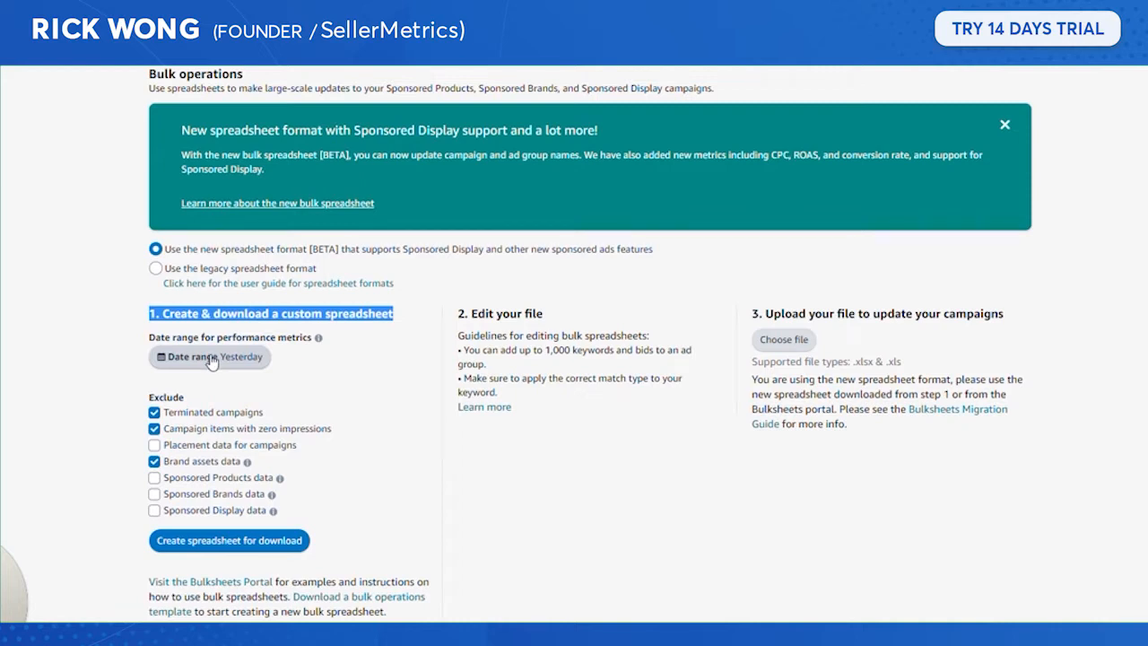
mouse_move(211, 366)
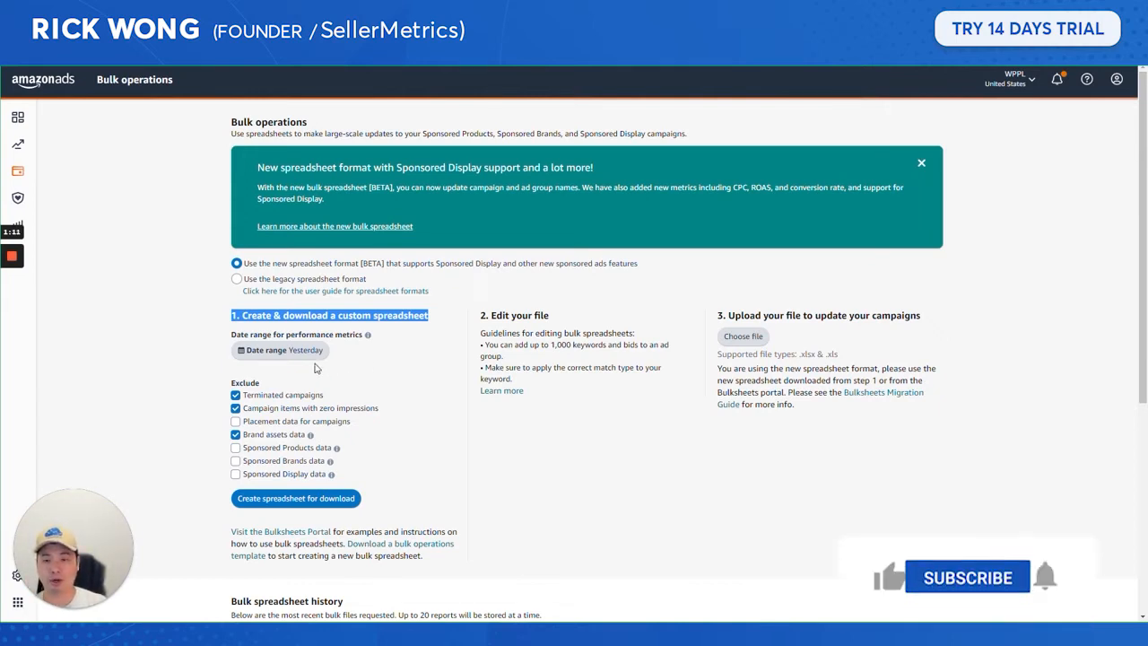
click(280, 350)
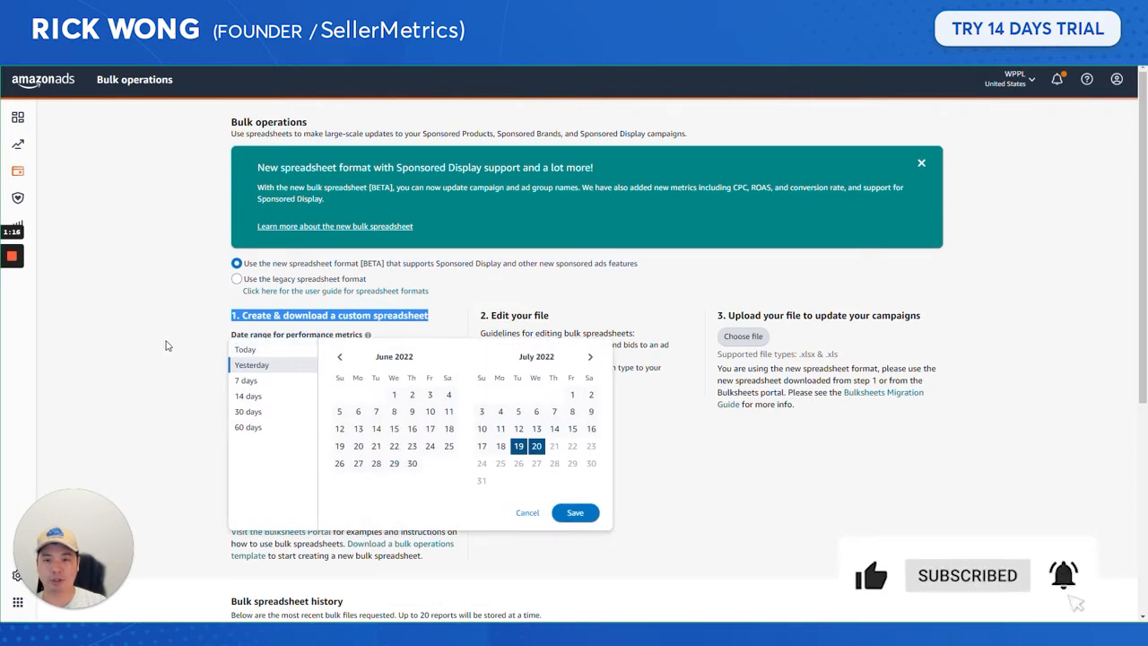
scroll(down, 3)
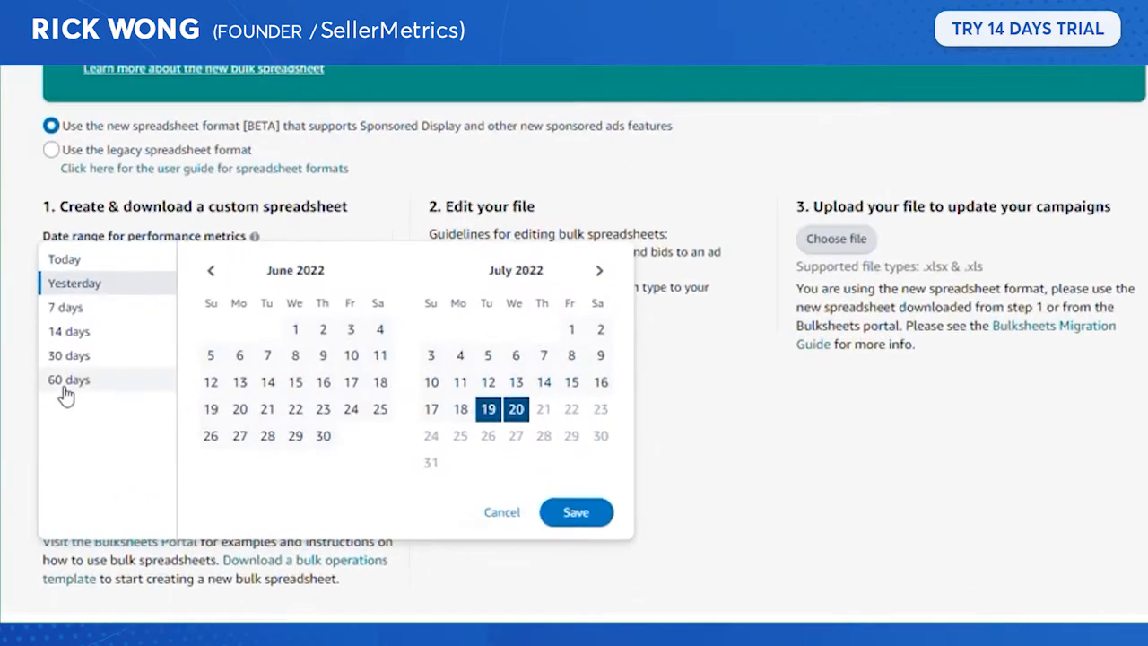
click(574, 513)
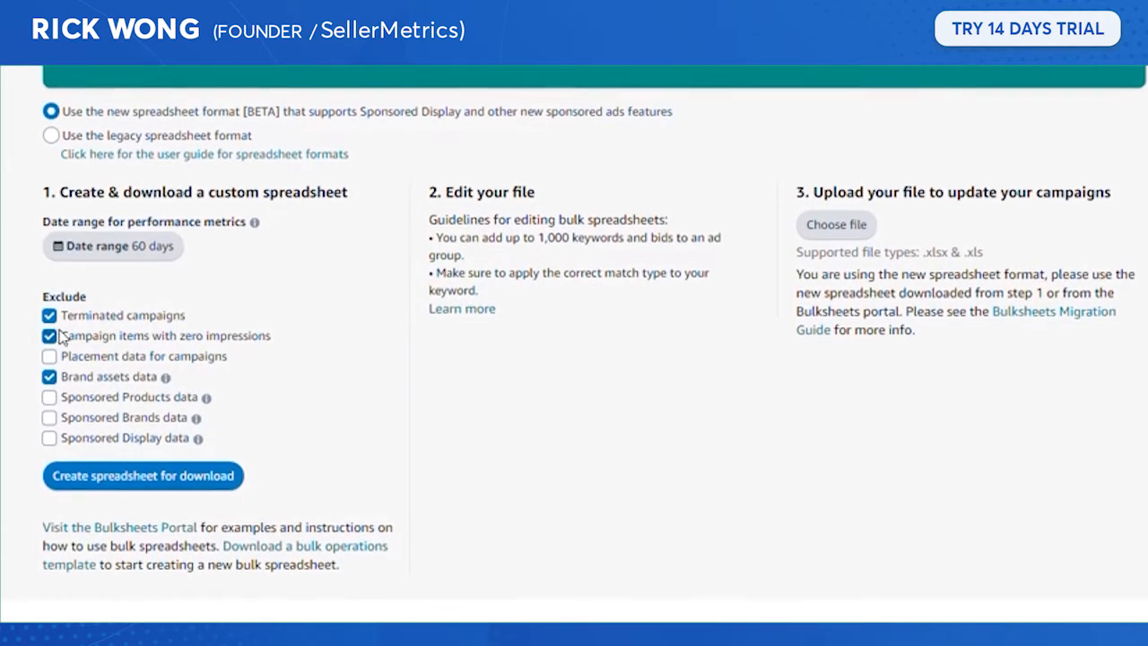
scroll(down, 3)
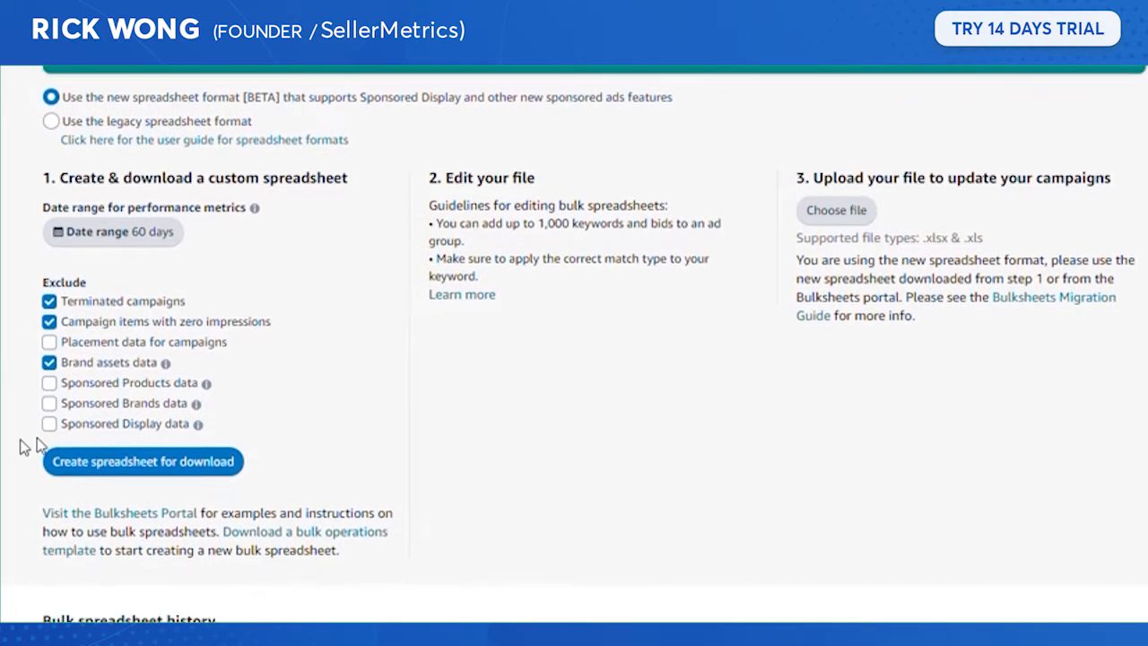
scroll(up, 3)
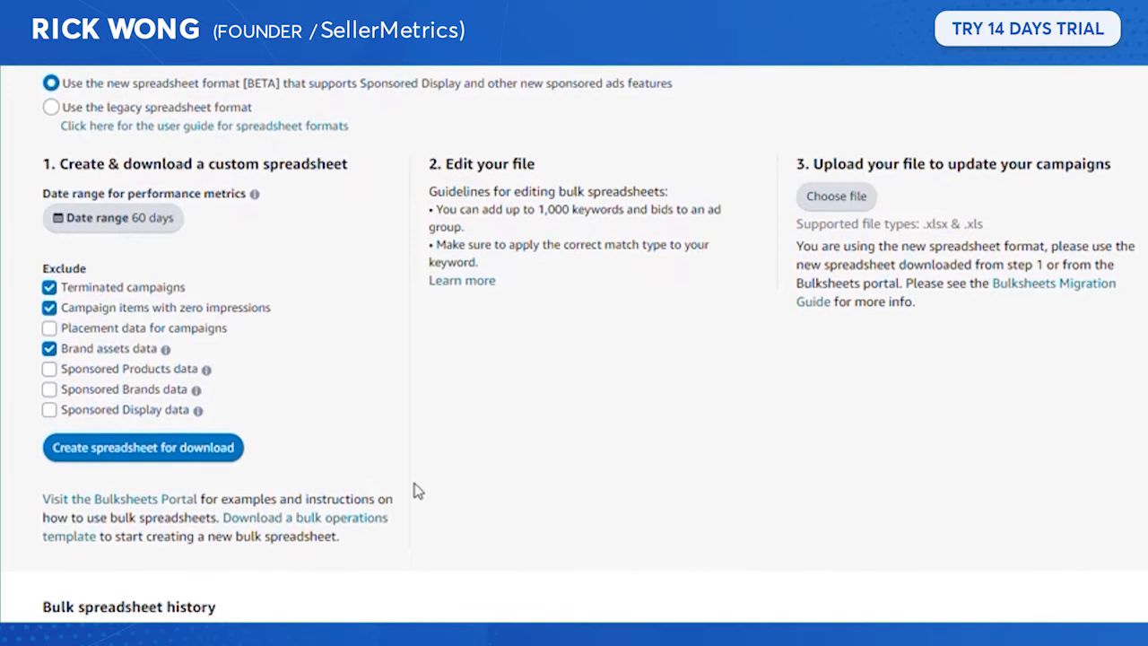
scroll(down, 3)
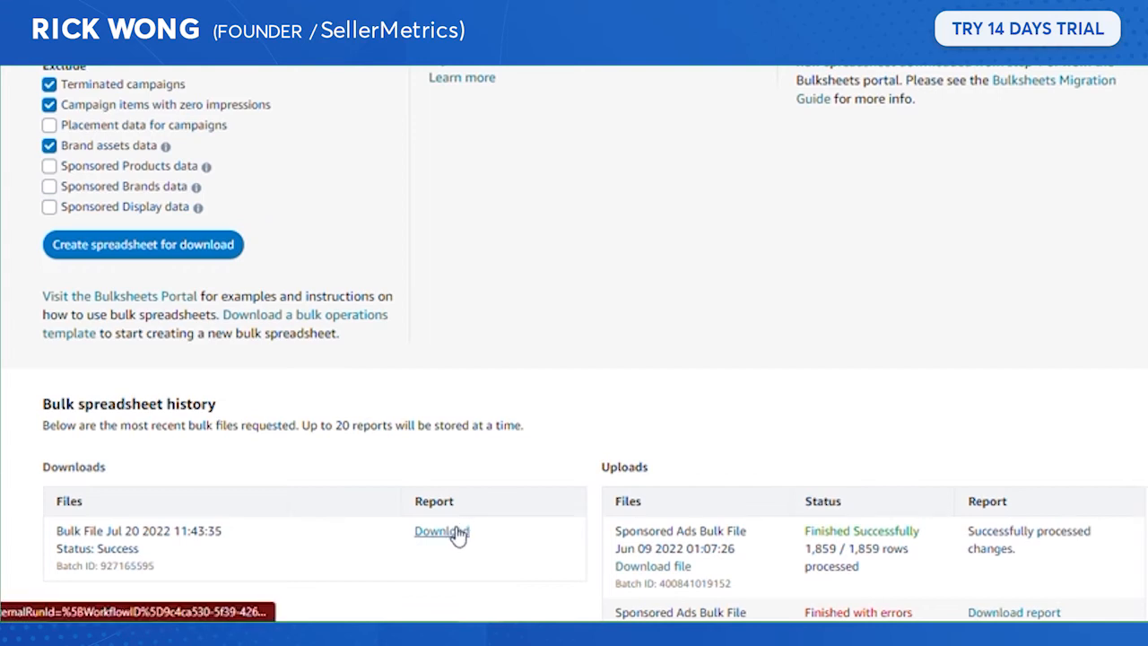
Download the Jul 20 2022 bulk file and save it locally for opening in Excel.
click(441, 531)
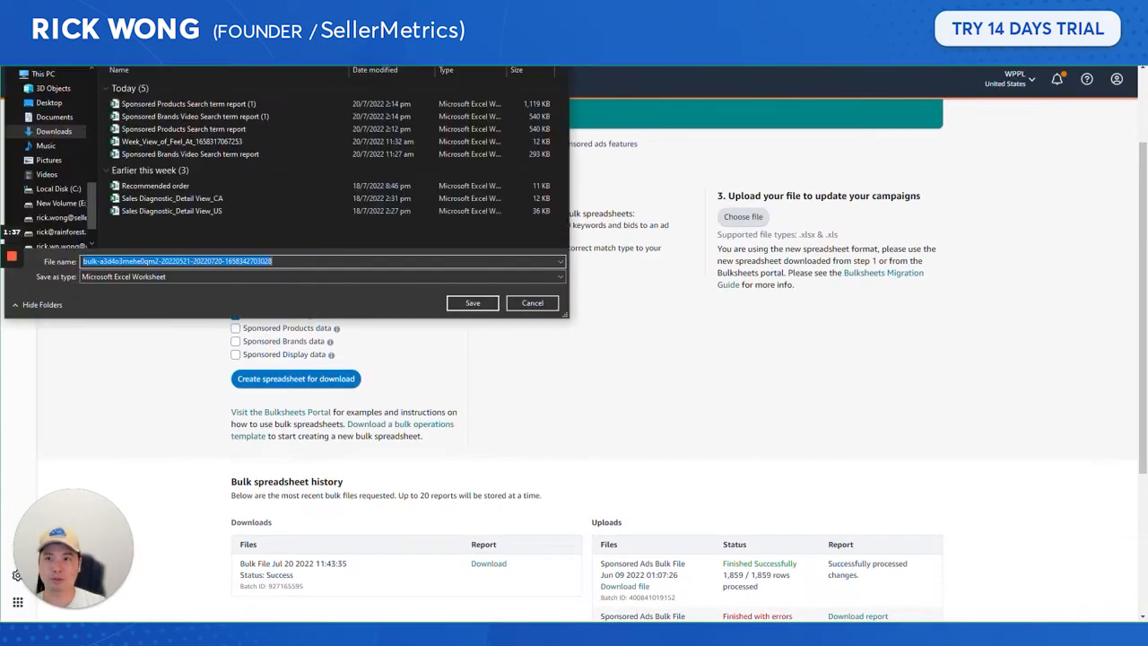
click(471, 302)
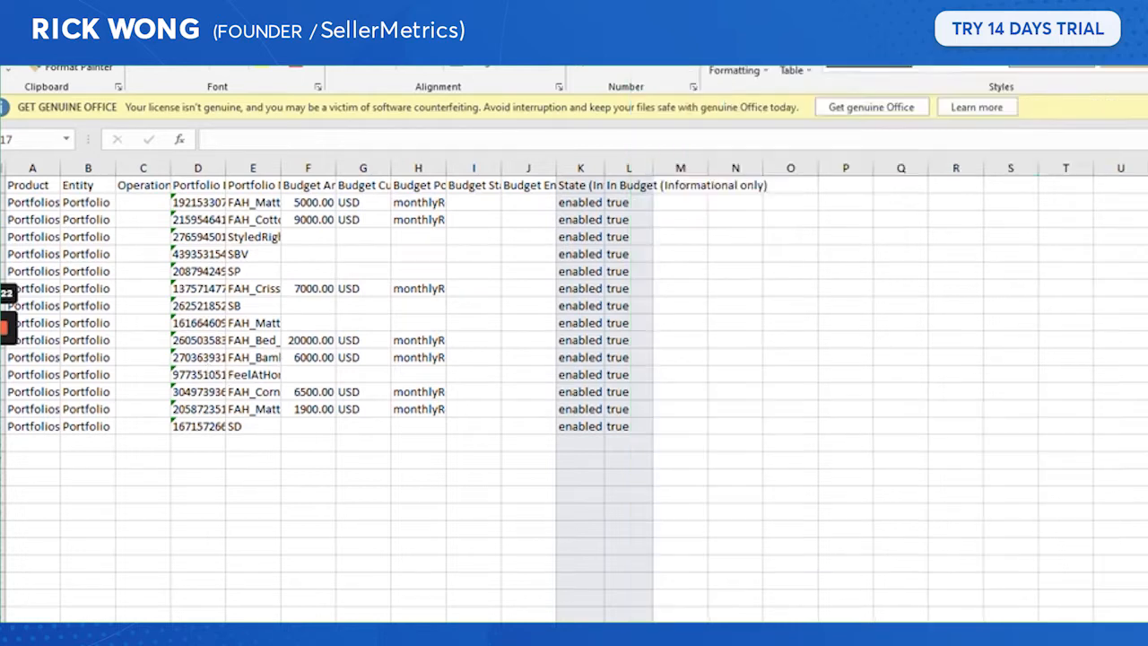
Switch to the Sponsored Products Campaigns sheet and look across its keyword and bid columns.
click(1010, 459)
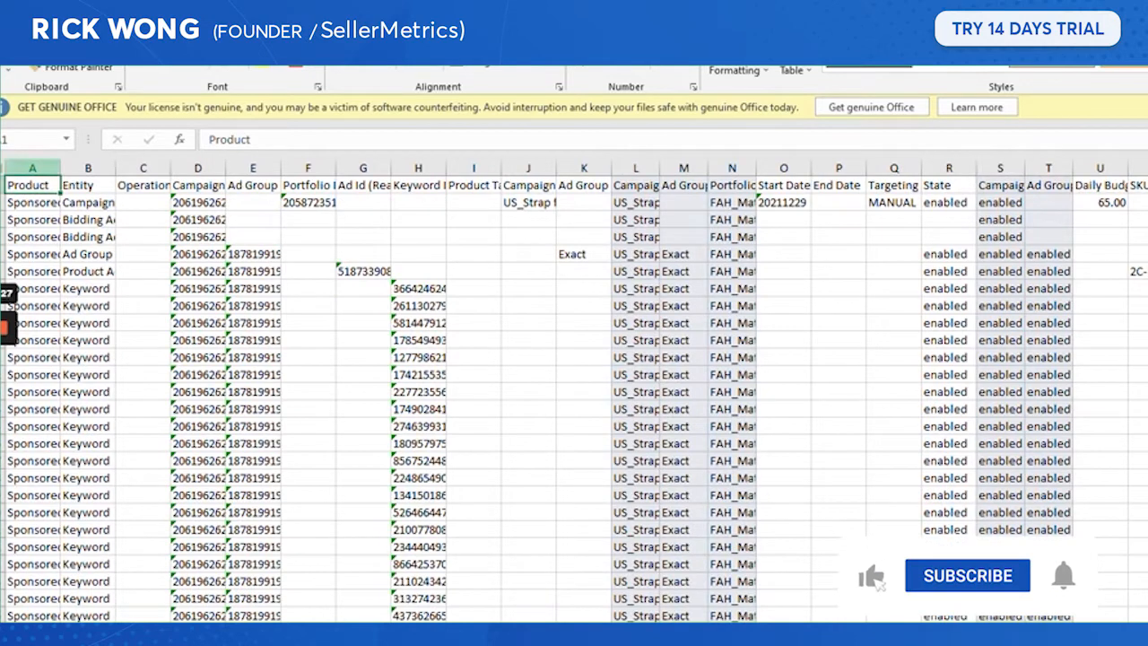
scroll(right, 3)
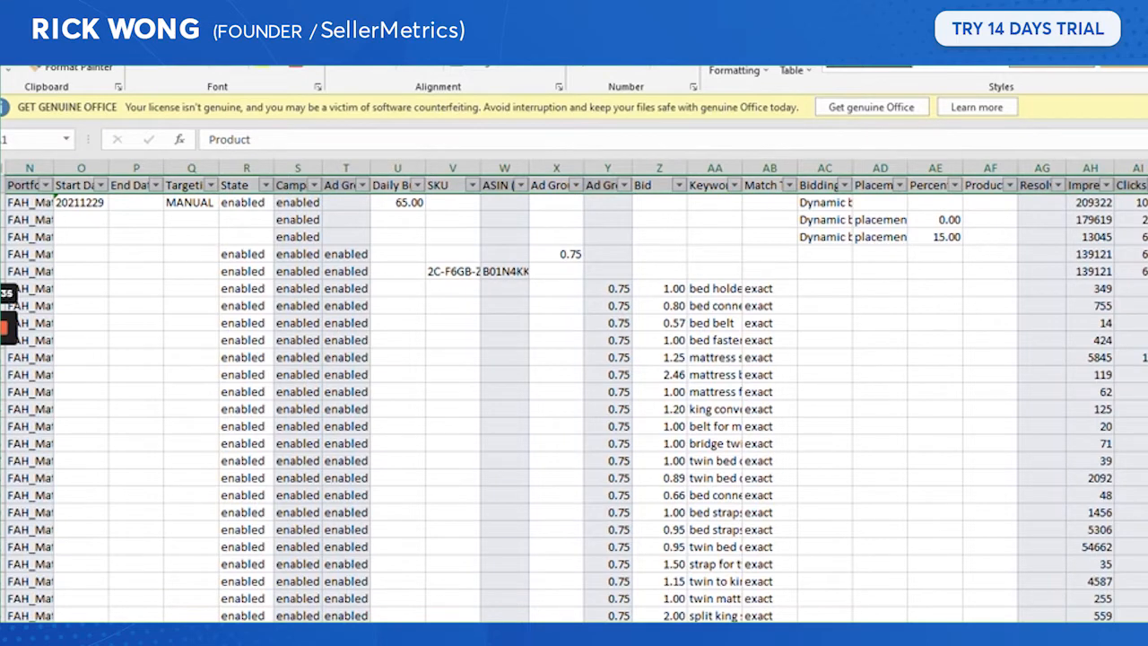
scroll(left, 3)
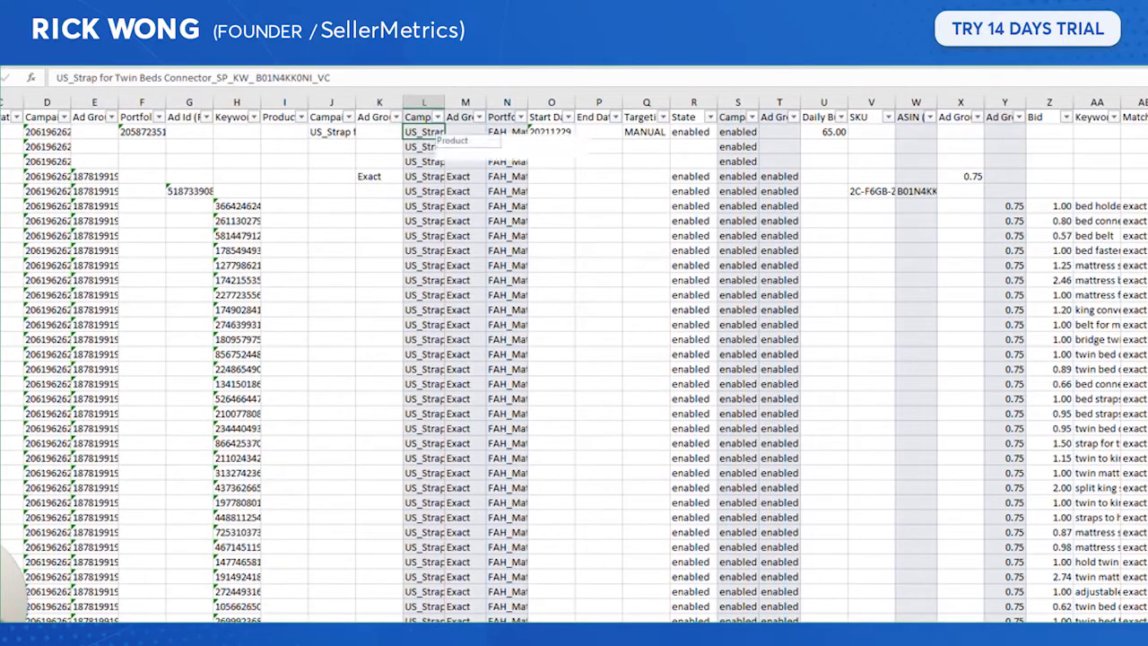
Filter Campaign Name by 'pad' so only the Mattress_Pad campaign rows remain.
click(438, 117)
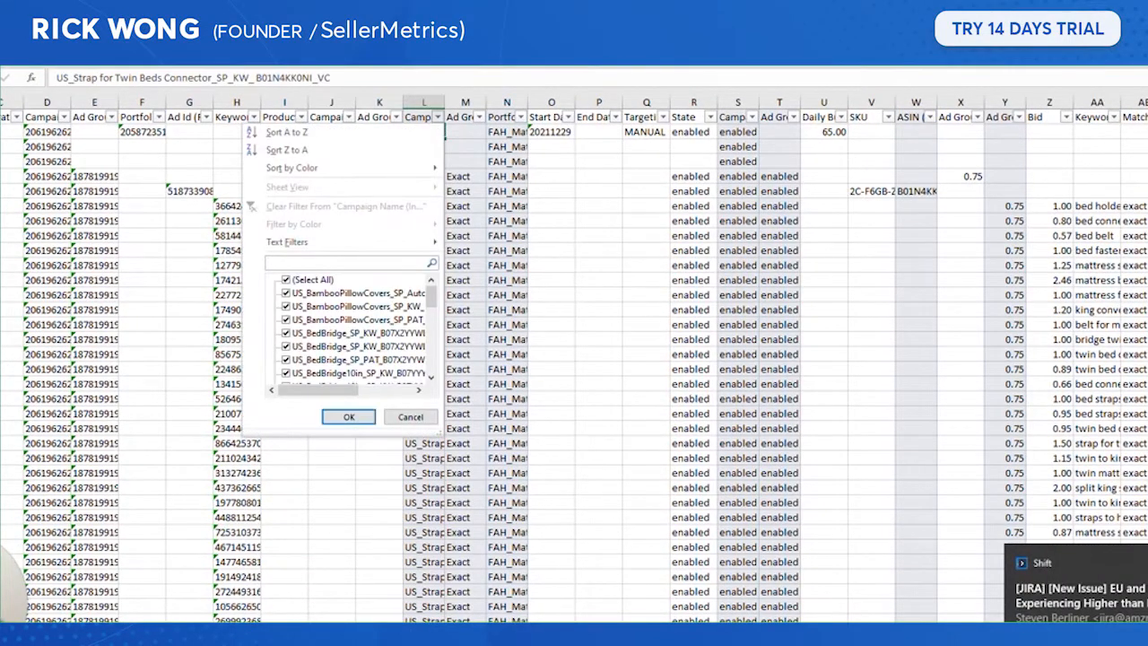
text(pad)
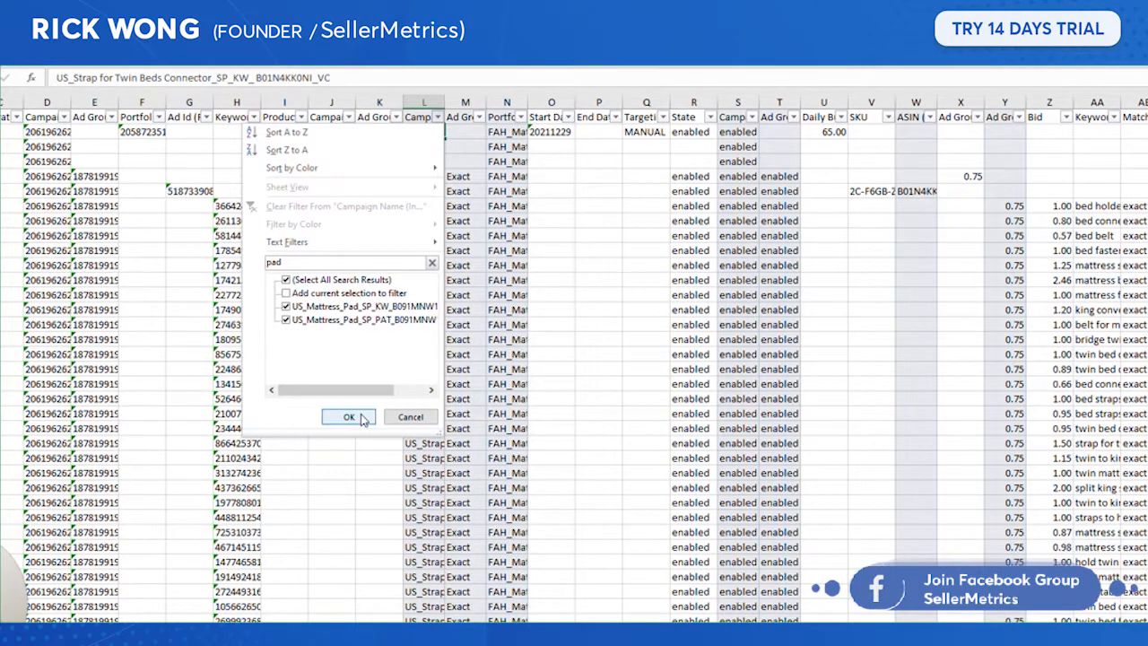
click(348, 416)
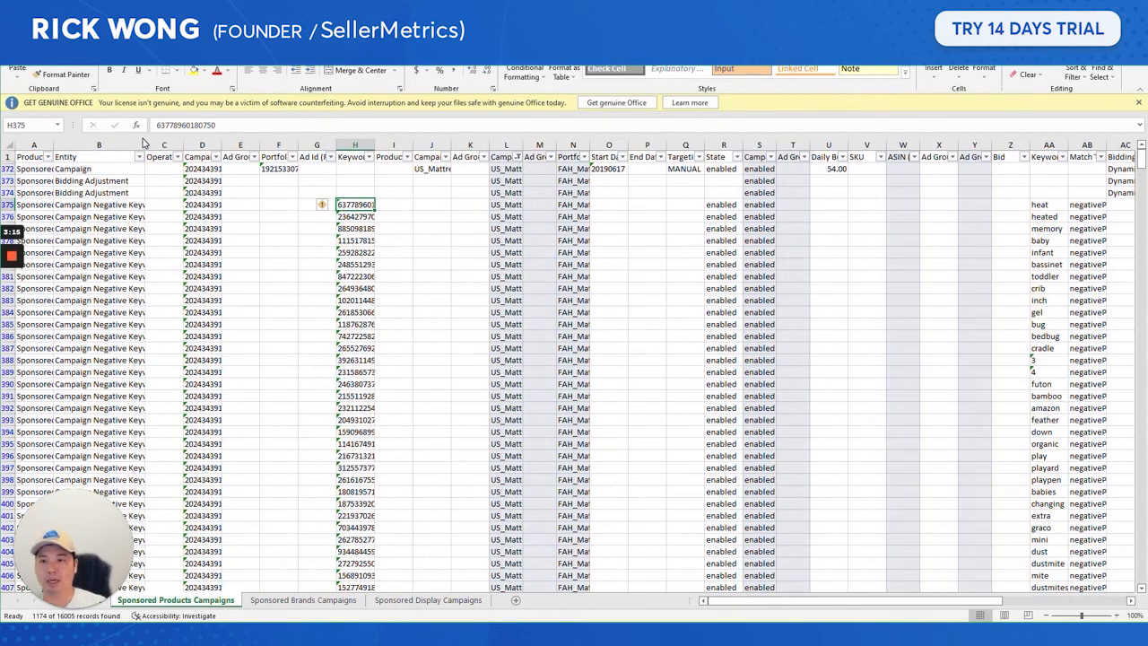
mouse_move(99, 156)
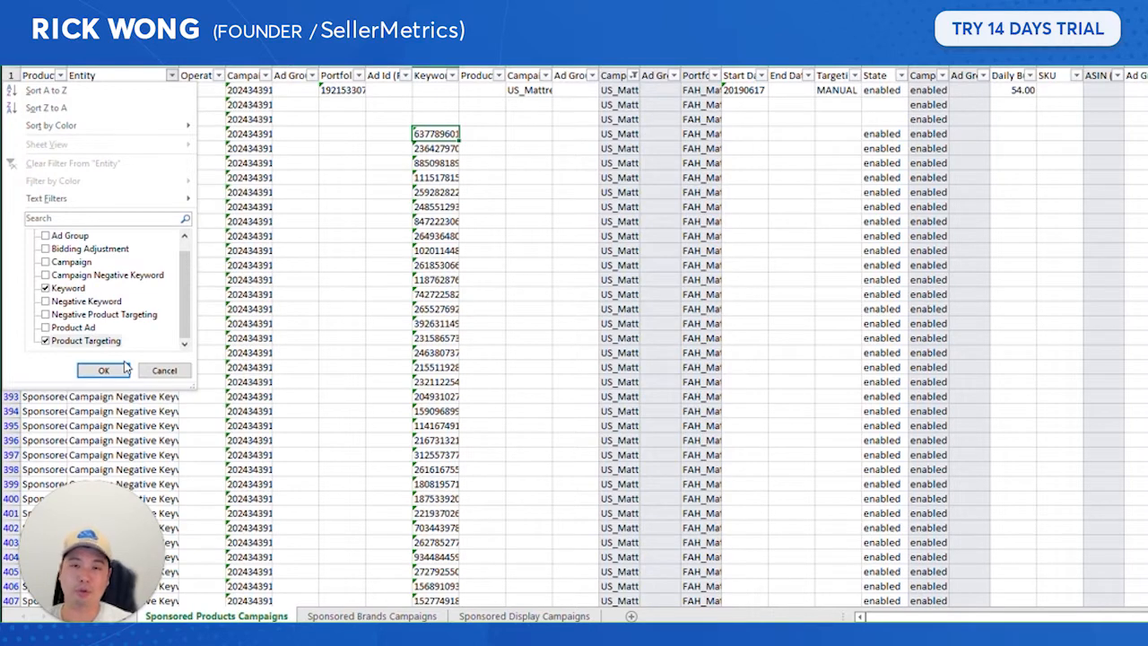
mouse_move(129, 349)
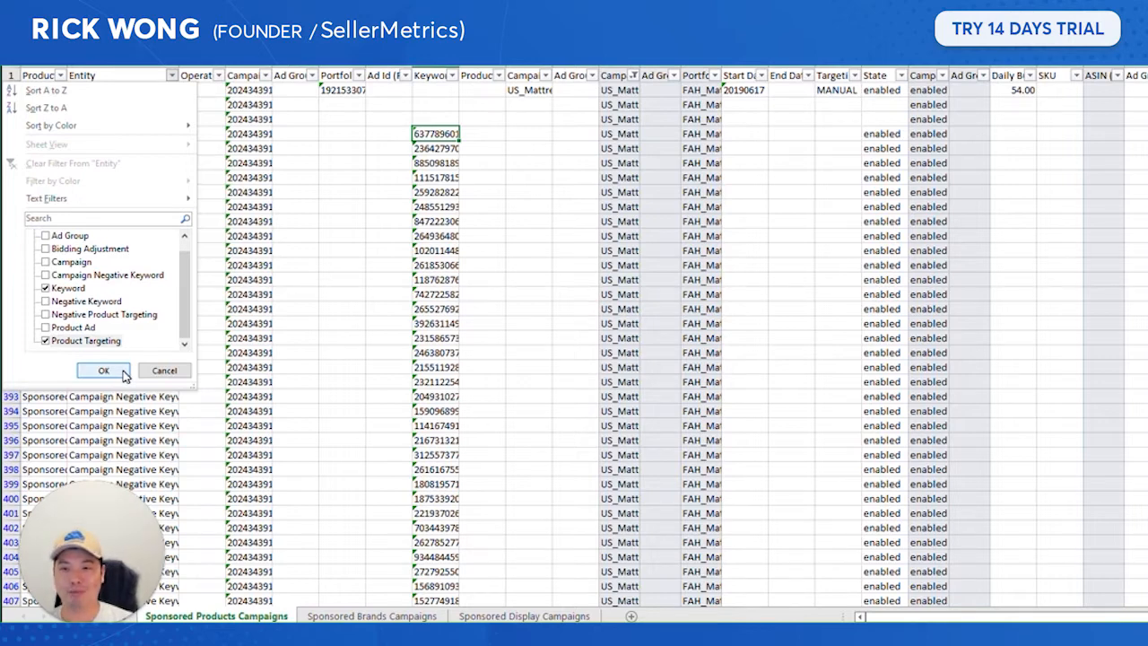
Filter the Entity column to Keyword and Product Targeting rows only.
click(104, 369)
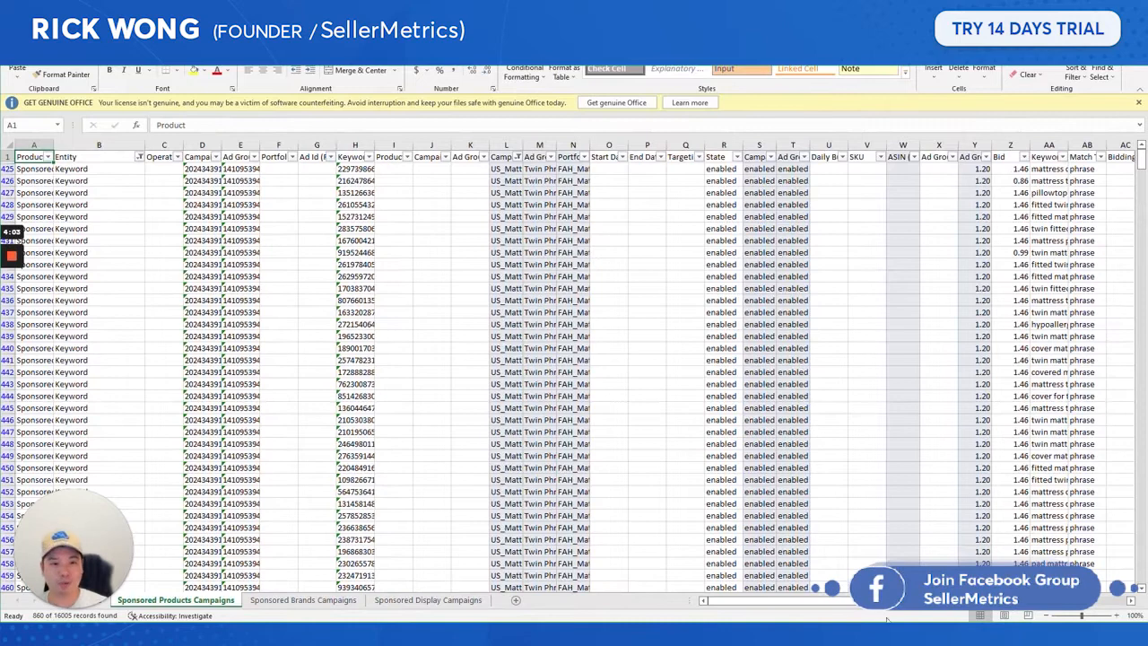
Copy the filtered keyword rows including the Impressions metric and start a blank workbook.
scroll(right, 3)
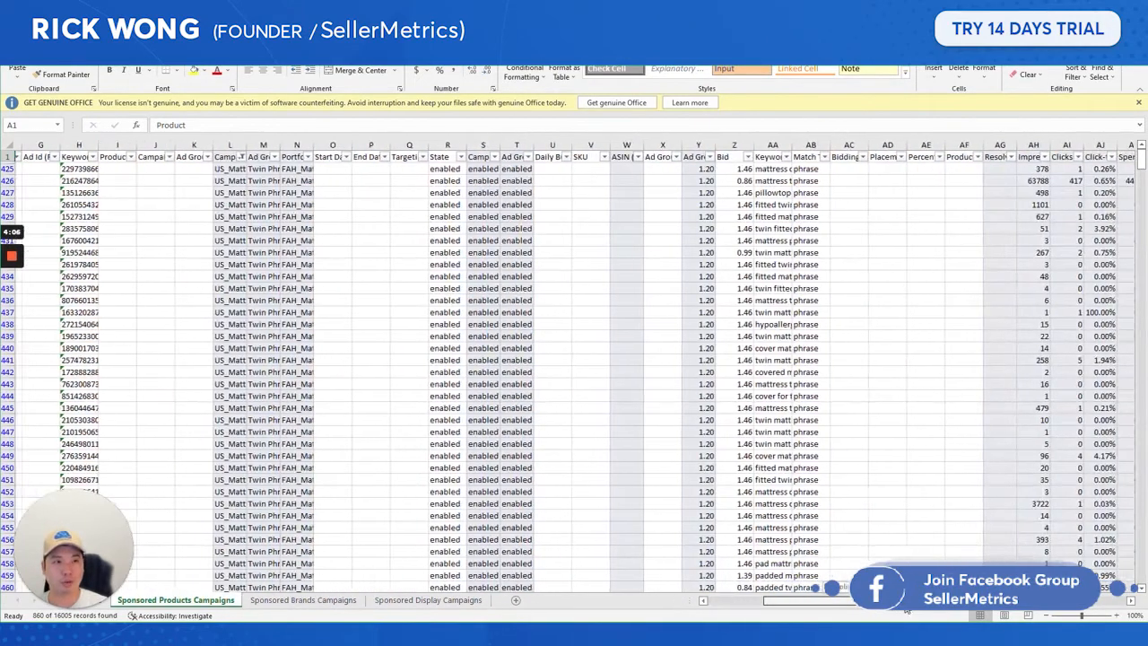
scroll(right, 3)
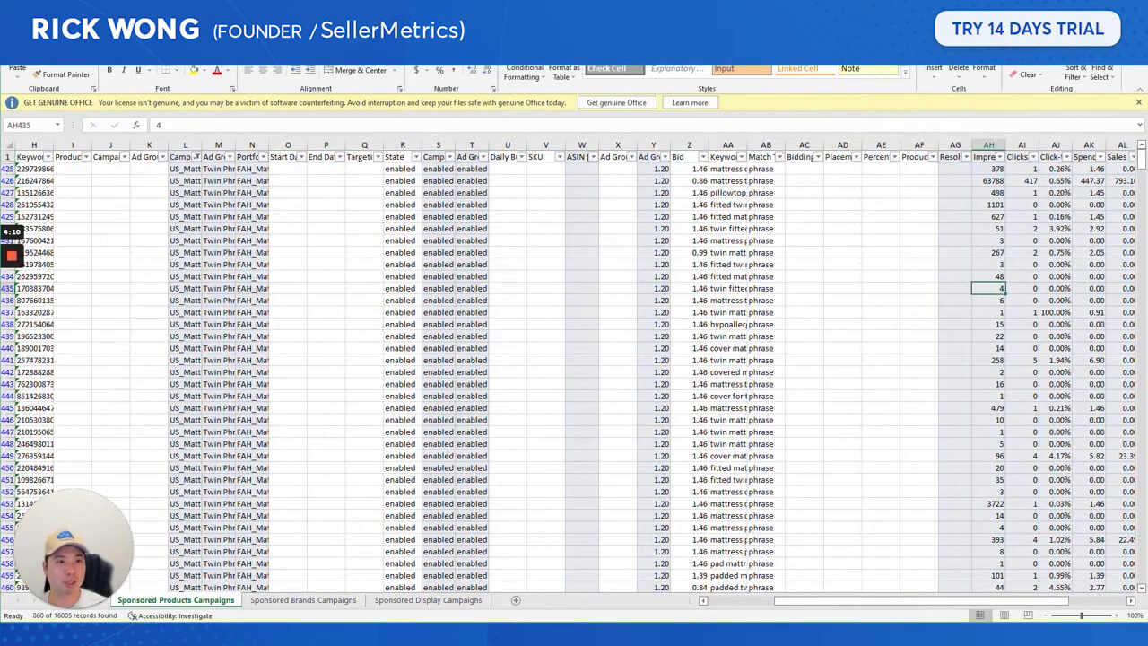
scroll(right, 3)
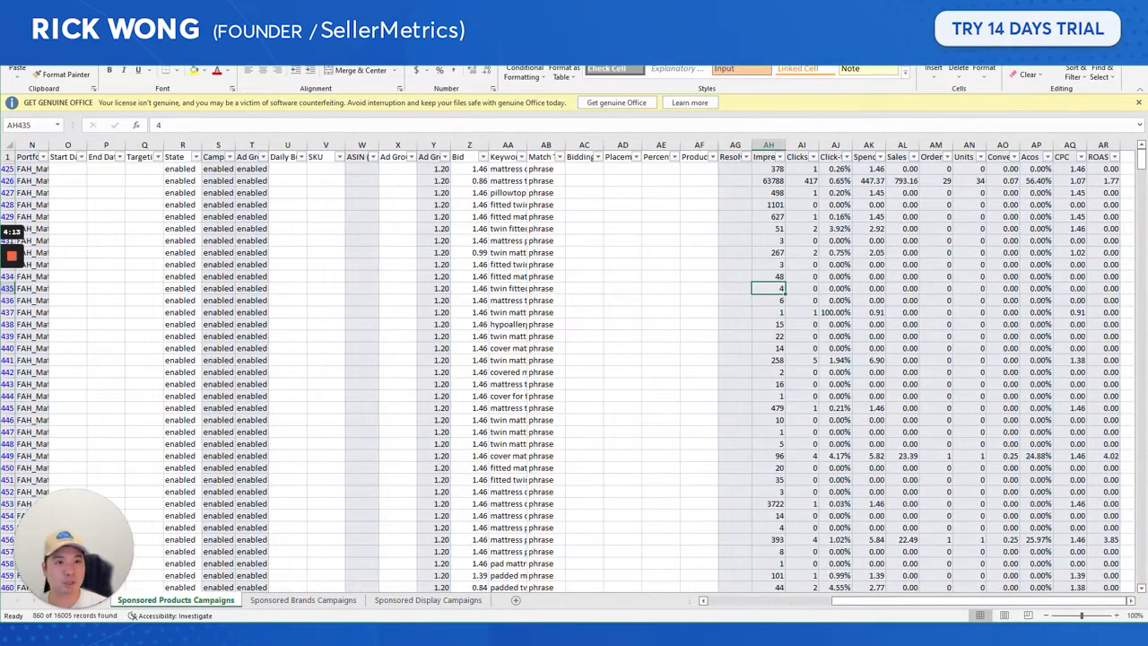
click(735, 156)
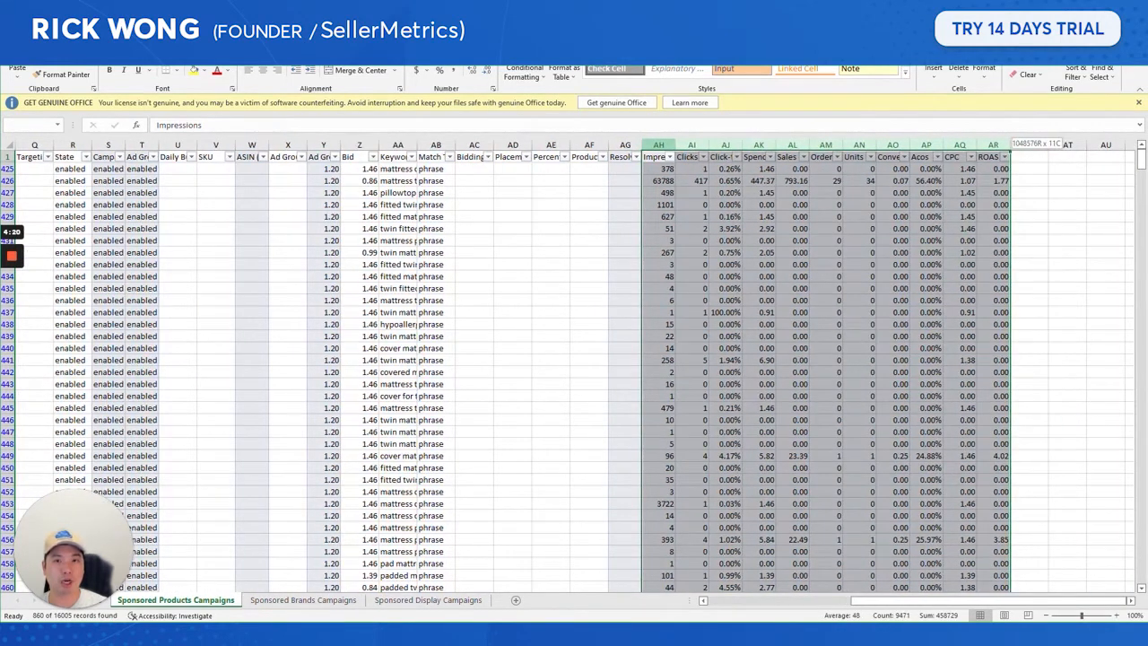
click(513, 312)
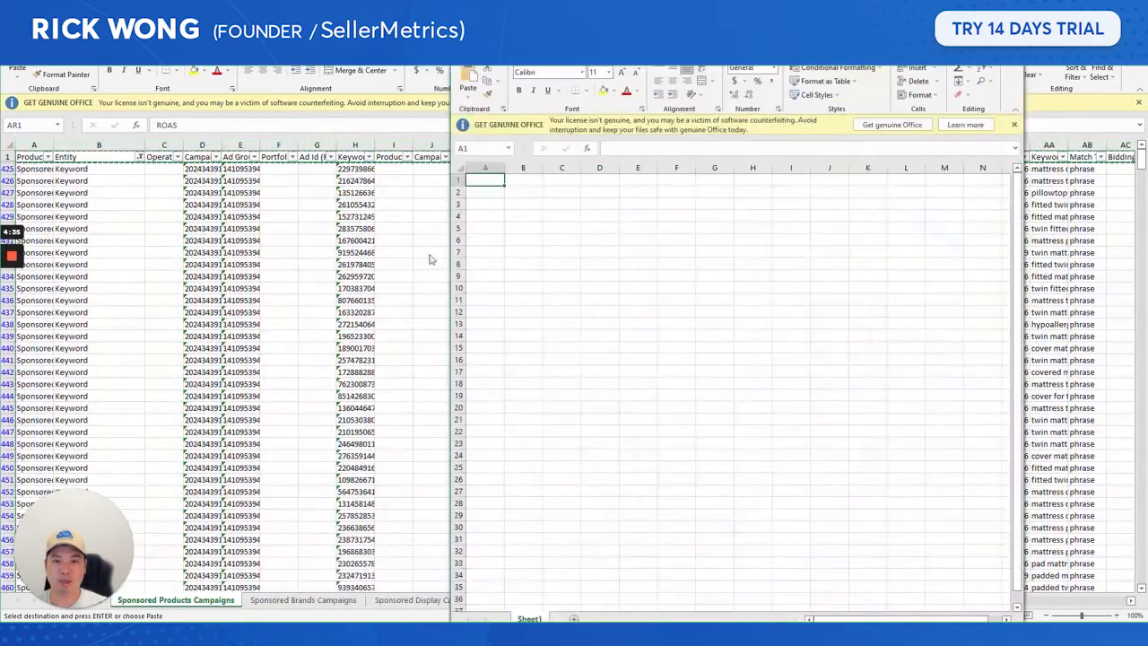
Paste the mattress pad keyword rows into A1, accepting the Large Operation warning, with header filters on.
right_click(484, 179)
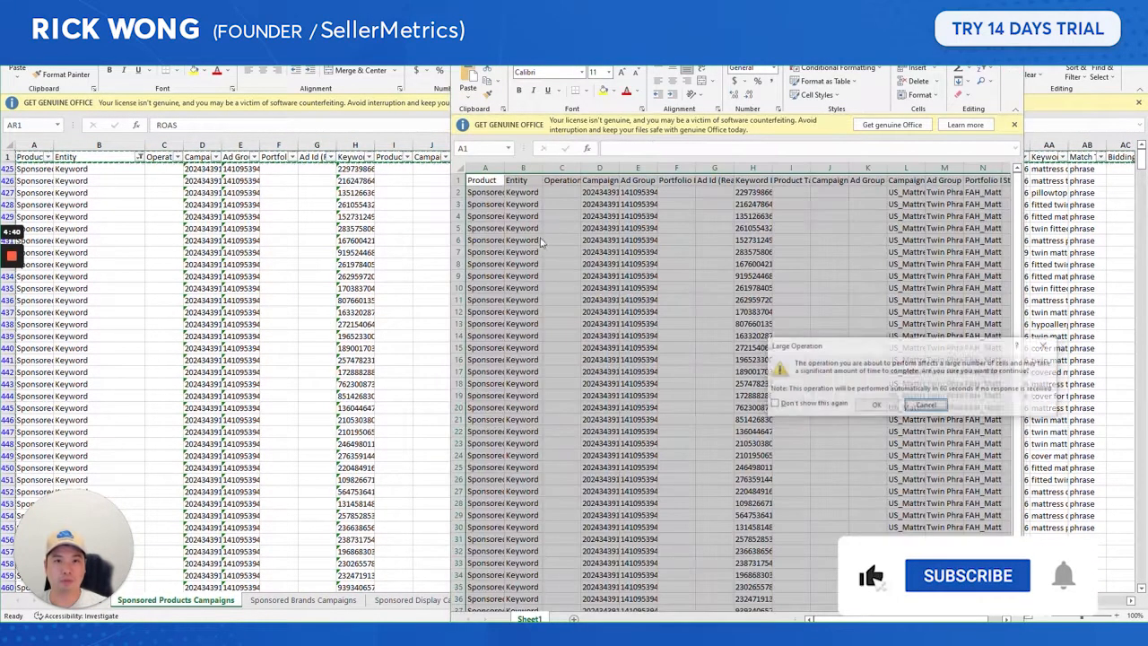
click(875, 405)
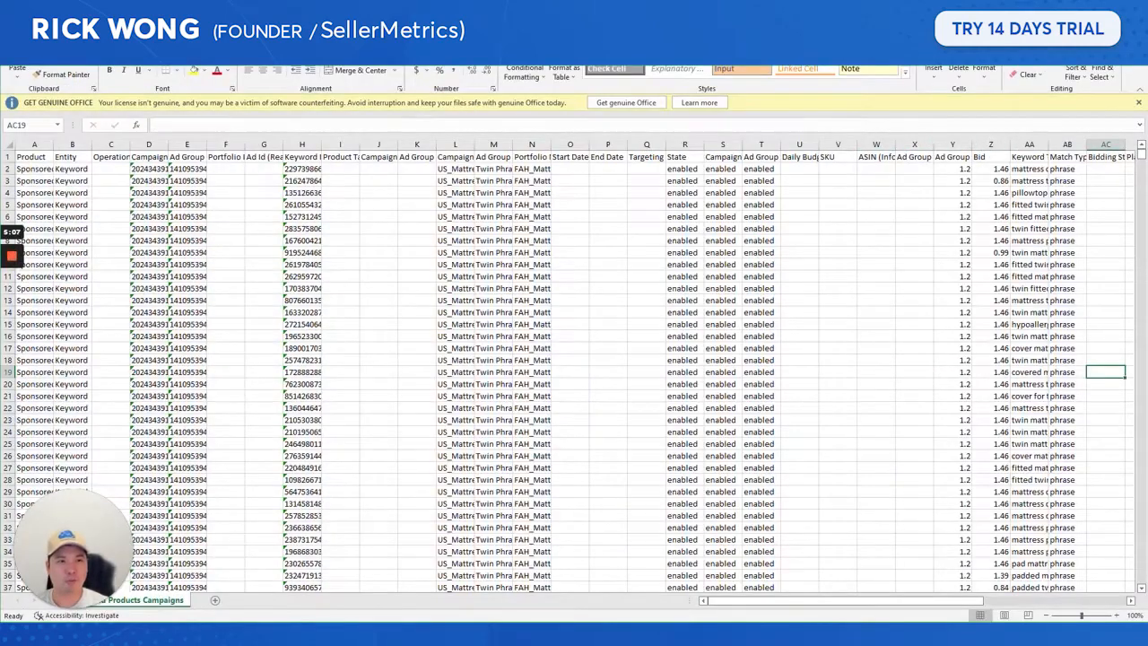
scroll(right, 3)
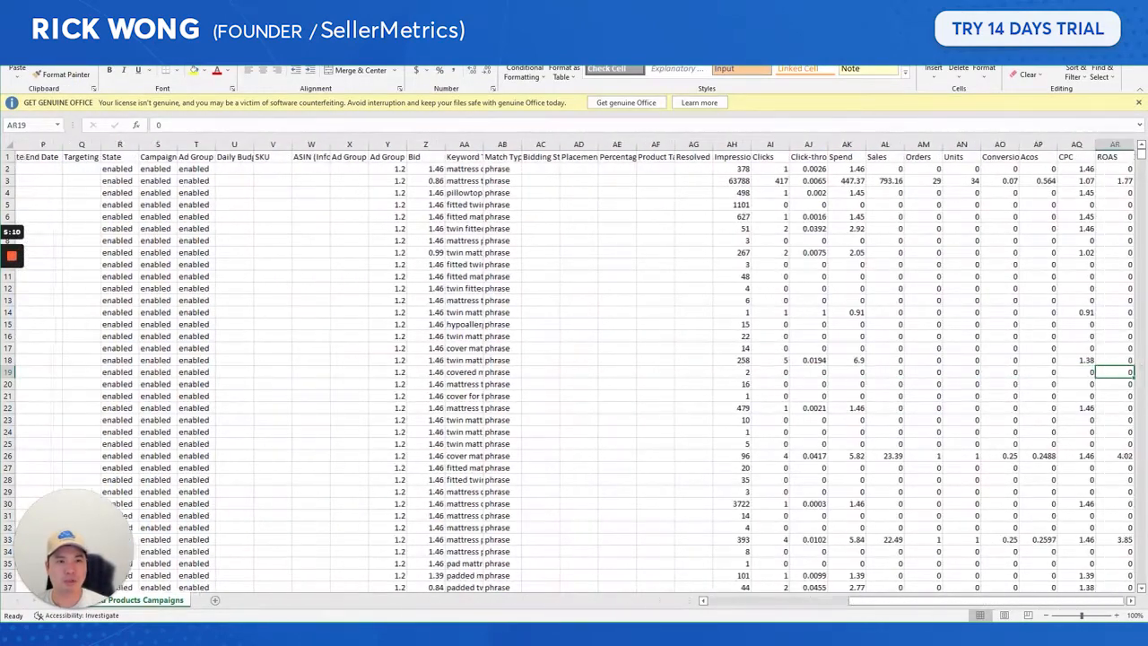
scroll(right, 3)
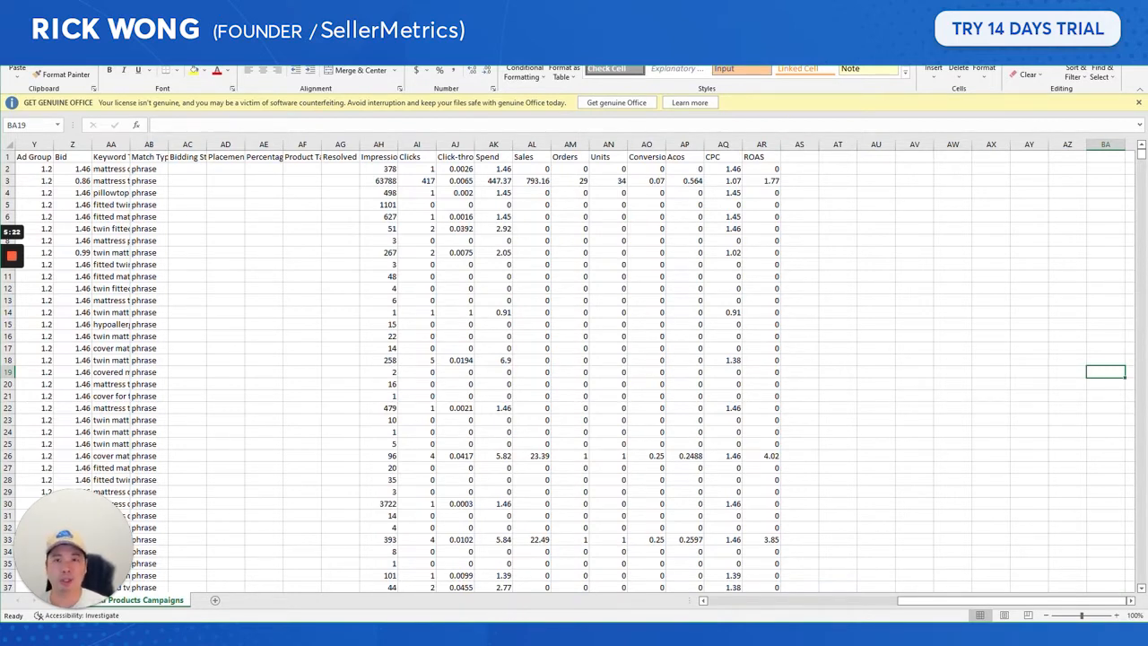
click(416, 168)
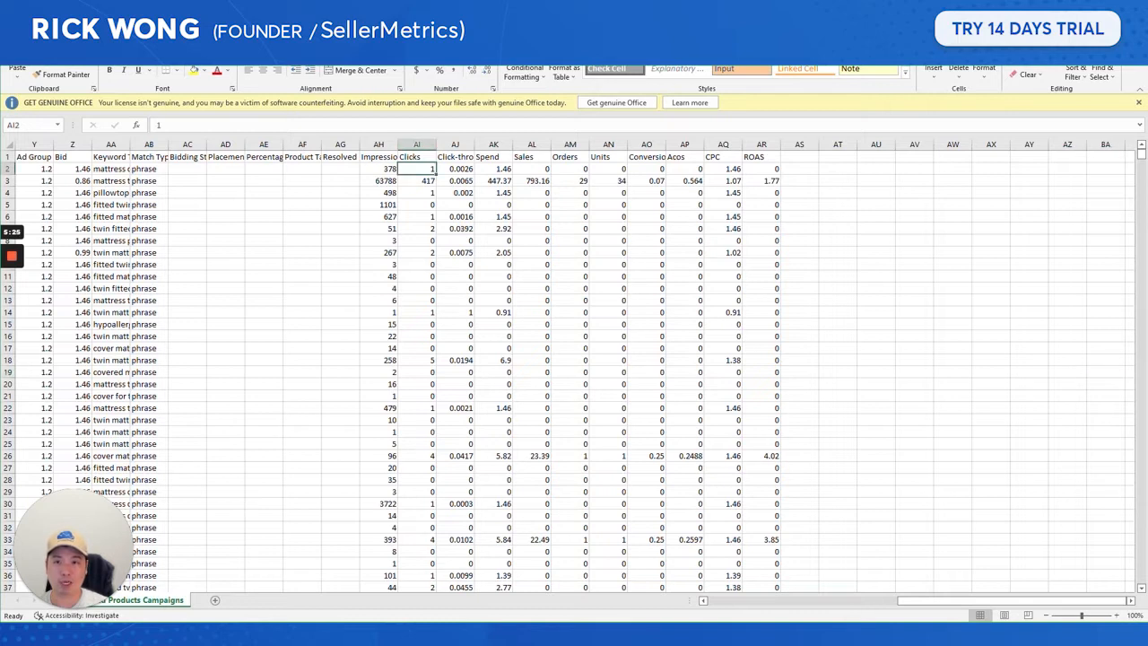
click(416, 179)
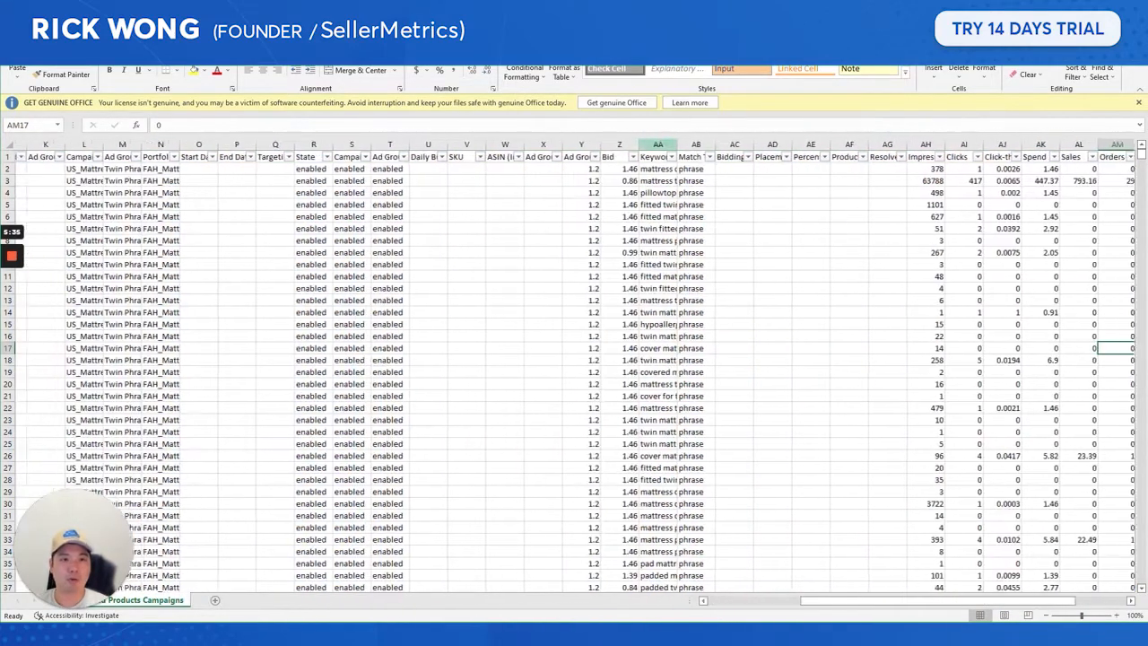
Insert an 'Optimal Bid' column before Keyword Text and fill it yellow.
right_click(656, 157)
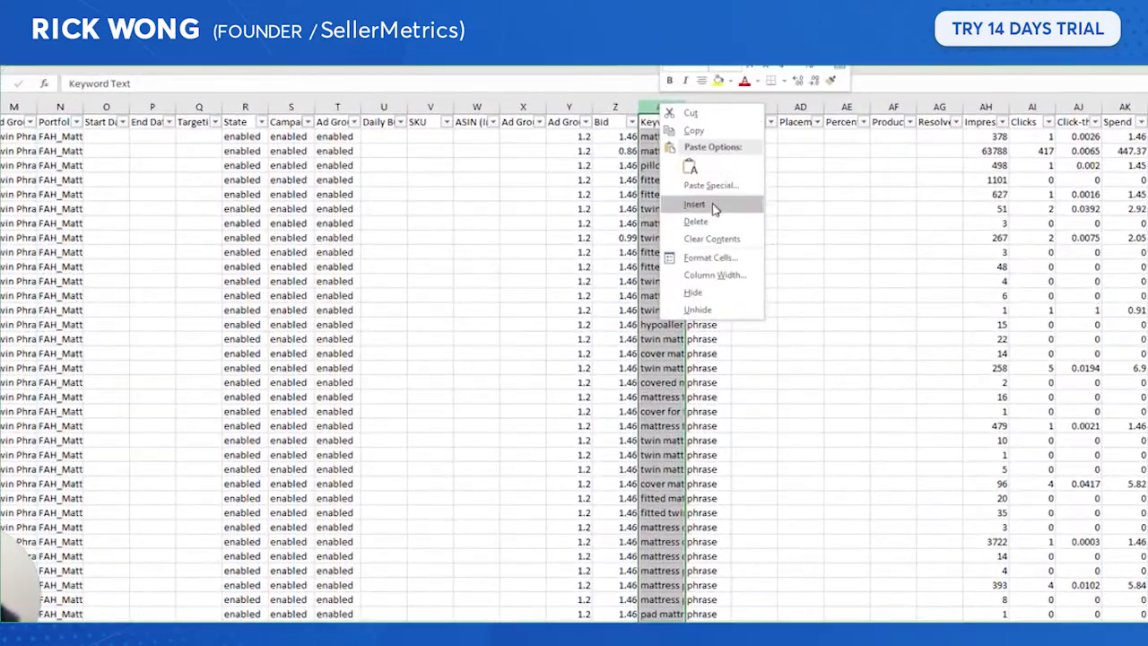
click(695, 204)
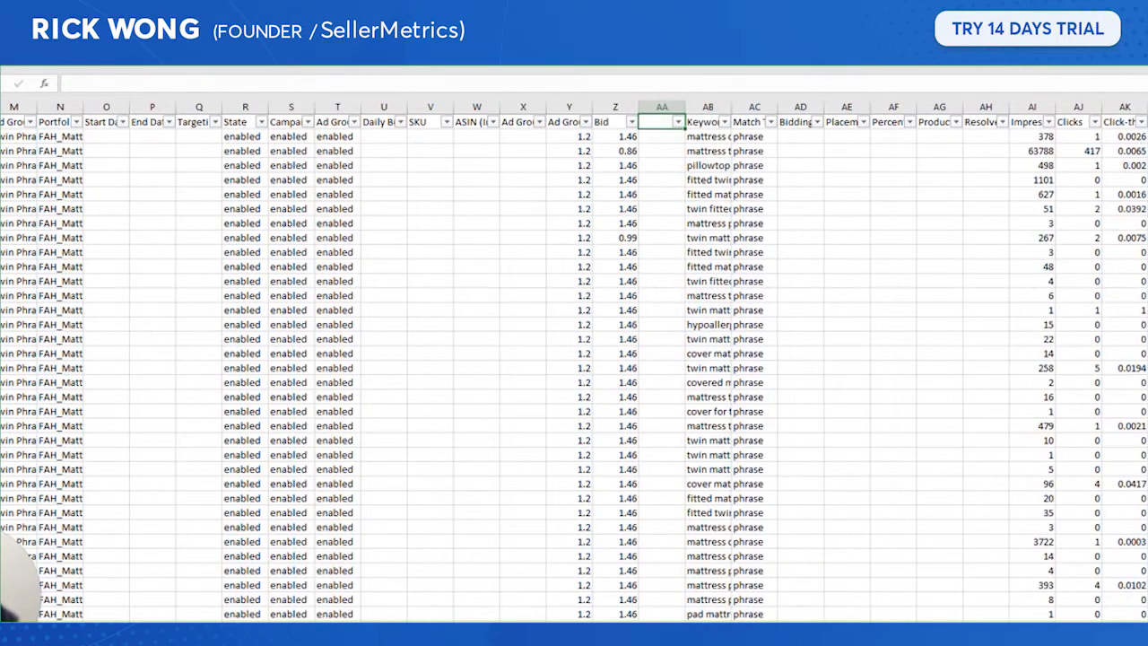
text(O)
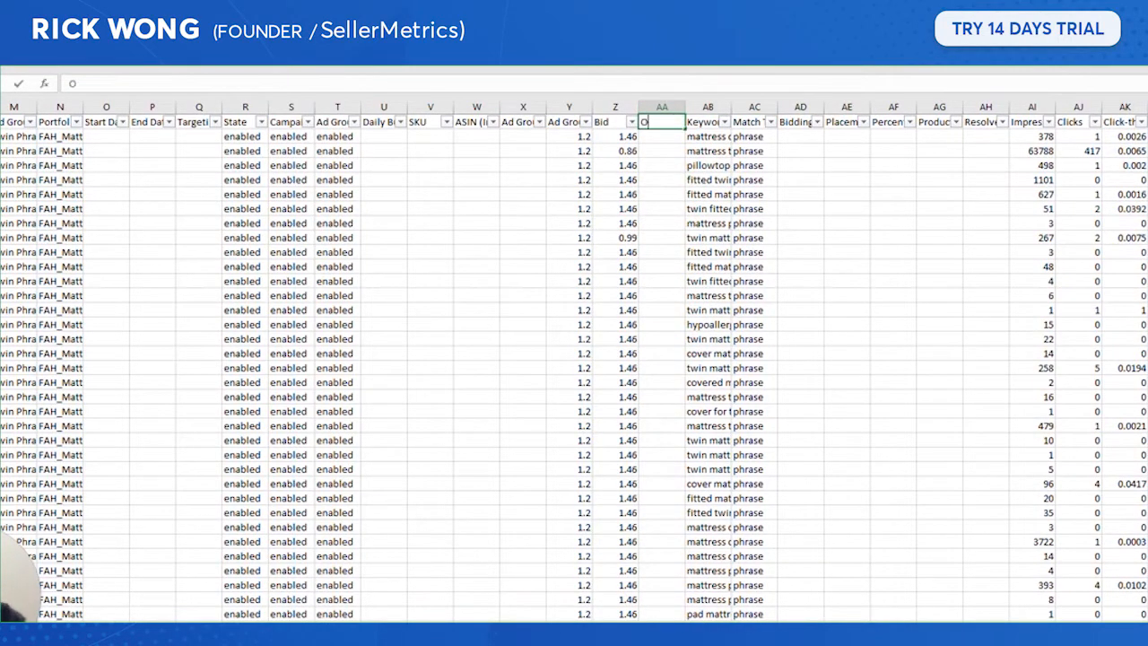
text(Optimal Bid)
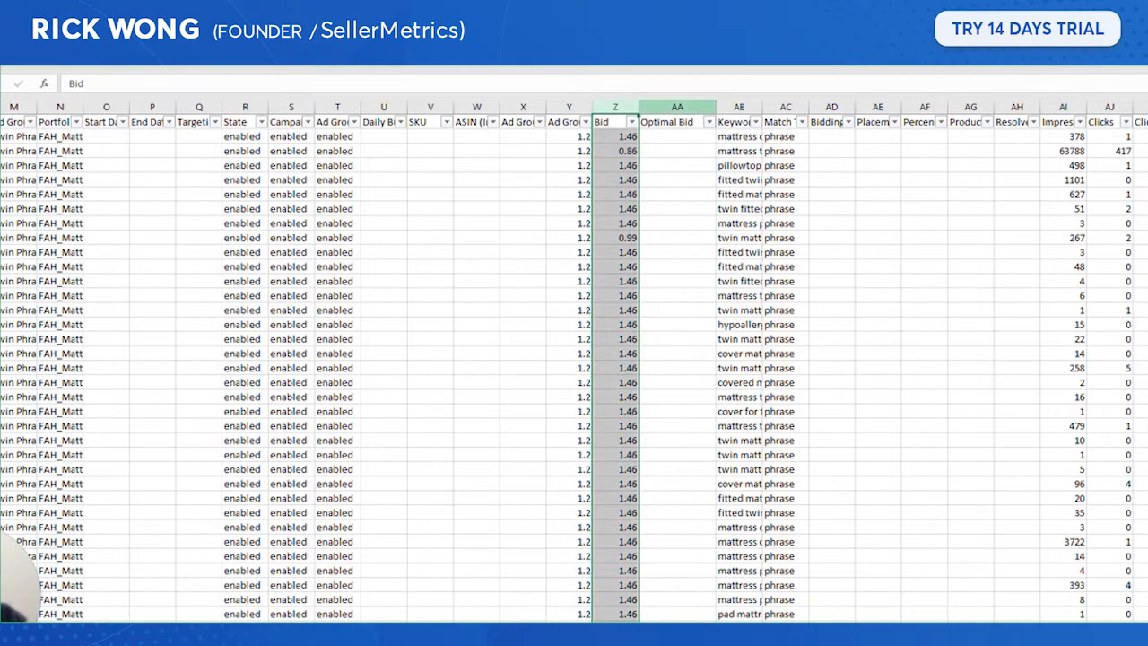
click(676, 121)
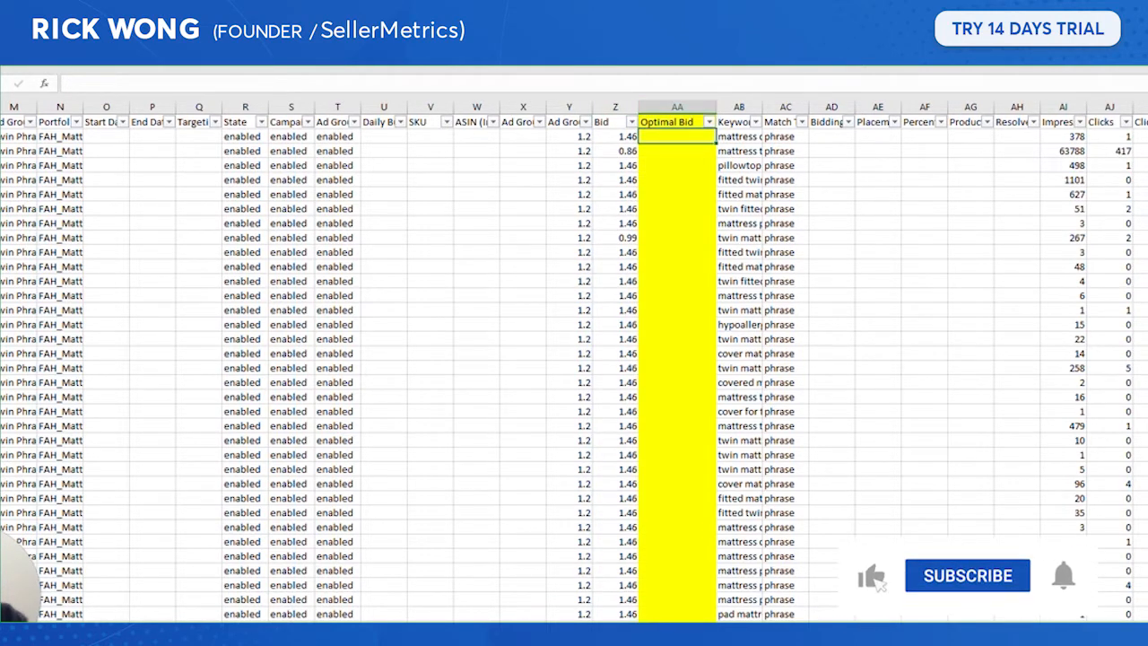
click(967, 574)
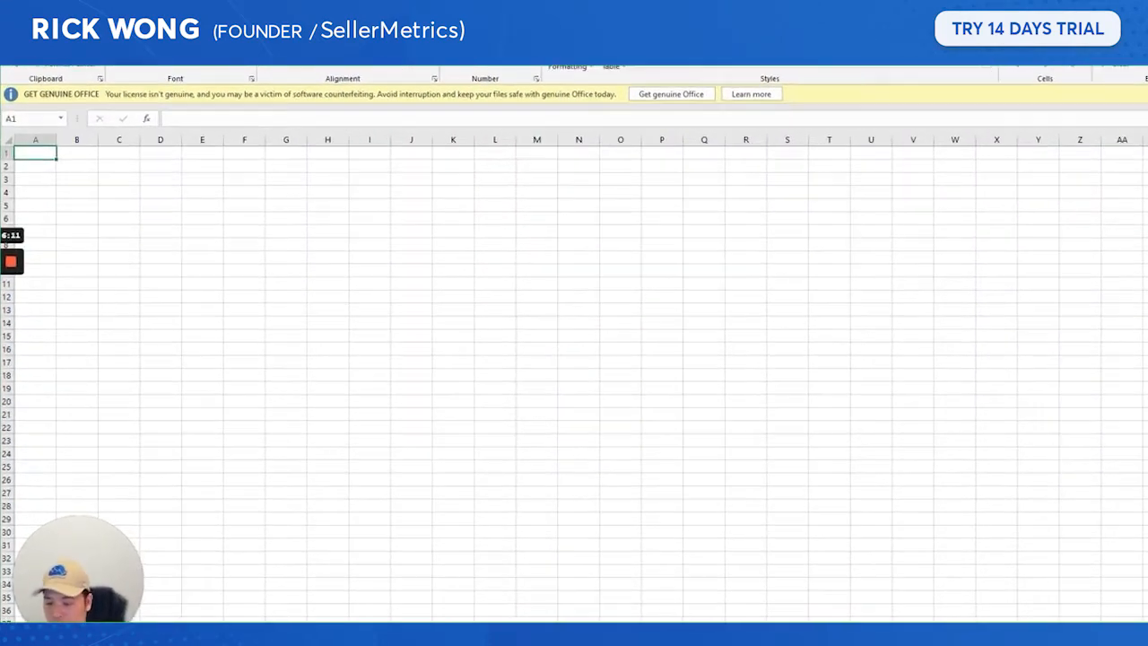
Enter Target ACoS% of 40% and Click Threshold of 8 in the blank workbook.
text(Target ACoS%)
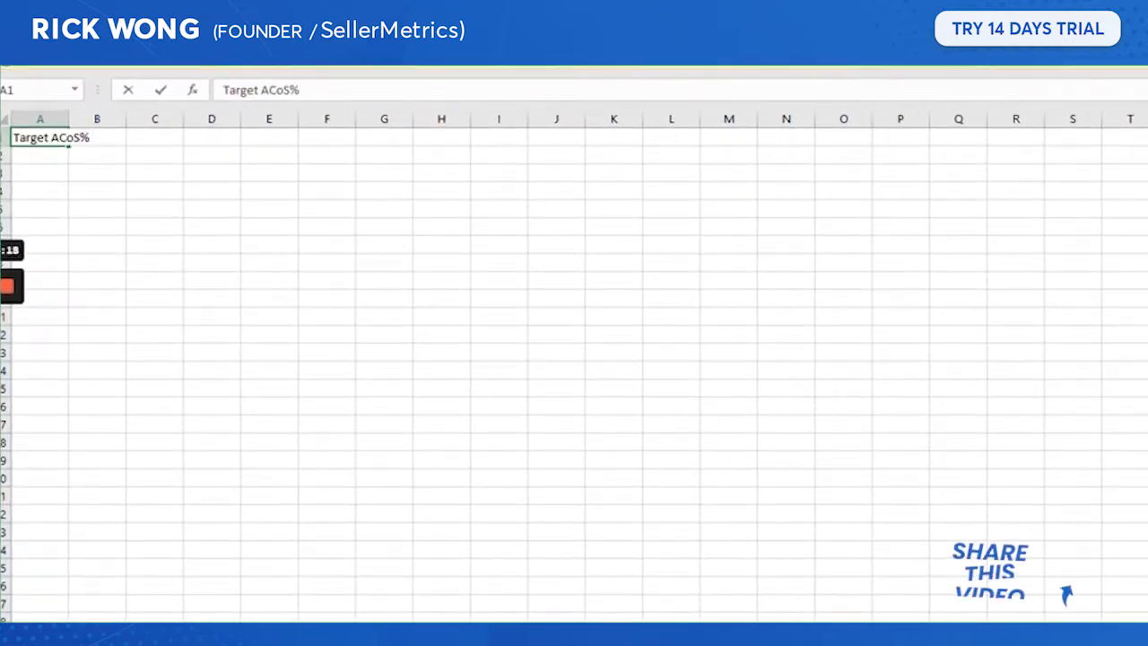
click(186, 118)
text(Clcik Threshold)
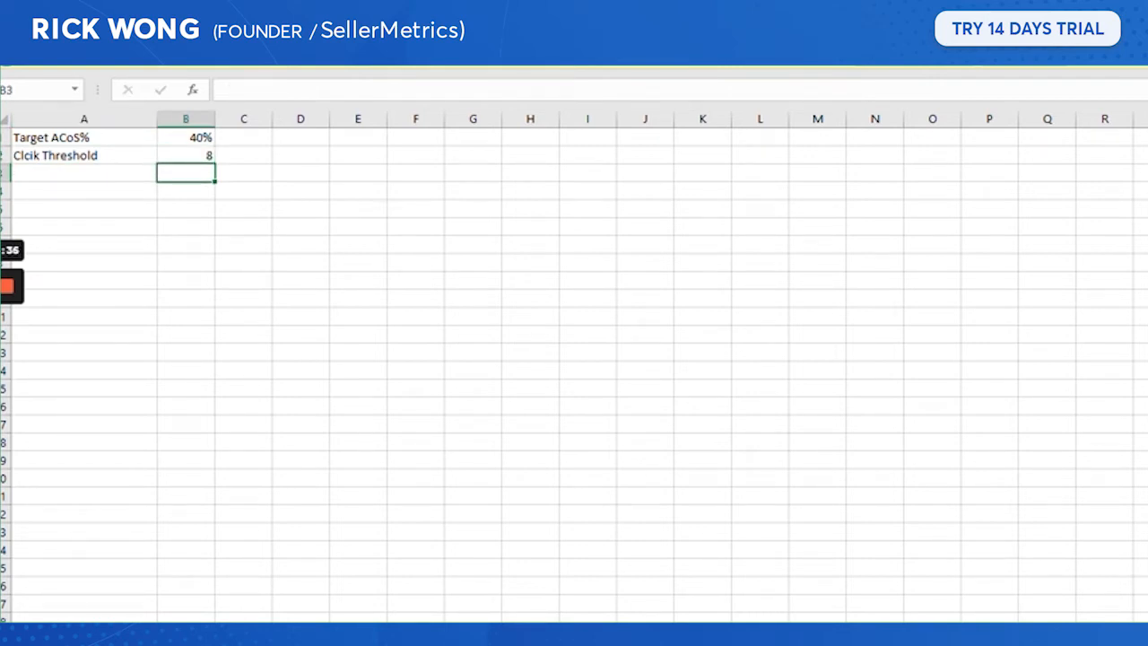
click(83, 154)
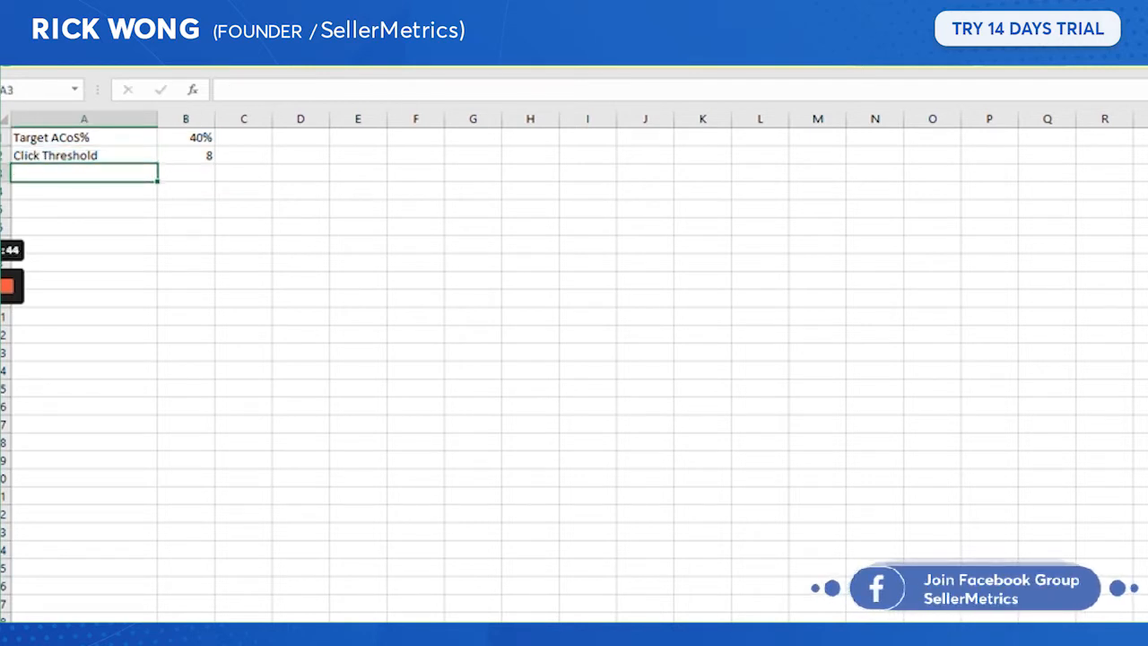
click(186, 154)
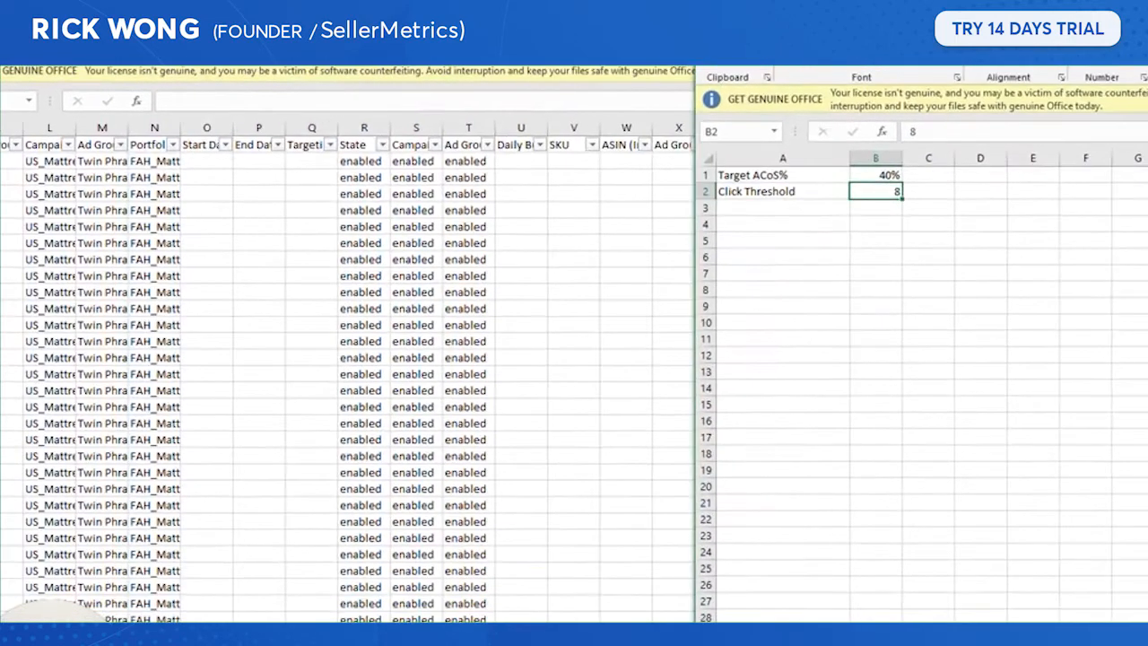
mouse_move(529, 235)
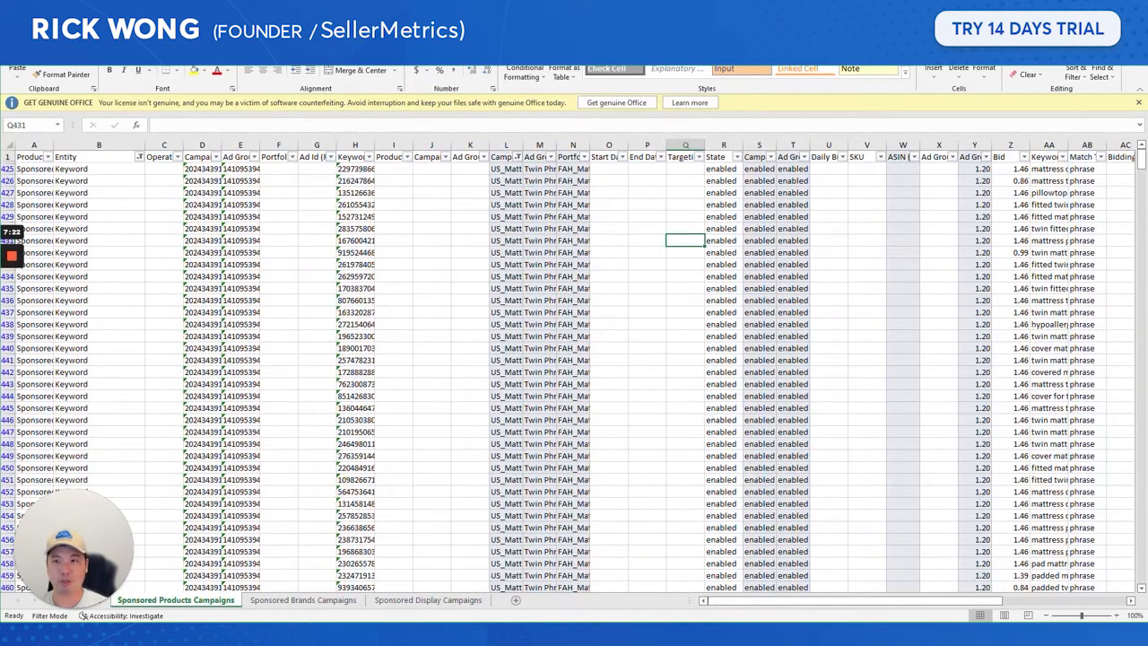
Check the Entity filter in the original bulk file before returning to the keyword workbook.
click(138, 156)
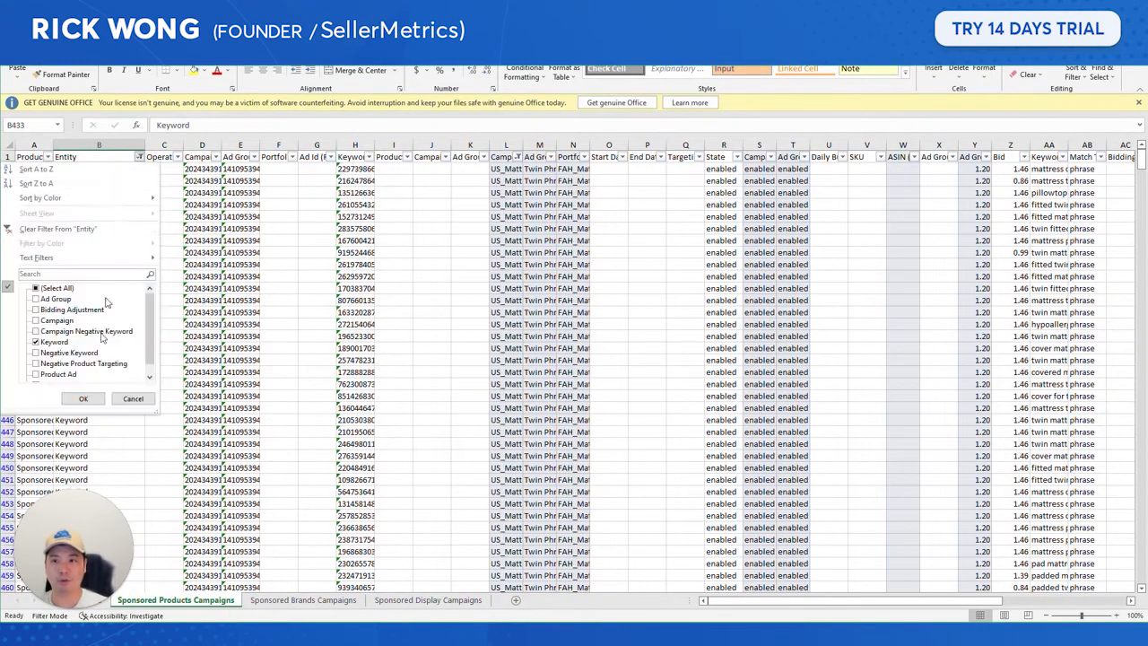
click(83, 398)
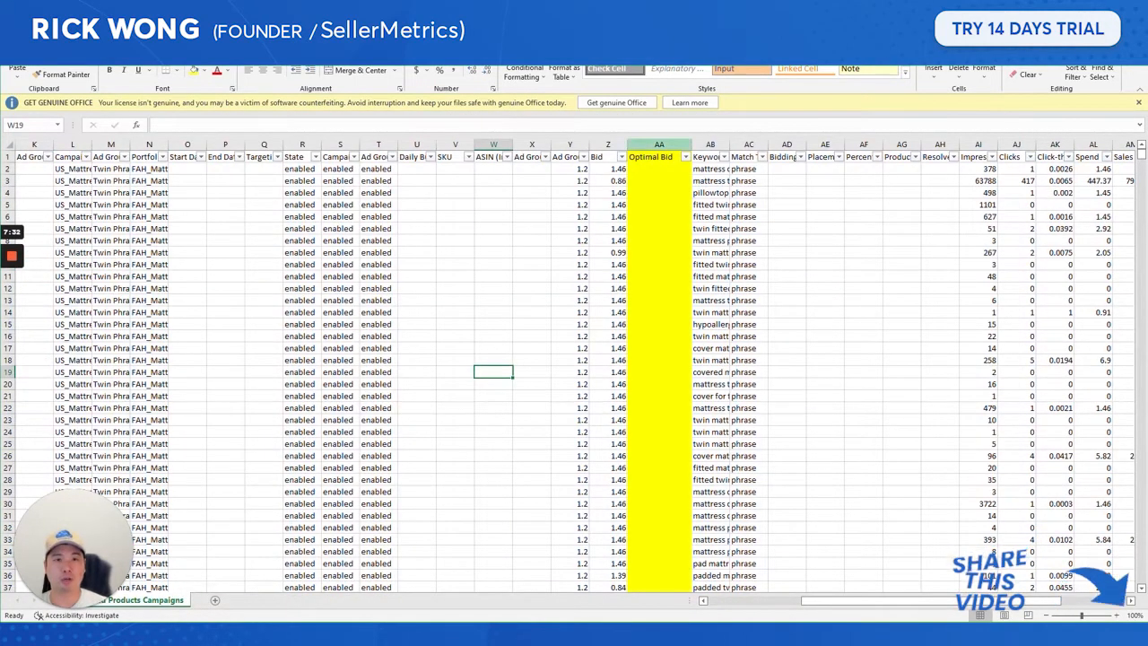
Enter =IF(AJ2>7,AR2*(0.4/(AQ2)*0.6,AQ2),Z2) in the first Optimal Bid cell AA2, triggering Excel's typo prompt.
click(660, 169)
text(=)
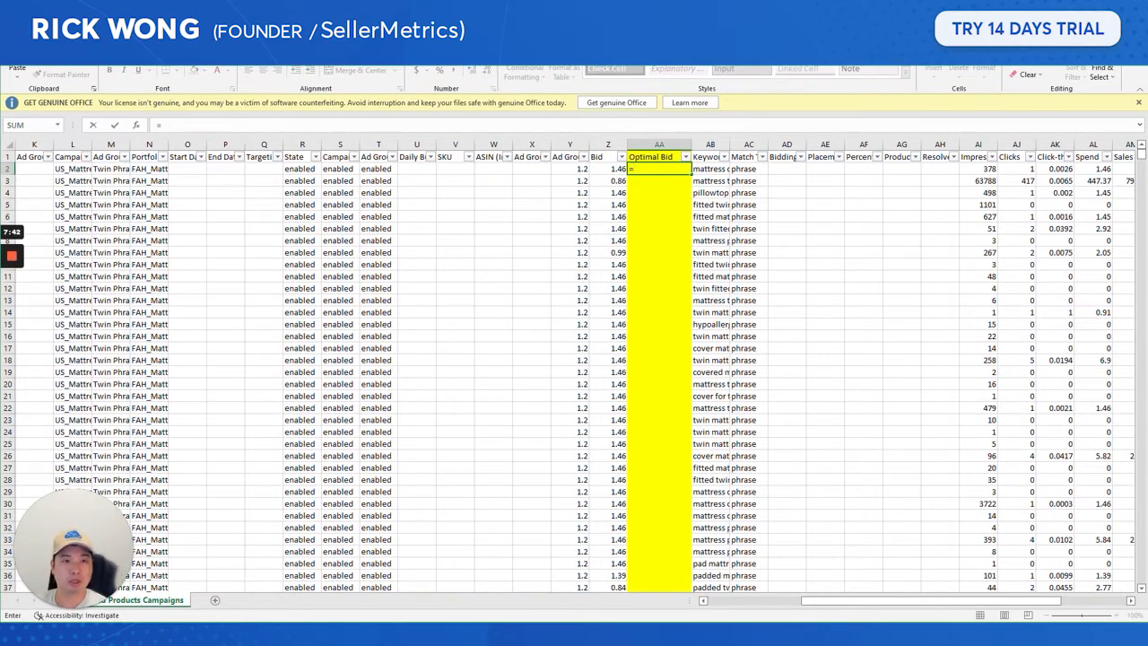
text(IF(AJ2>)
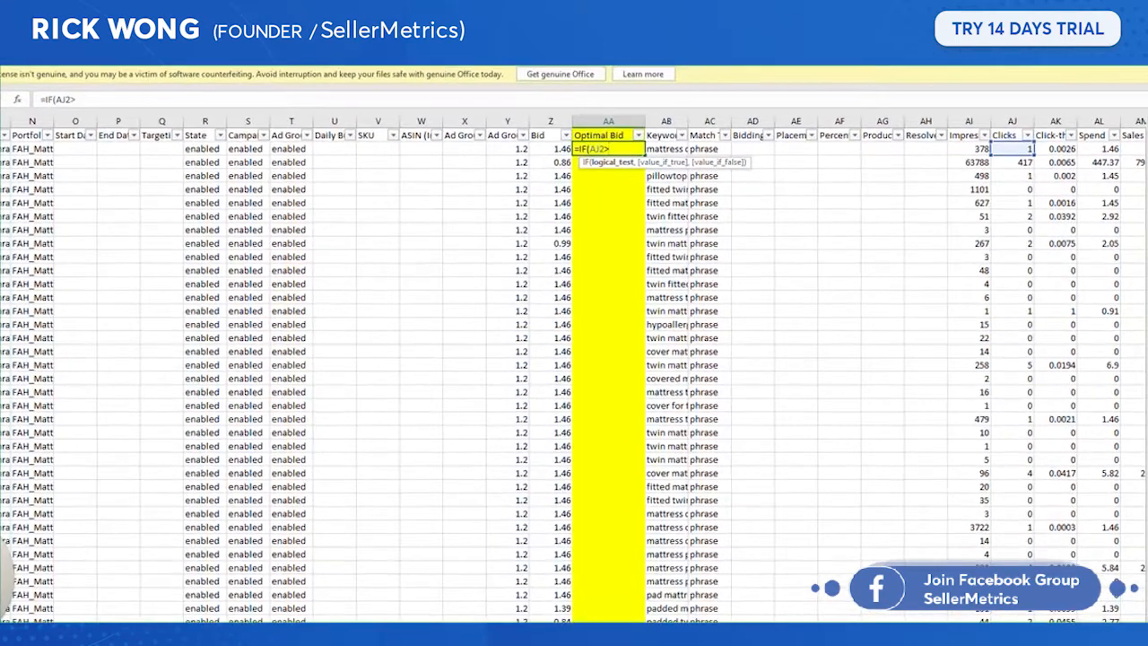
text(7,AR2*)
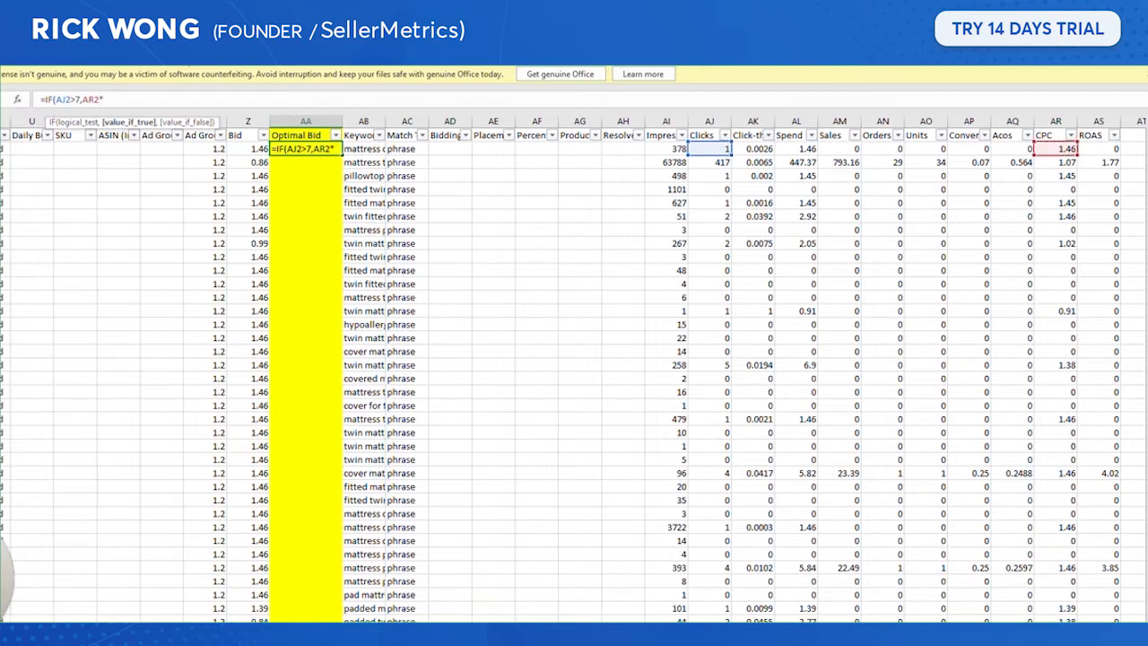
text(()
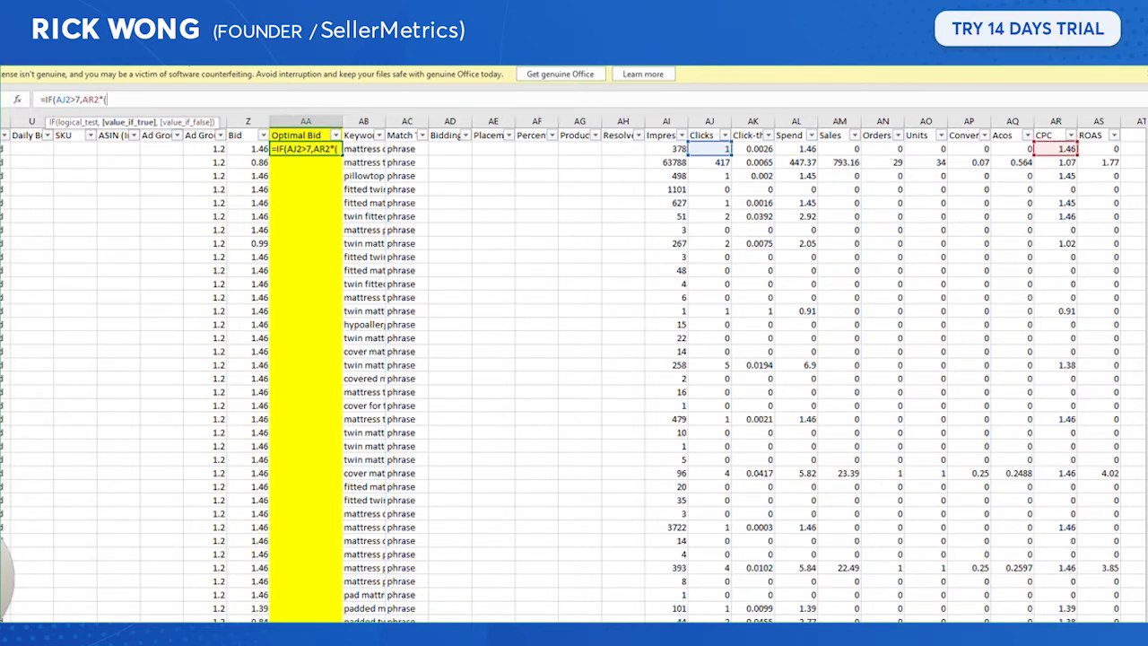
text(.4/)
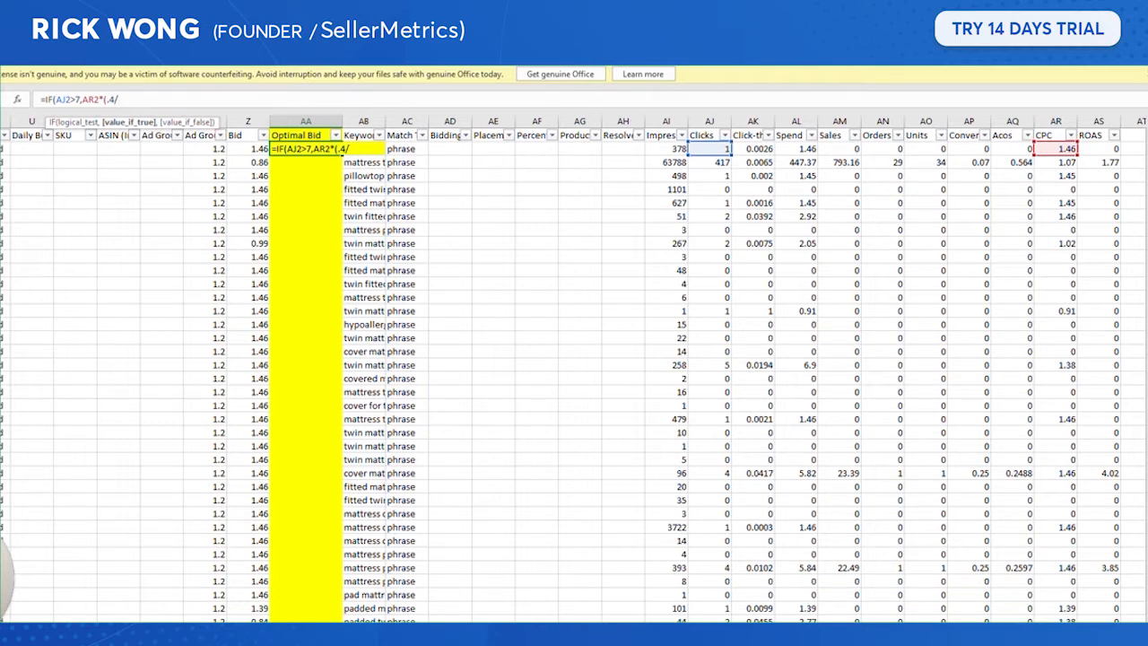
text(AQ2=0,Z2*),Z2)
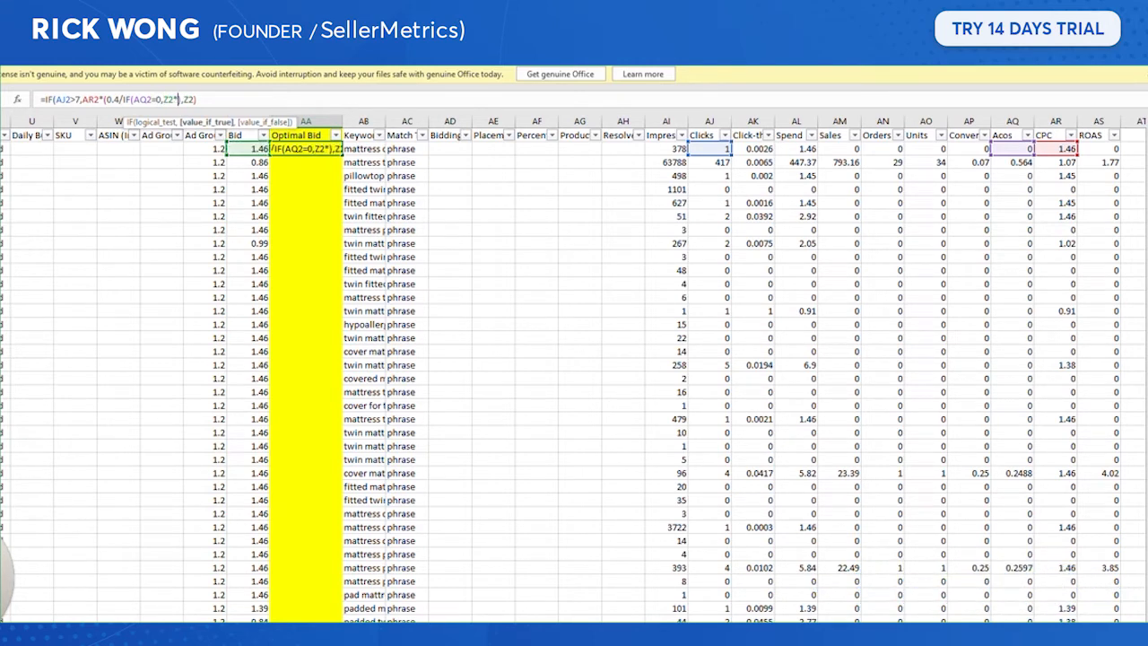
text(.6,AQ2)
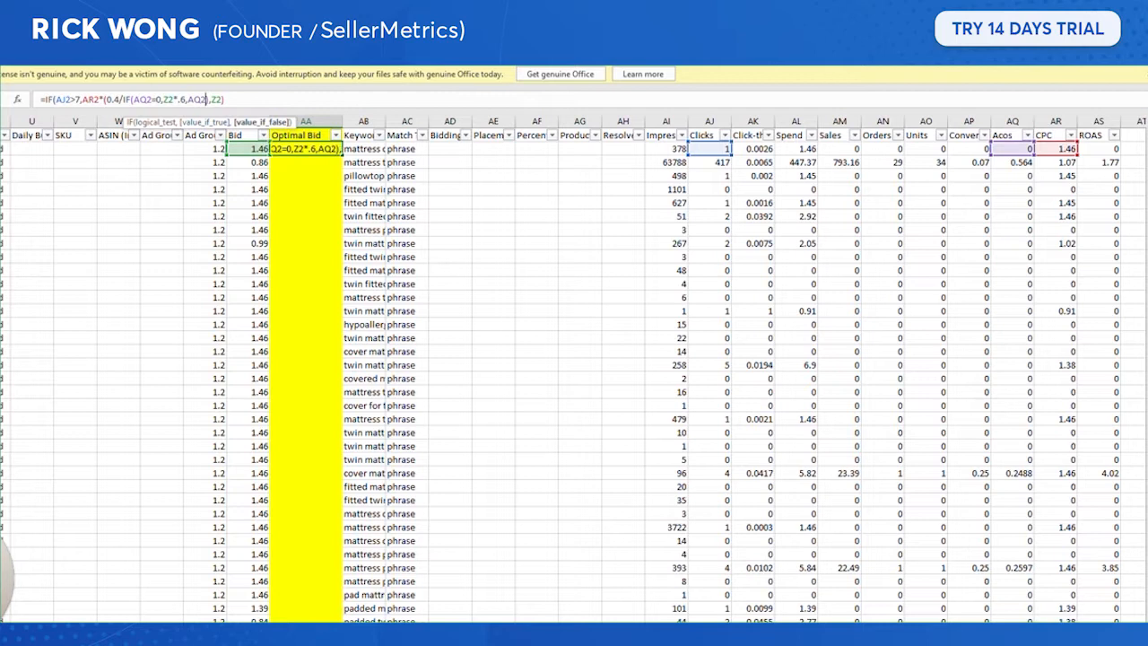
key(Return)
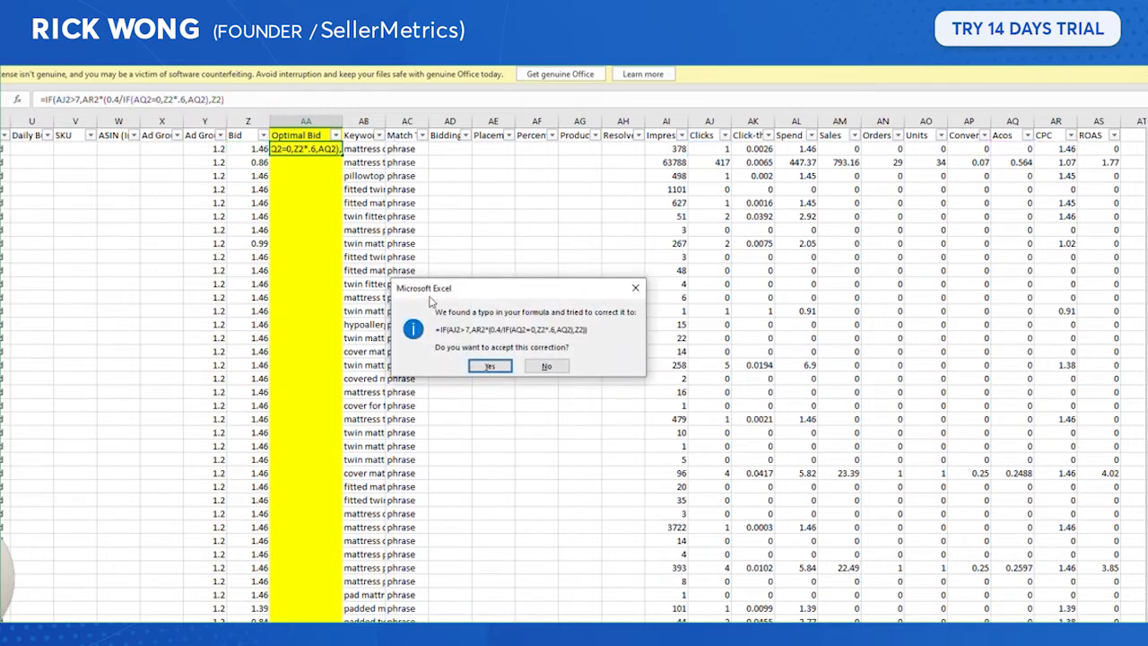
Decline Excel's suggested formula correction.
click(488, 366)
text(=IF(AJ2)
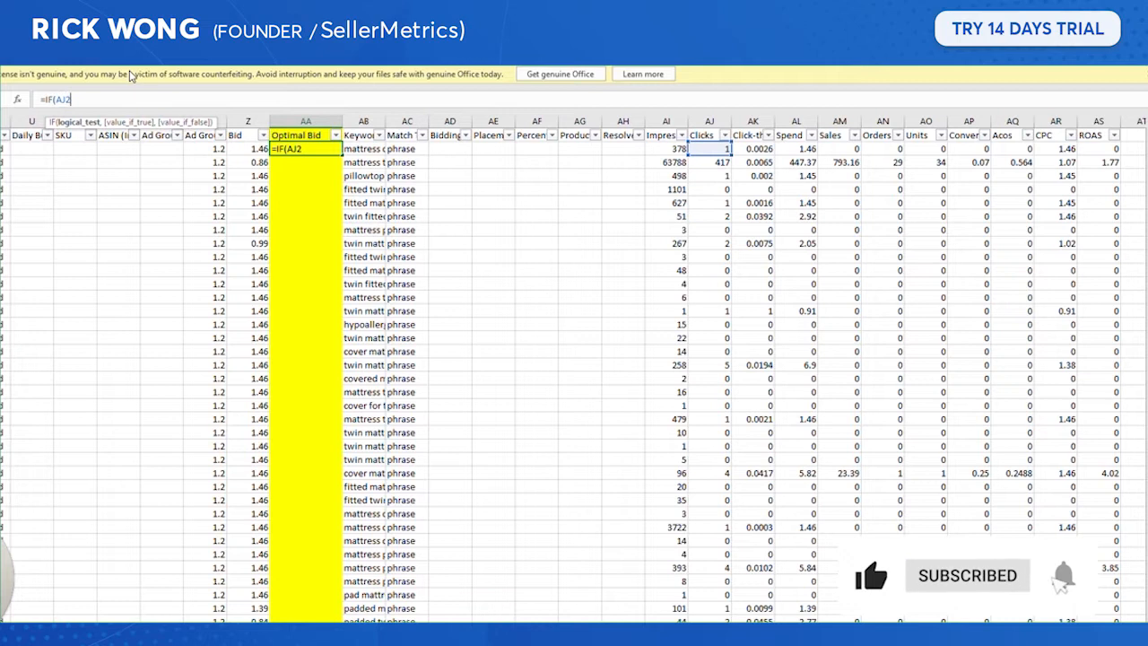
Rewrite AA2 as =IF(AJ2>7,AR2*(0.4/AQ2),Z2), returning 1.46.
text(>7,AR2)
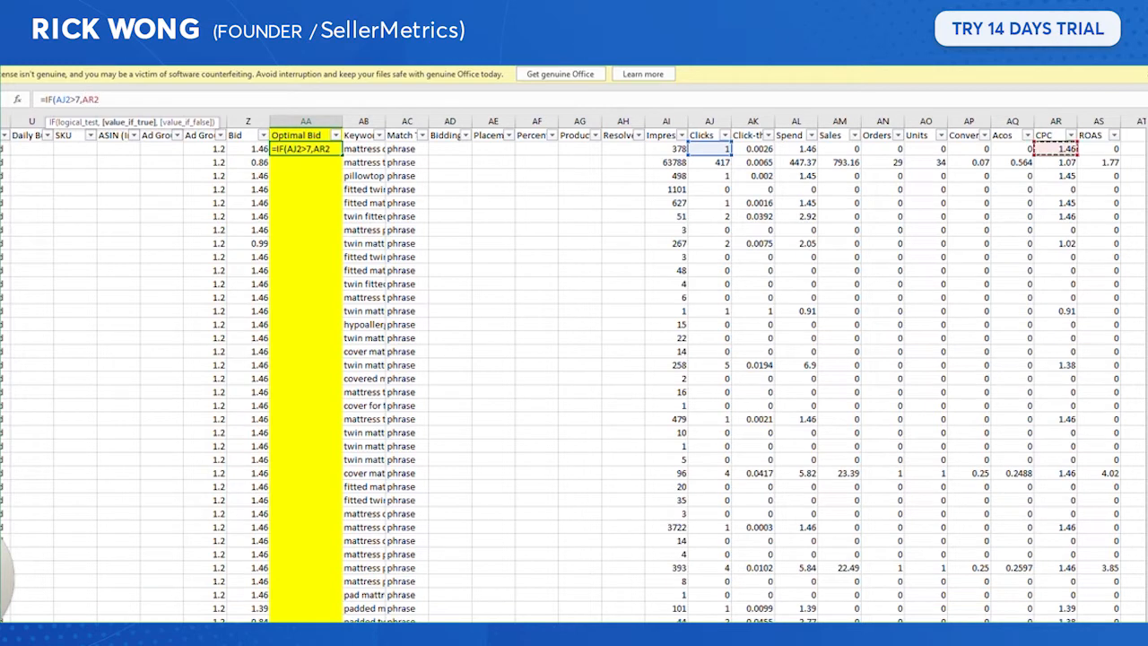
text(*)
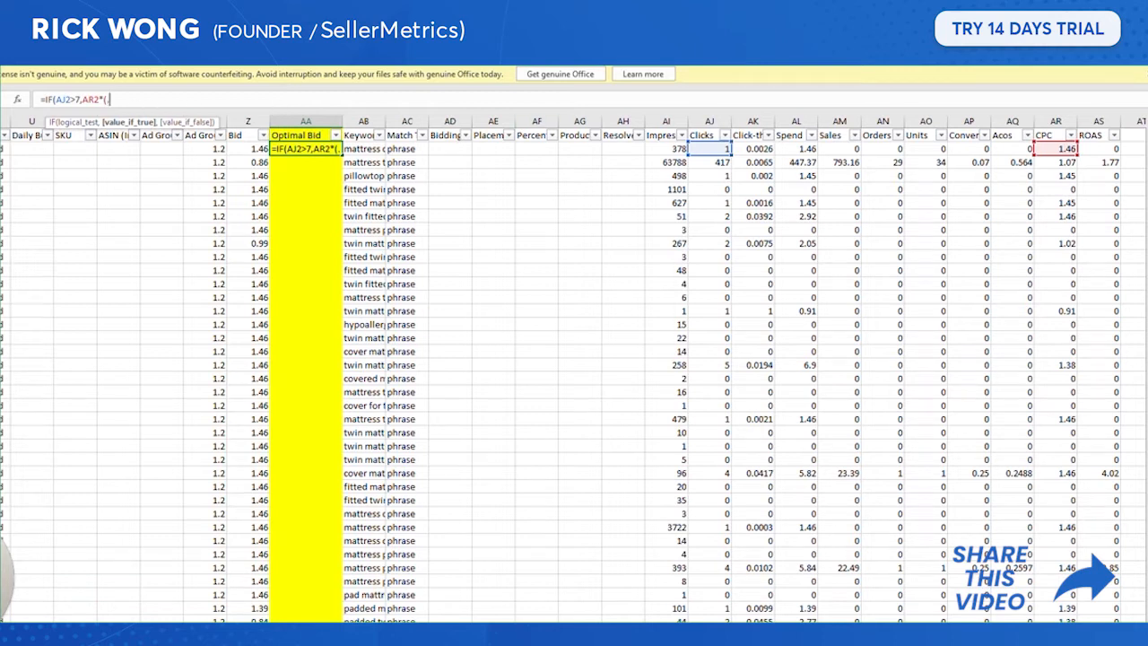
text(4/)
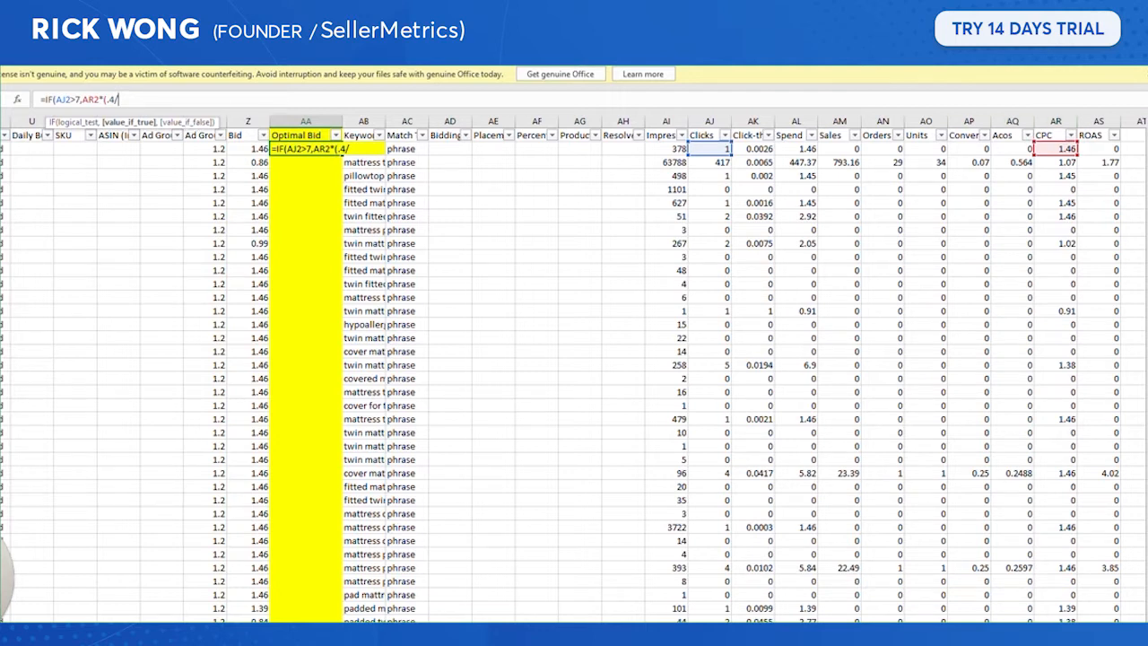
text(/AQ2))
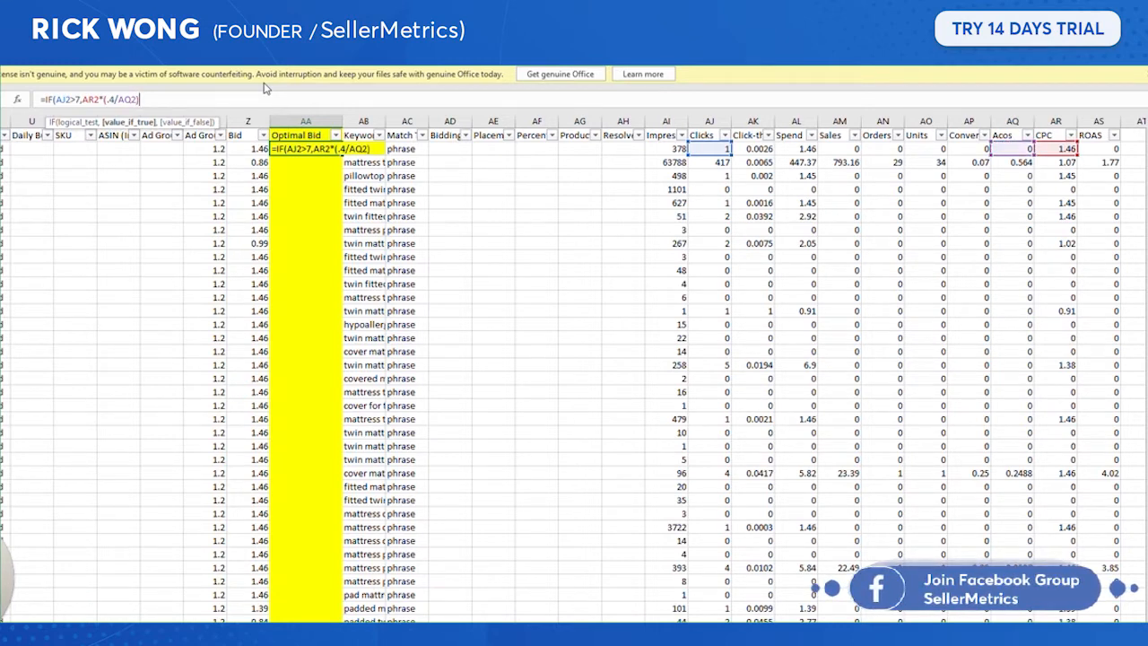
text(,22)
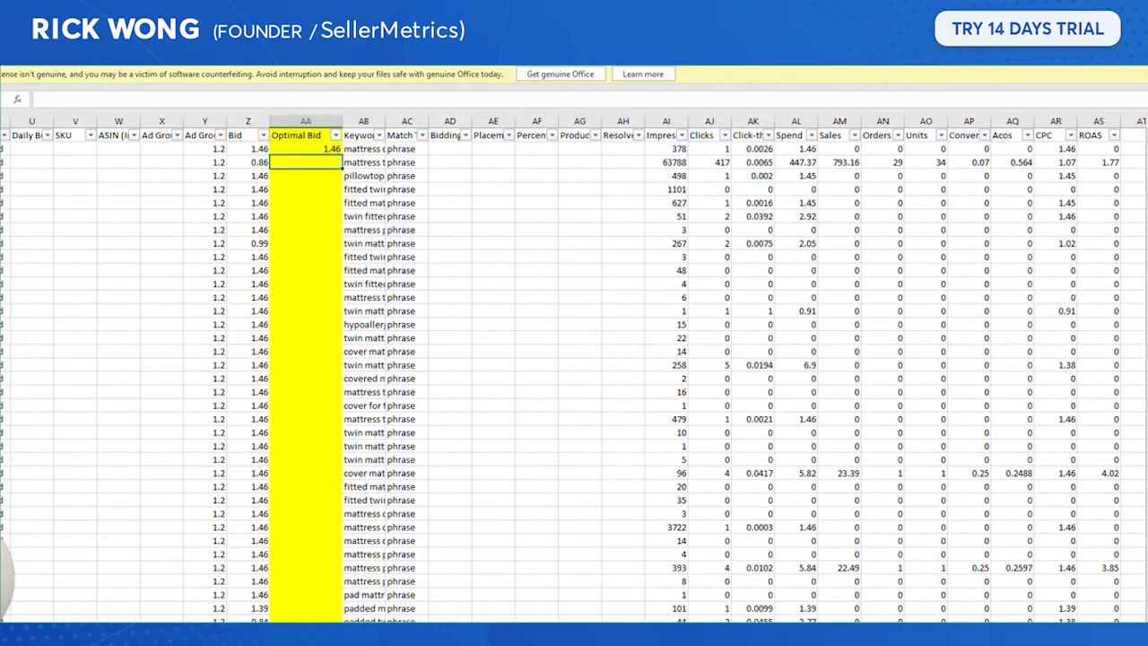
click(304, 147)
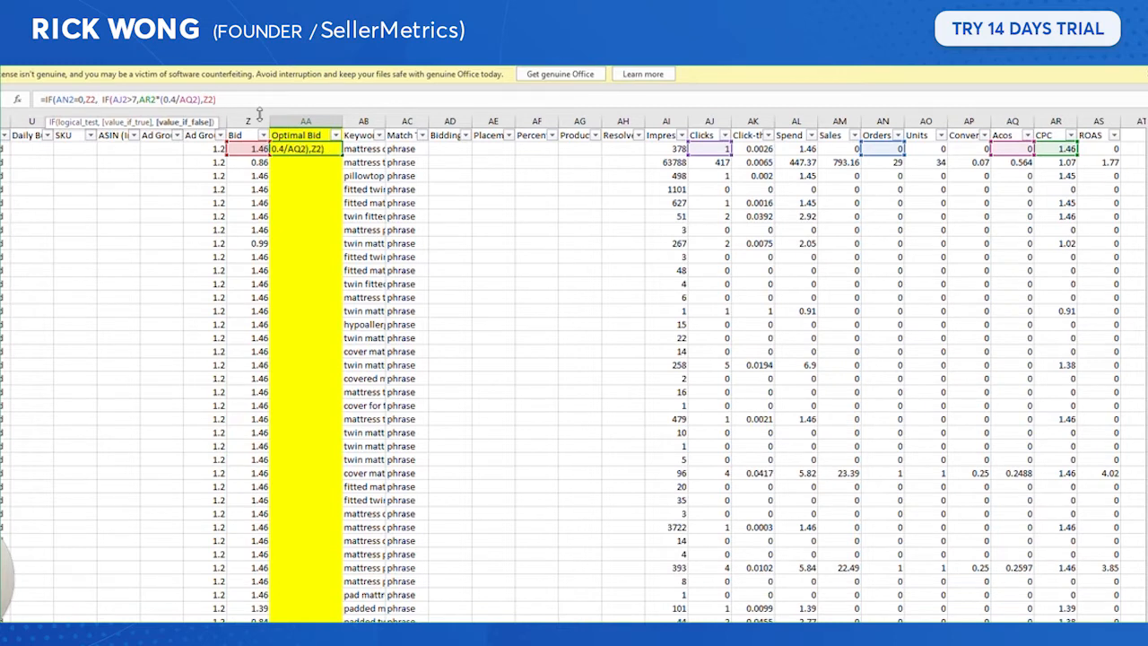
Revise AA2 to =IF(AN2>0,Z2,IF(AJ2>7,AR2*(0.4/AQ2),Z2)) and fill it down column AA.
click(305, 162)
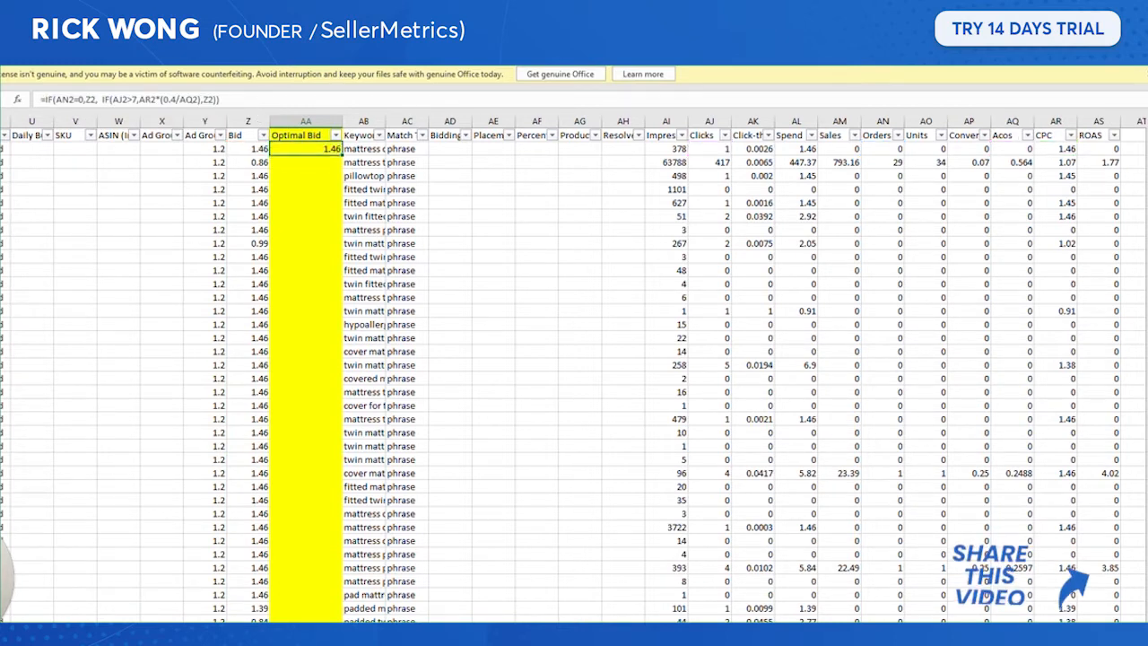
click(305, 161)
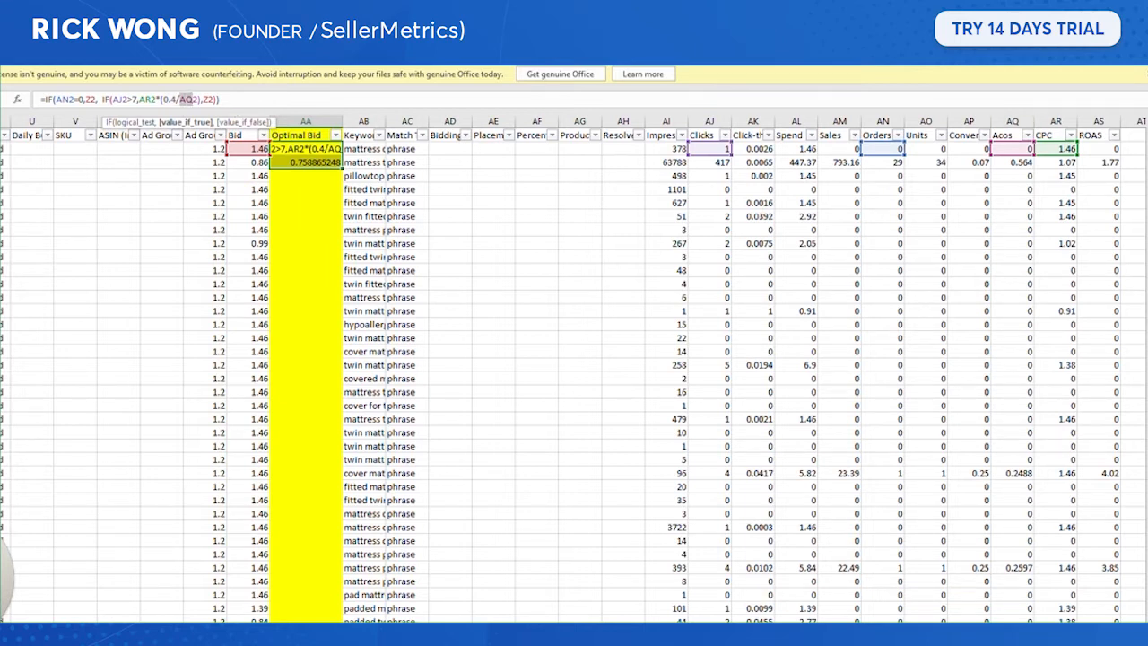
click(305, 161)
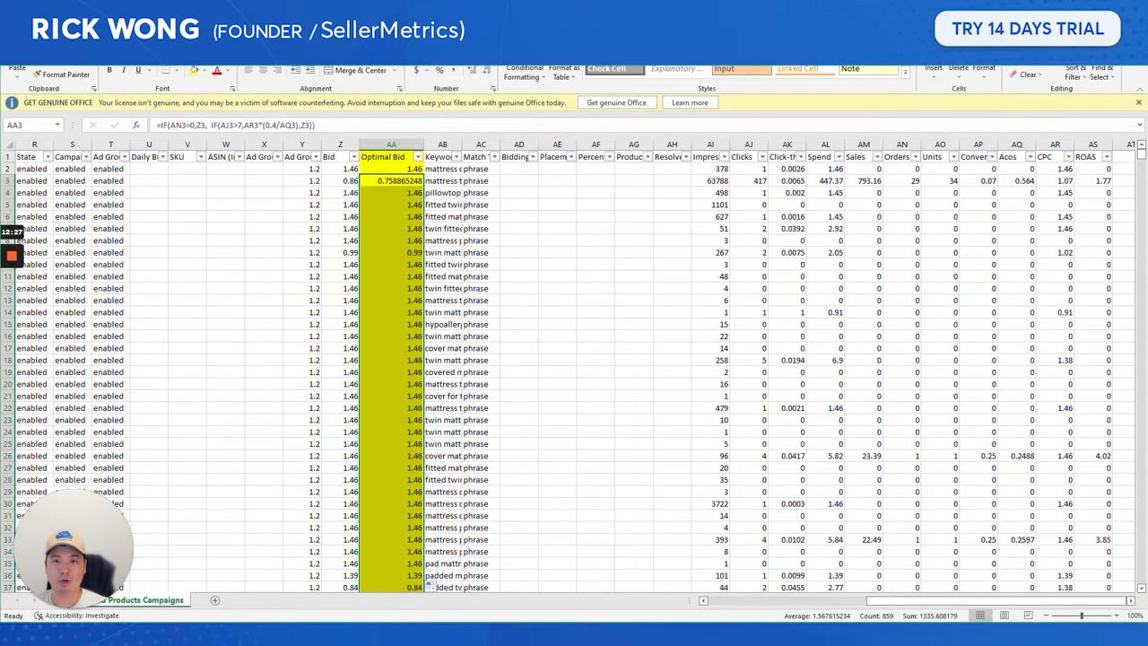
Insert a column at AB with =AA2-Z2 filled down, giving -0.1011 for the second keyword.
scroll(down, 3)
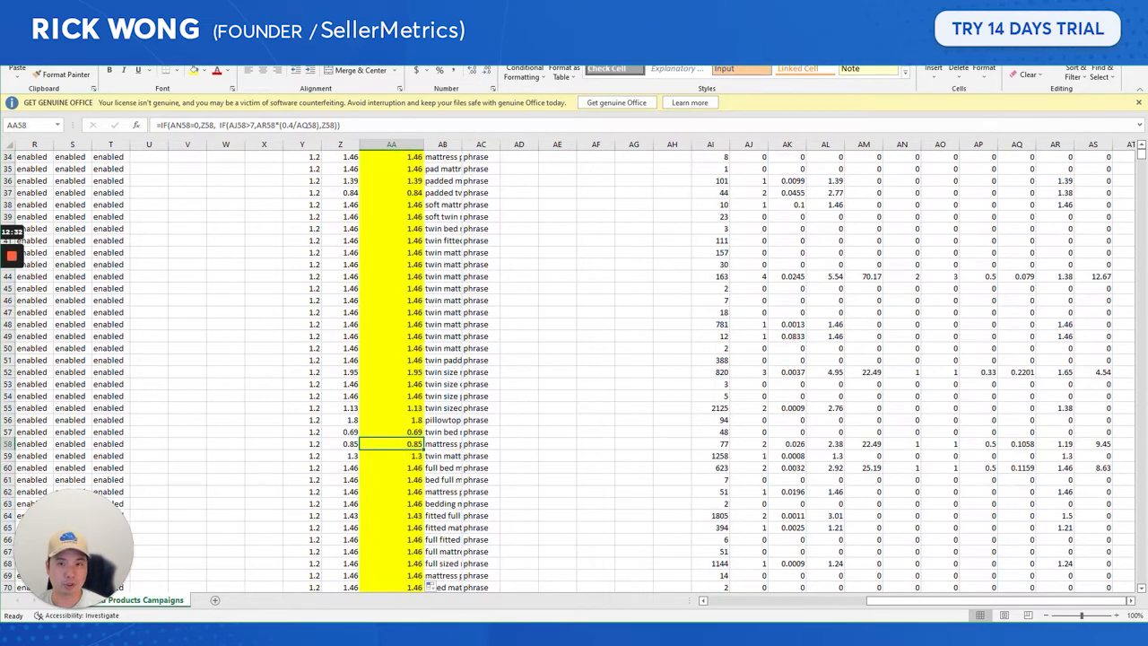
scroll(down, 3)
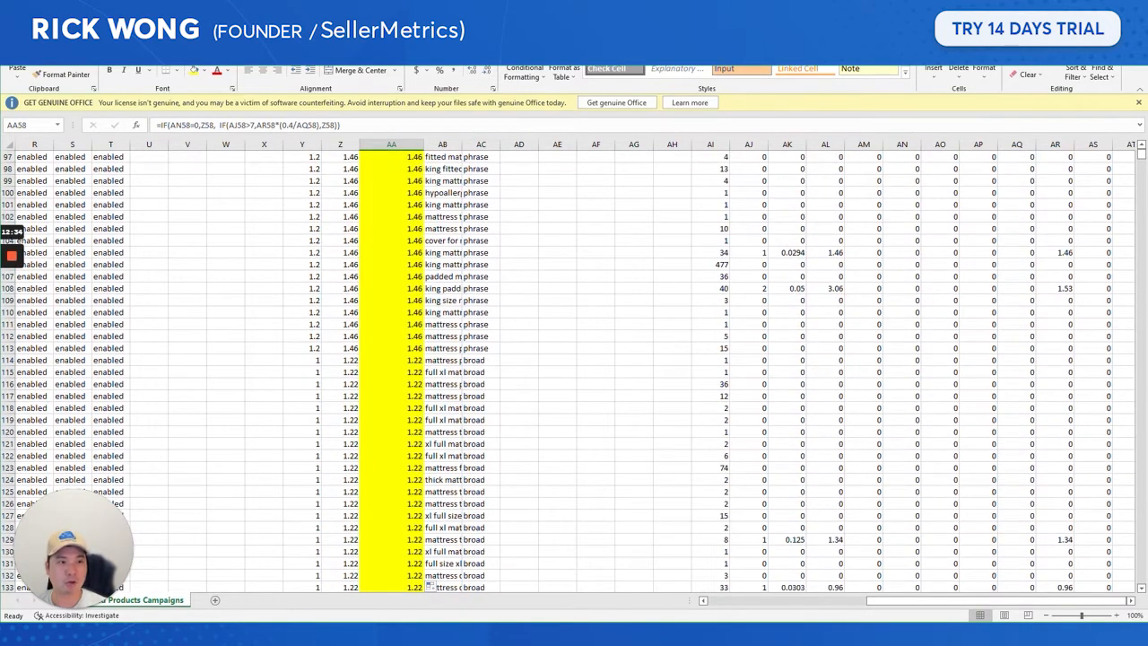
scroll(up, 3)
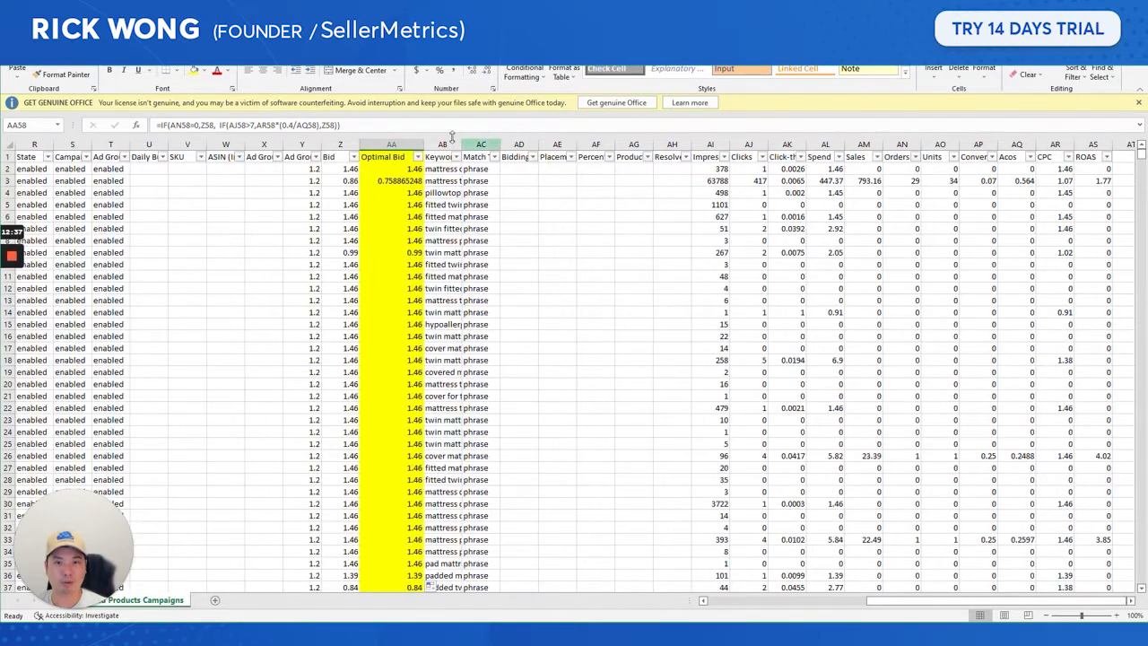
click(390, 169)
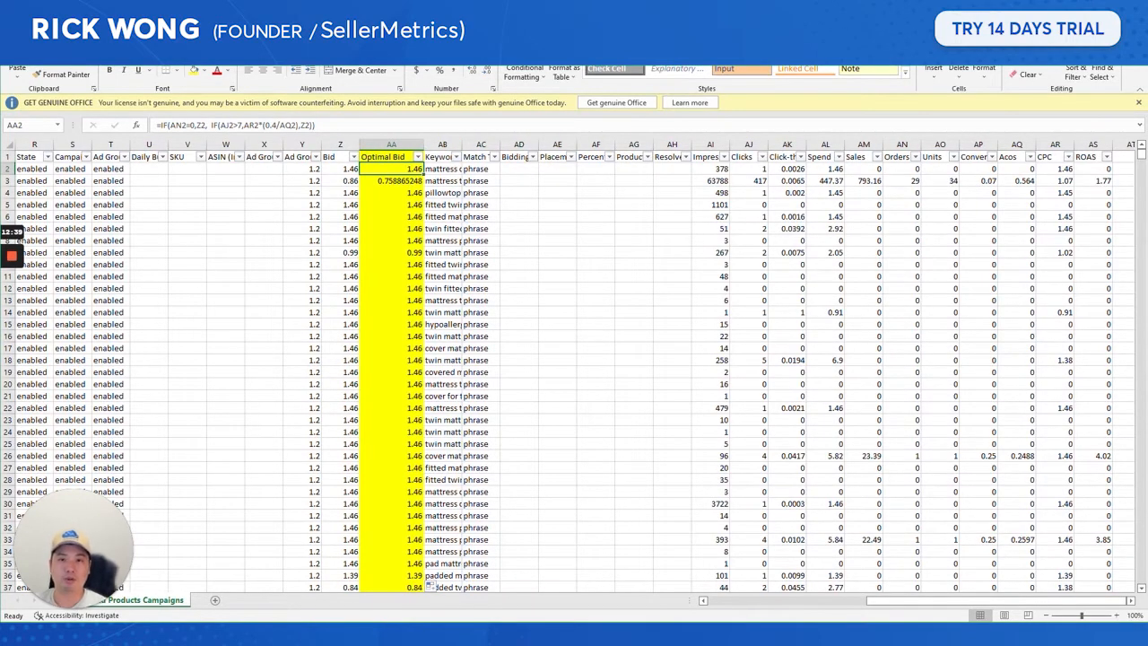
click(441, 143)
text(=AA2-Z2)
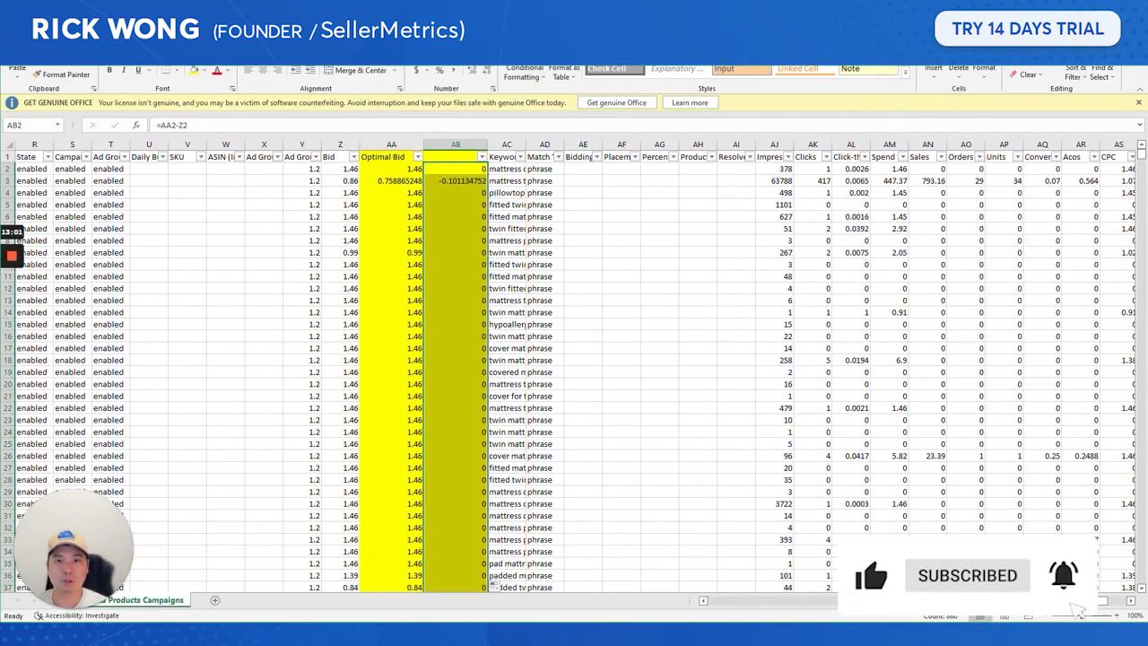
Filter the bid-difference column to changed rows, then show all rows again.
click(480, 157)
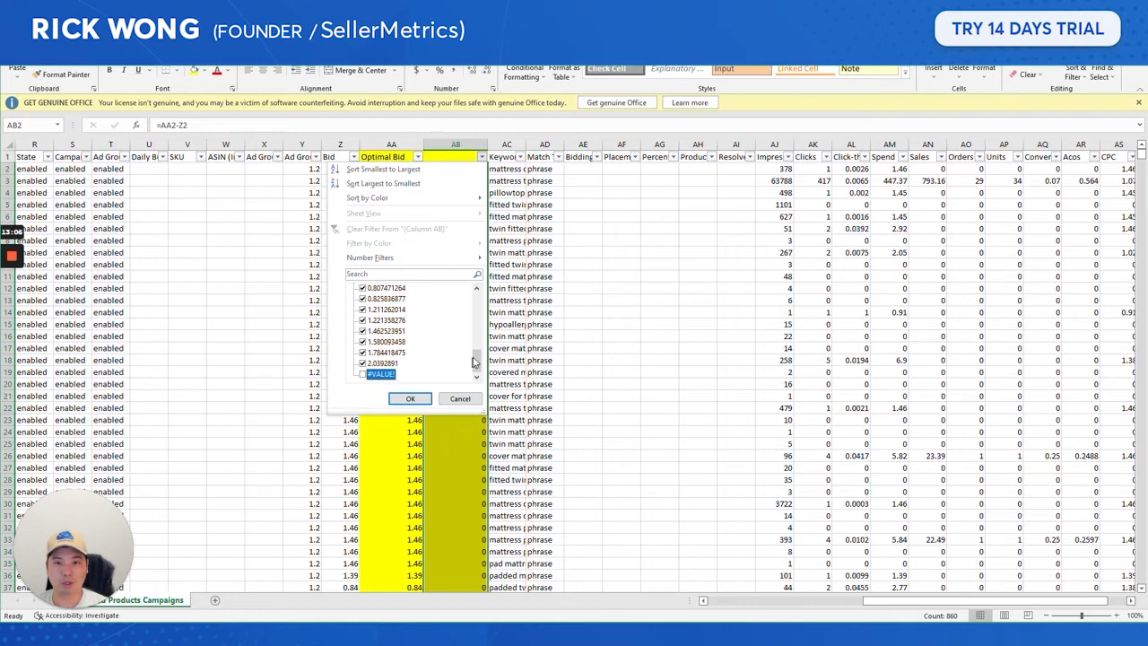
click(409, 398)
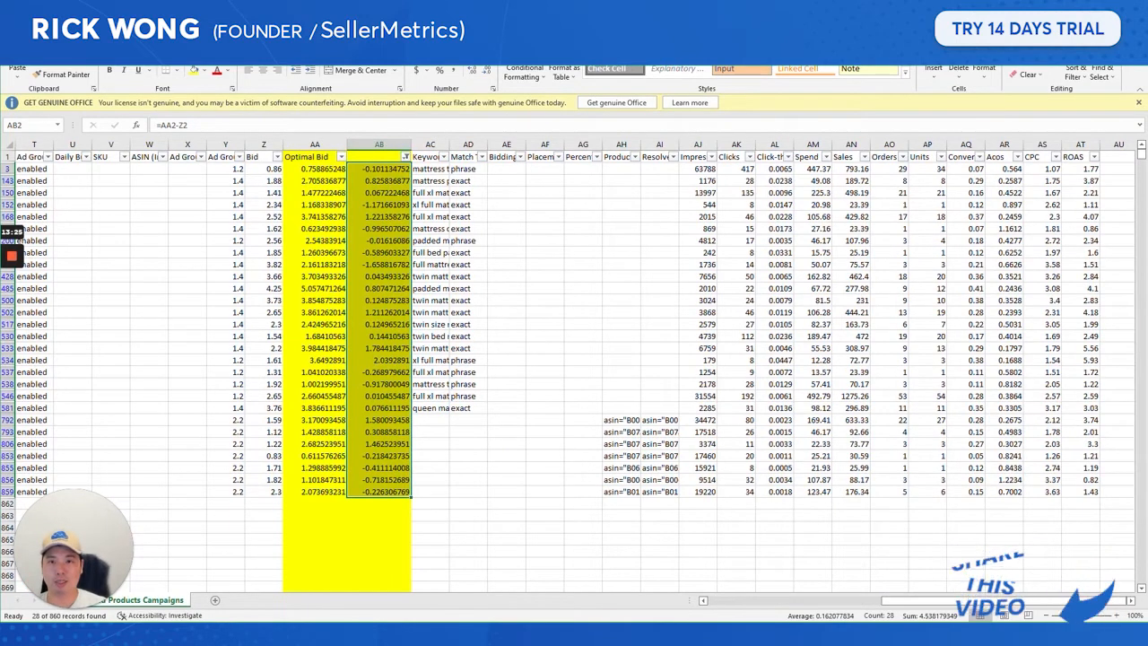
click(405, 156)
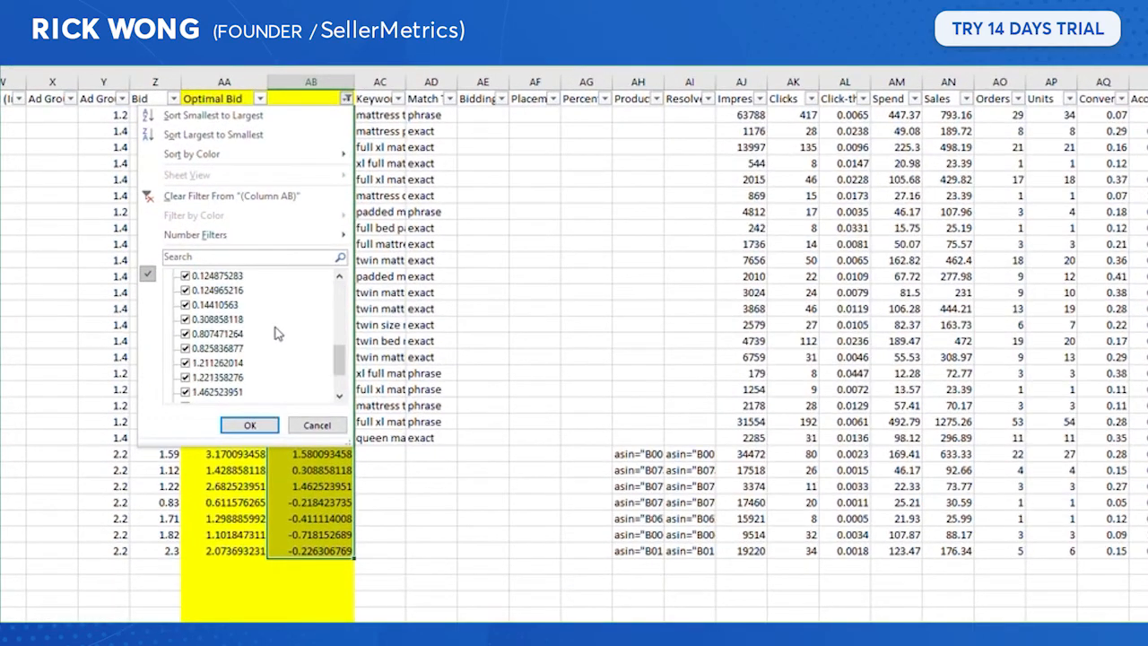
click(250, 423)
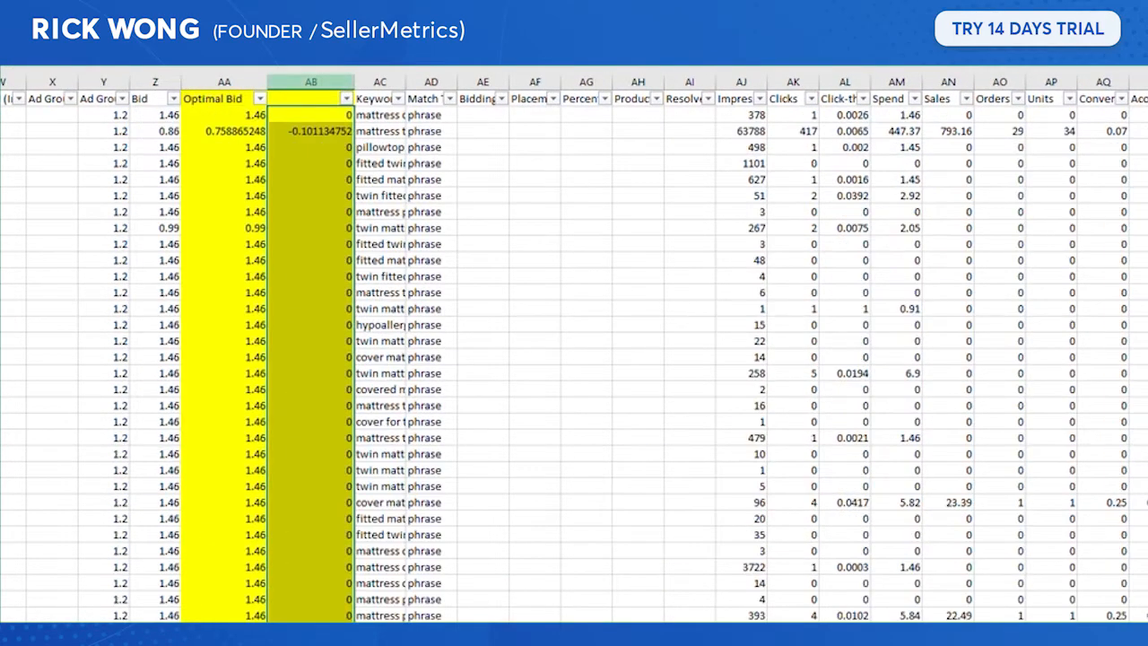
Refilter the difference column to isolate and delete the unchanged zero rows.
click(341, 98)
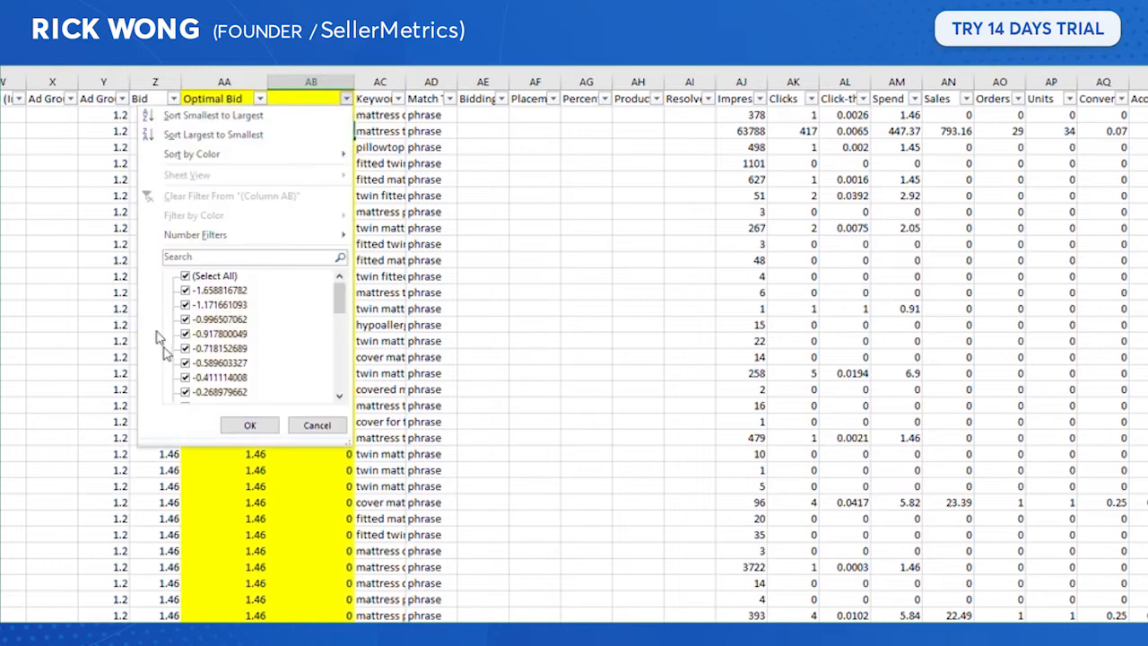
scroll(down, 3)
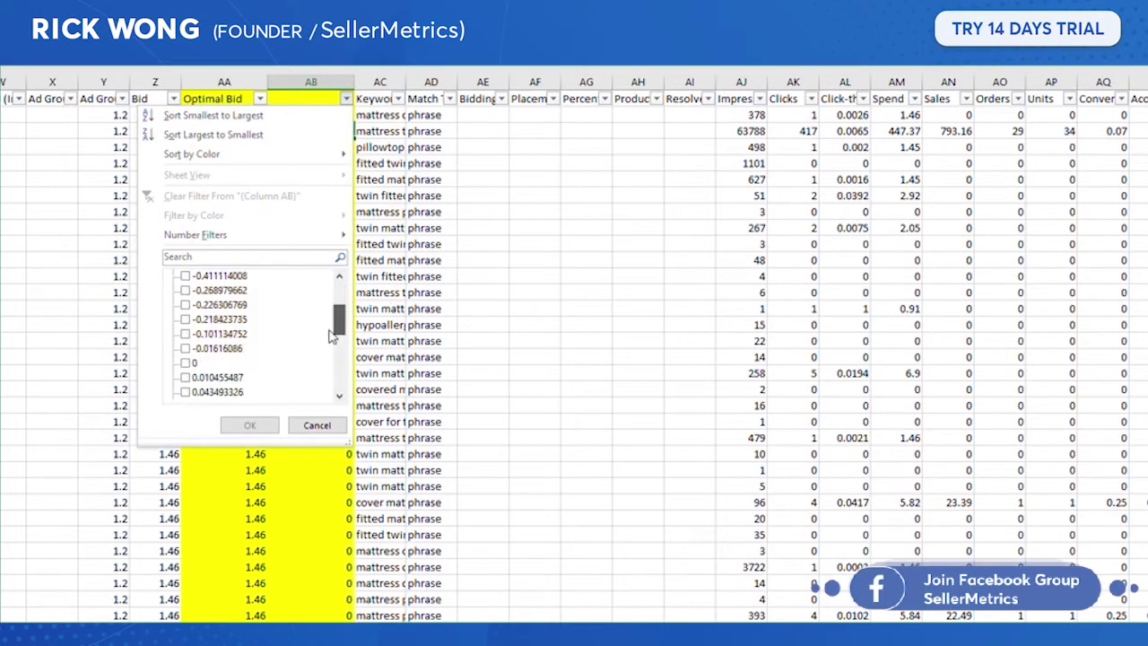
scroll(down, 3)
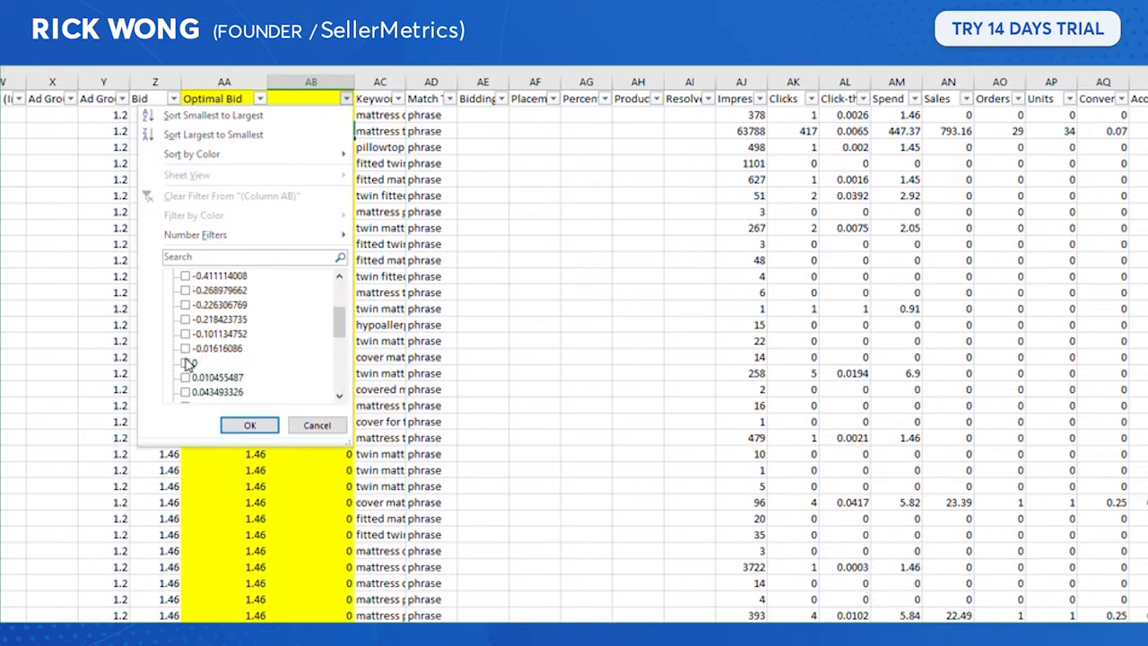
click(249, 423)
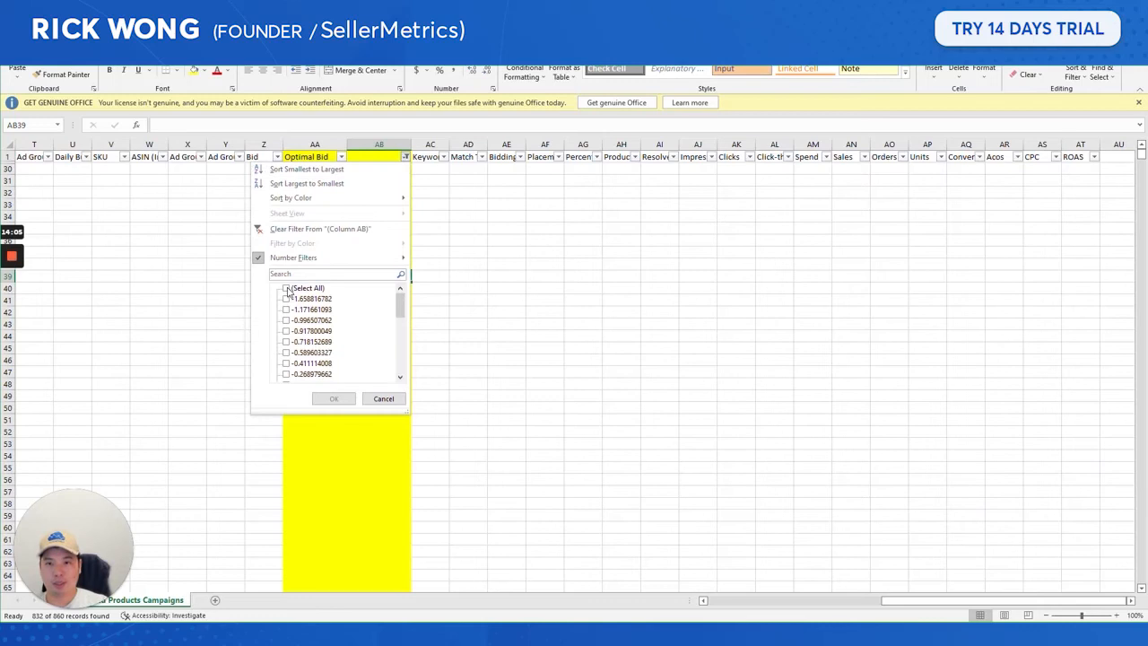
click(333, 398)
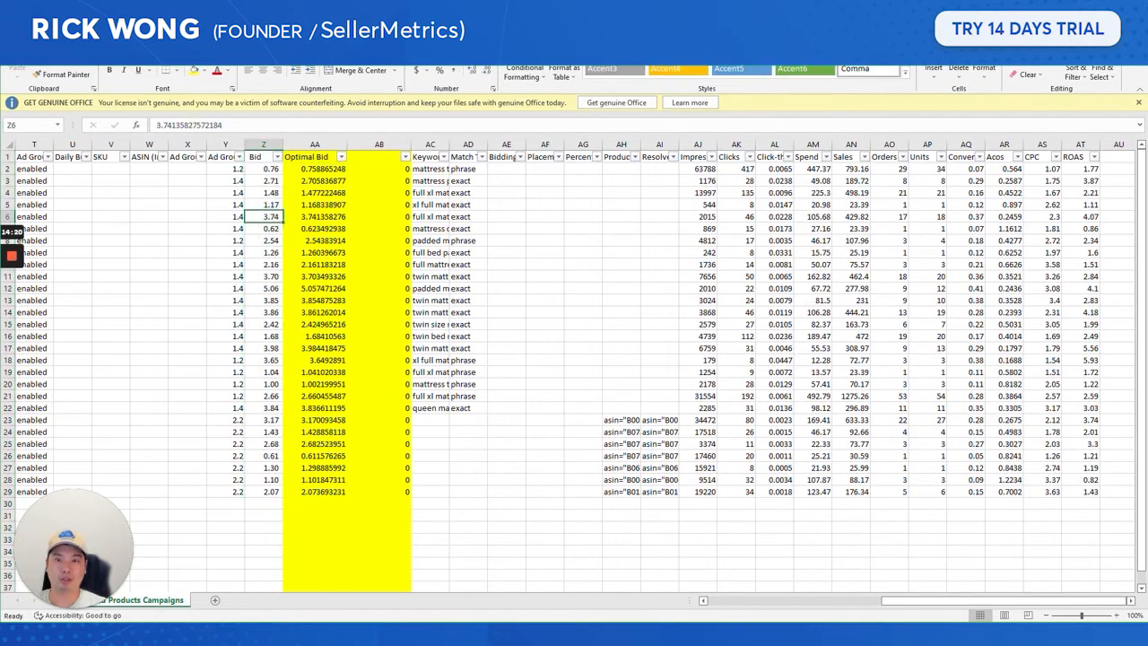
Delete the Optimal Bid and difference helper columns AA:AB, leaving optimal bids in column Z.
click(316, 143)
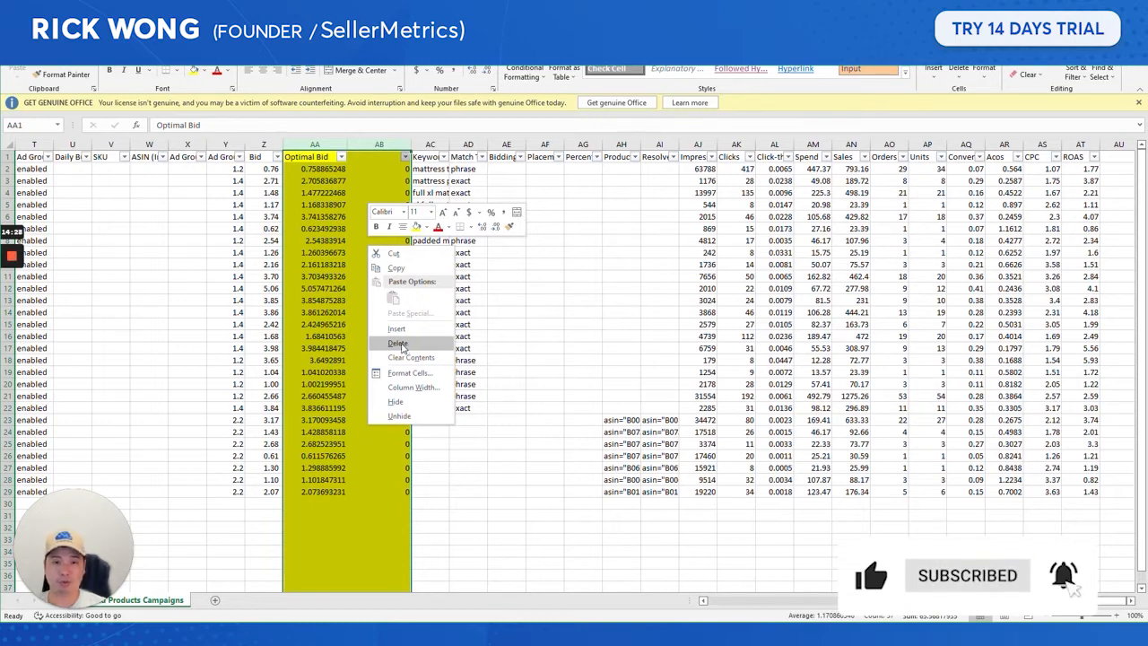
click(398, 342)
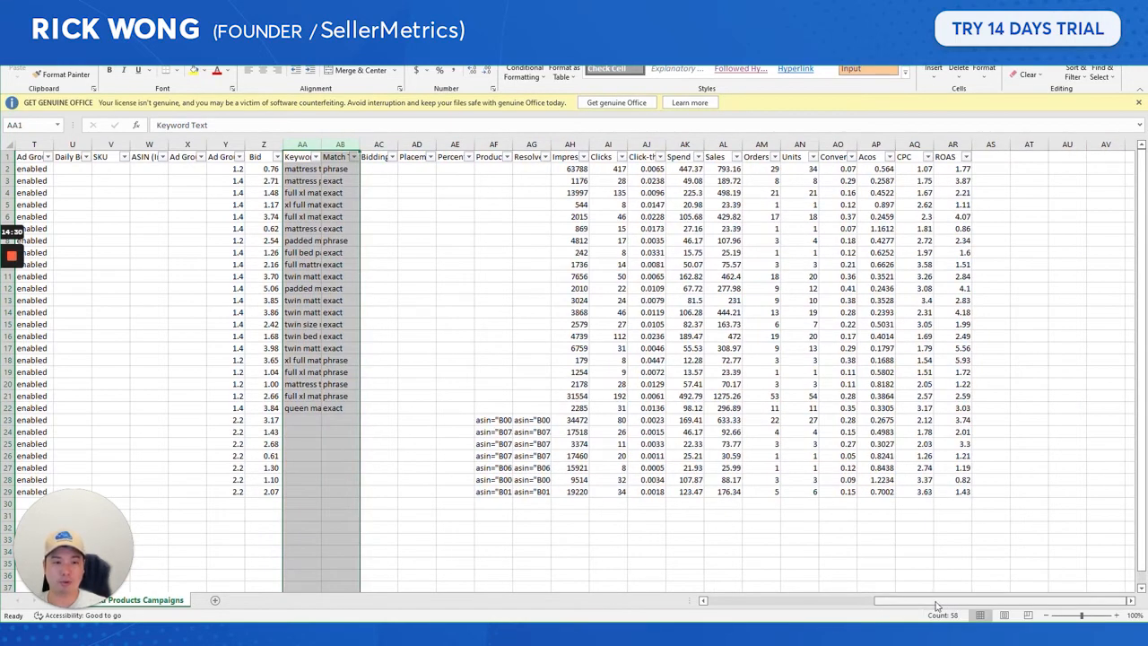
scroll(left, 3)
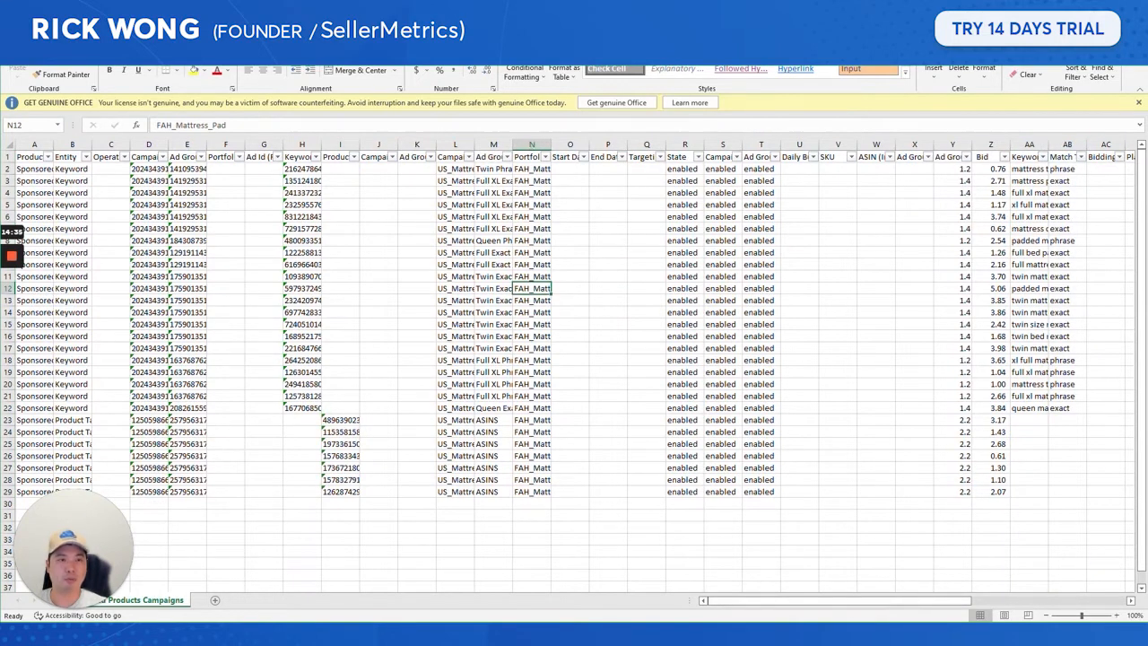
click(990, 144)
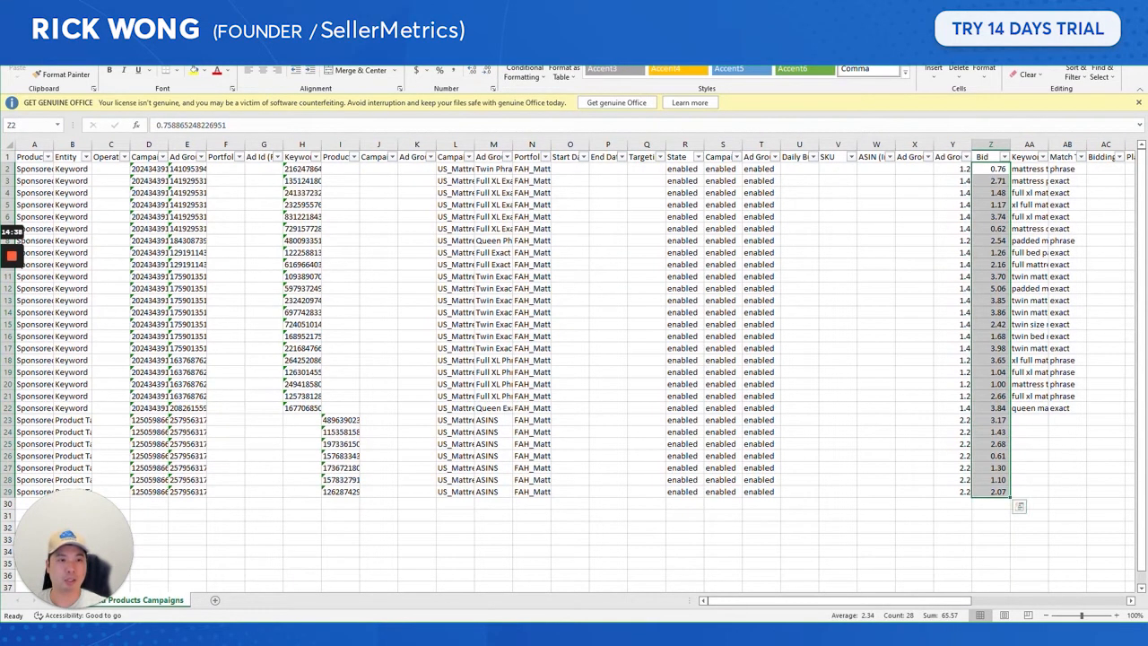
scroll(right, 3)
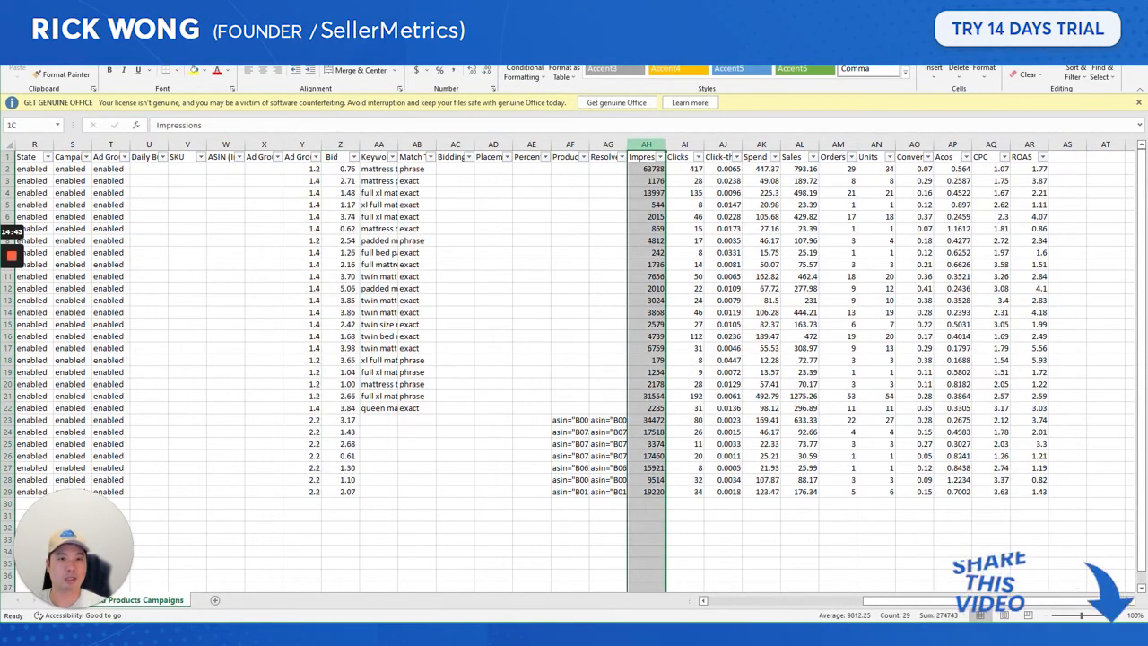
Delete the performance metric columns AH:AS from Impressions through ROAS.
right_click(1029, 158)
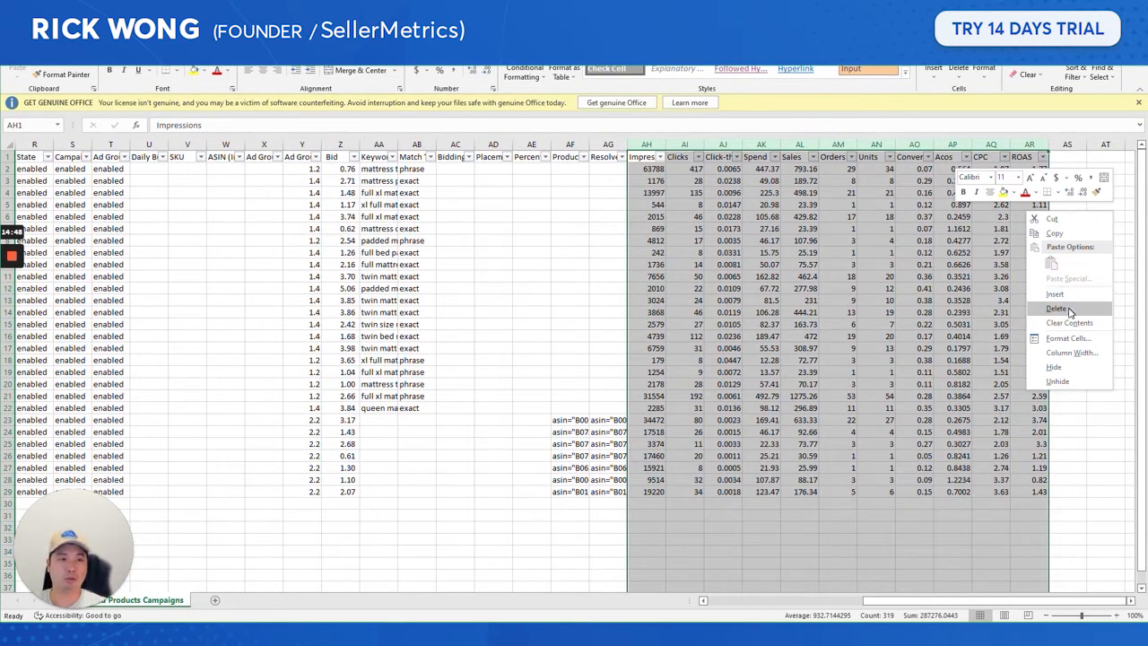
click(1057, 308)
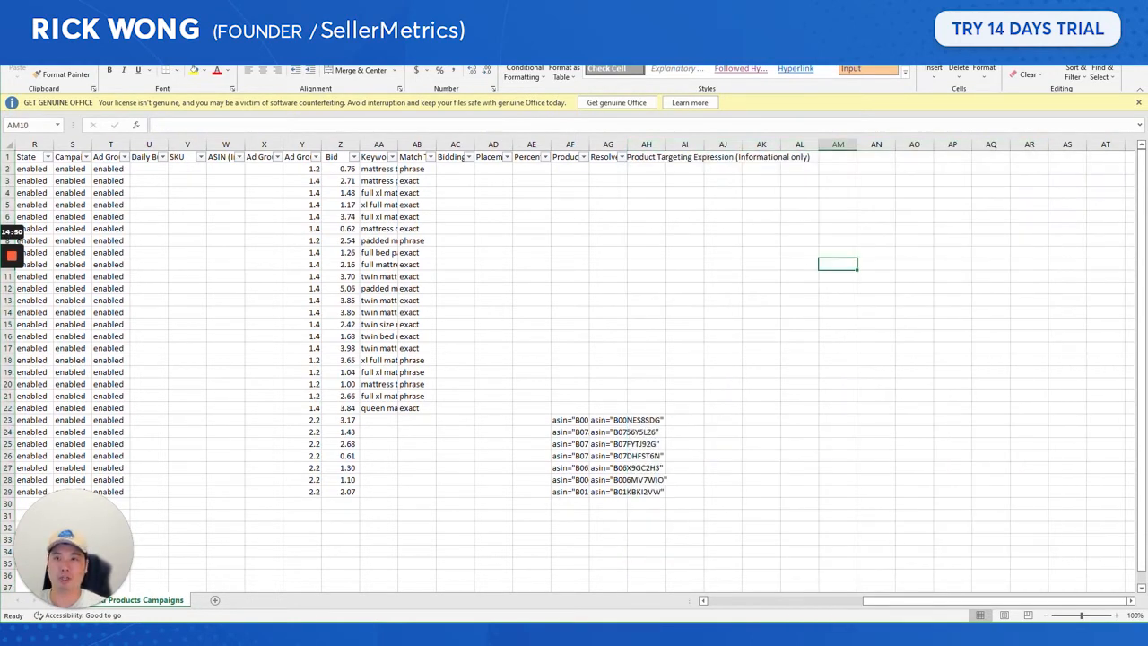
click(32, 190)
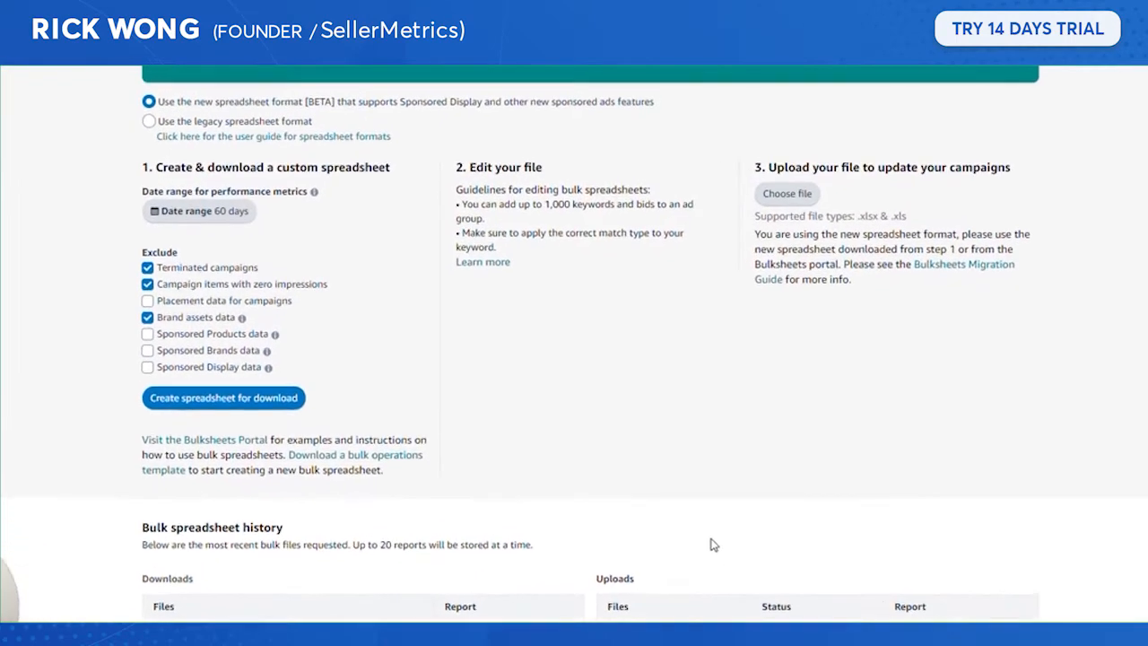
Upload the trimmed bulk file on the Amazon Ads Bulk operations page.
scroll(up, 3)
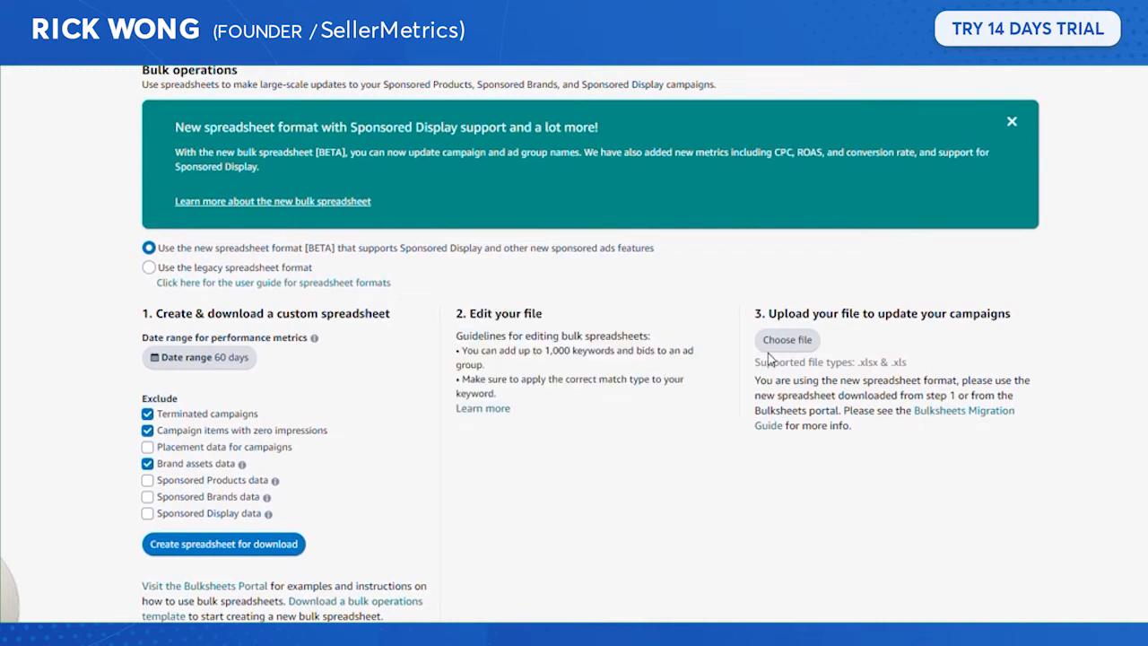
click(785, 341)
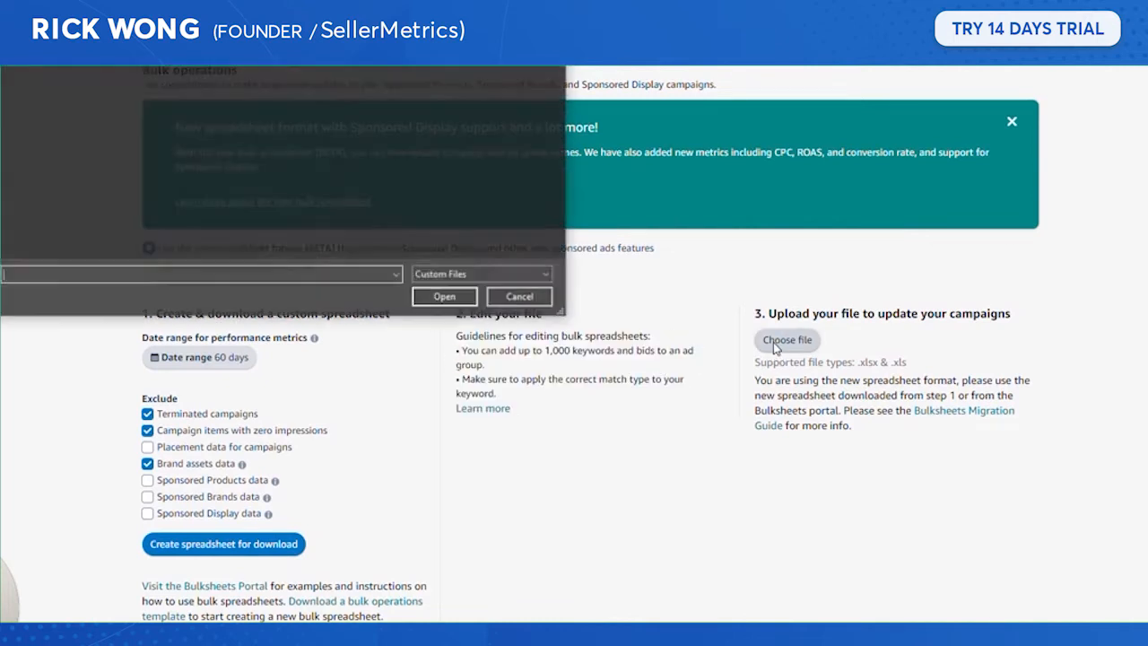
click(785, 341)
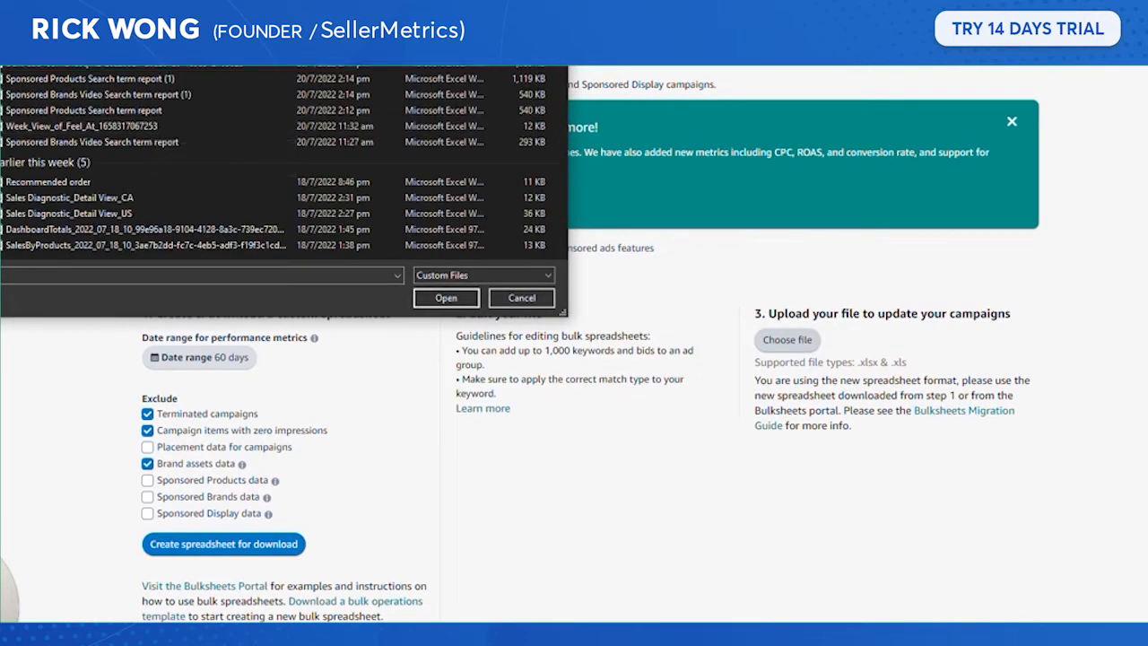
click(445, 298)
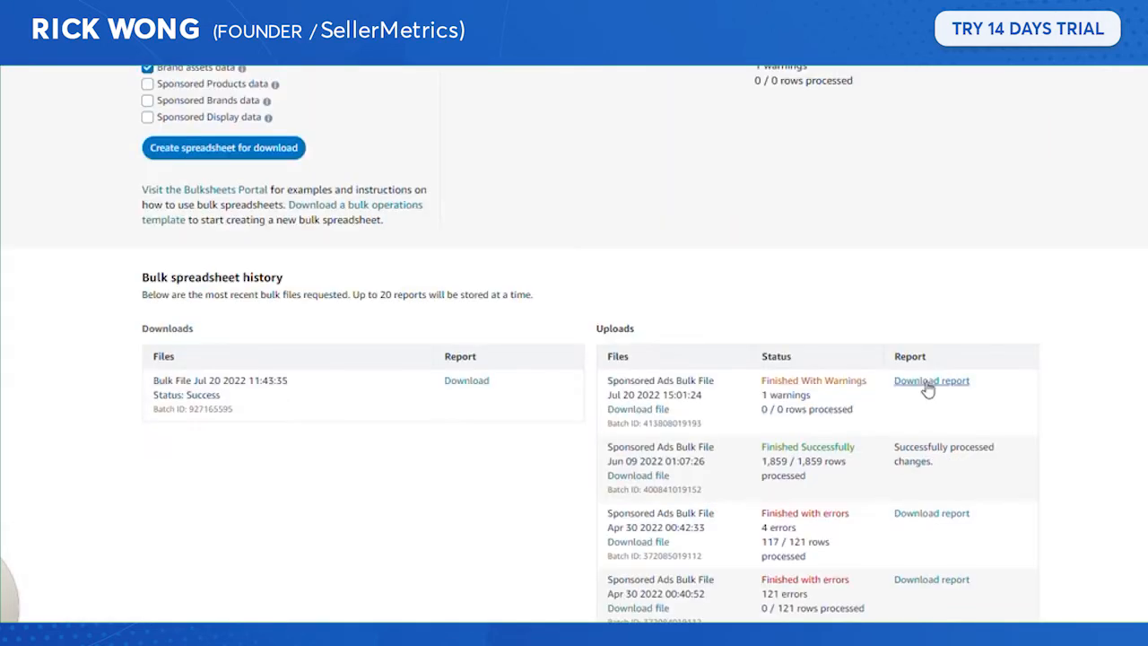
Download and save the report for the upload that finished with one warning.
click(931, 380)
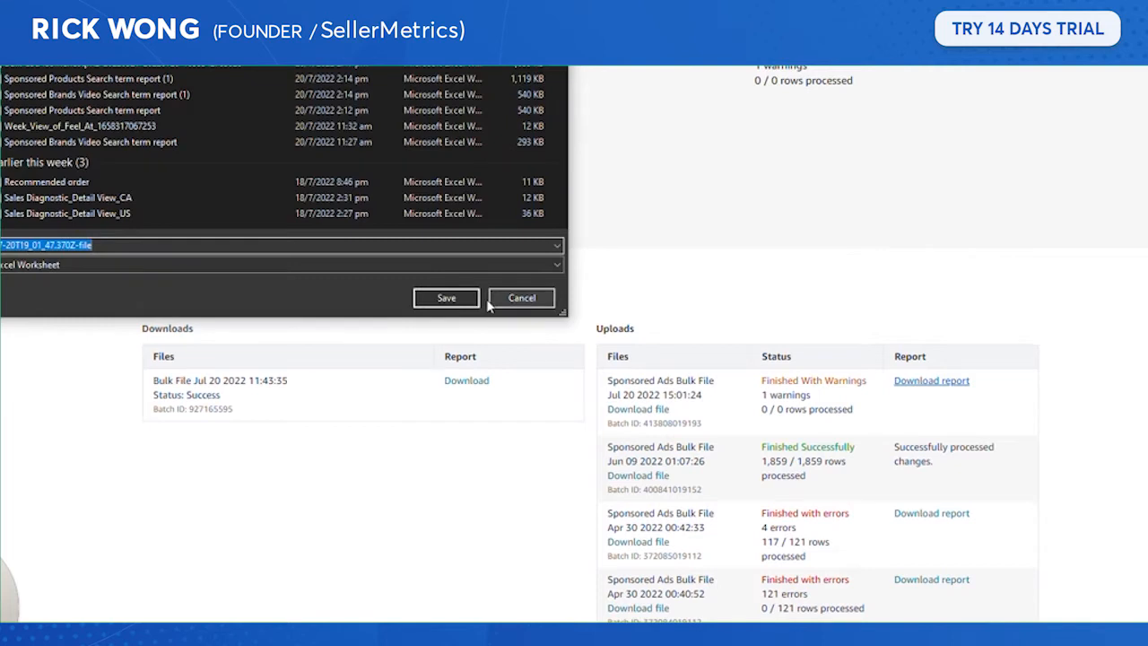
click(445, 298)
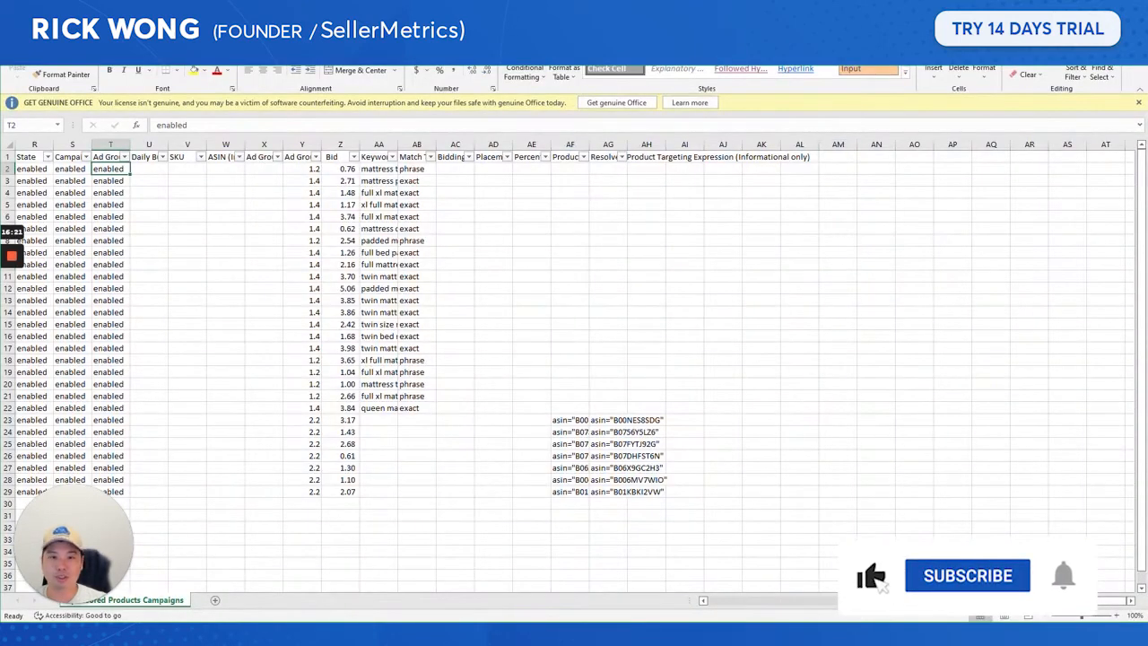
Switch to the bulksheets guide and highlight the required Operation value Update.
scroll(left, 3)
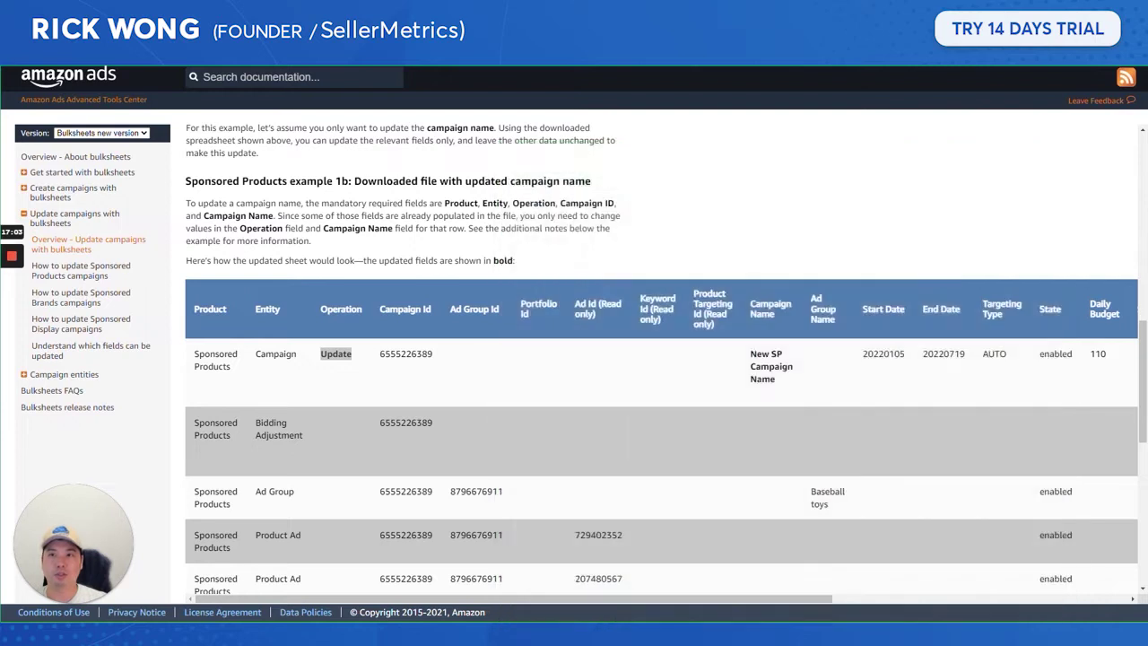
click(743, 336)
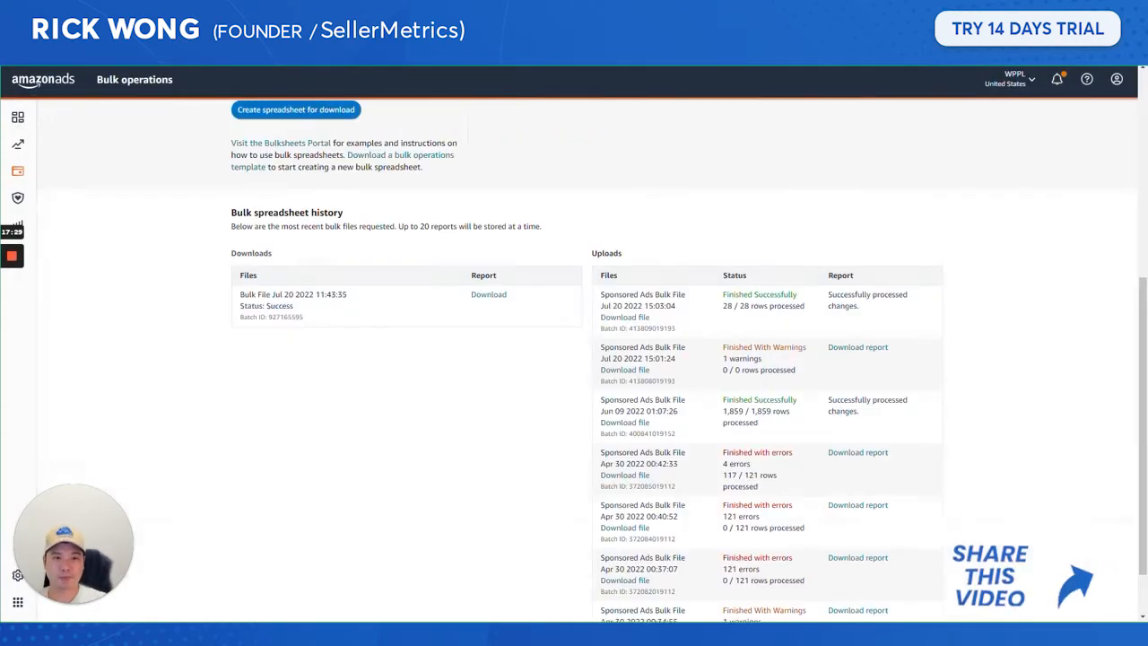
mouse_move(703, 320)
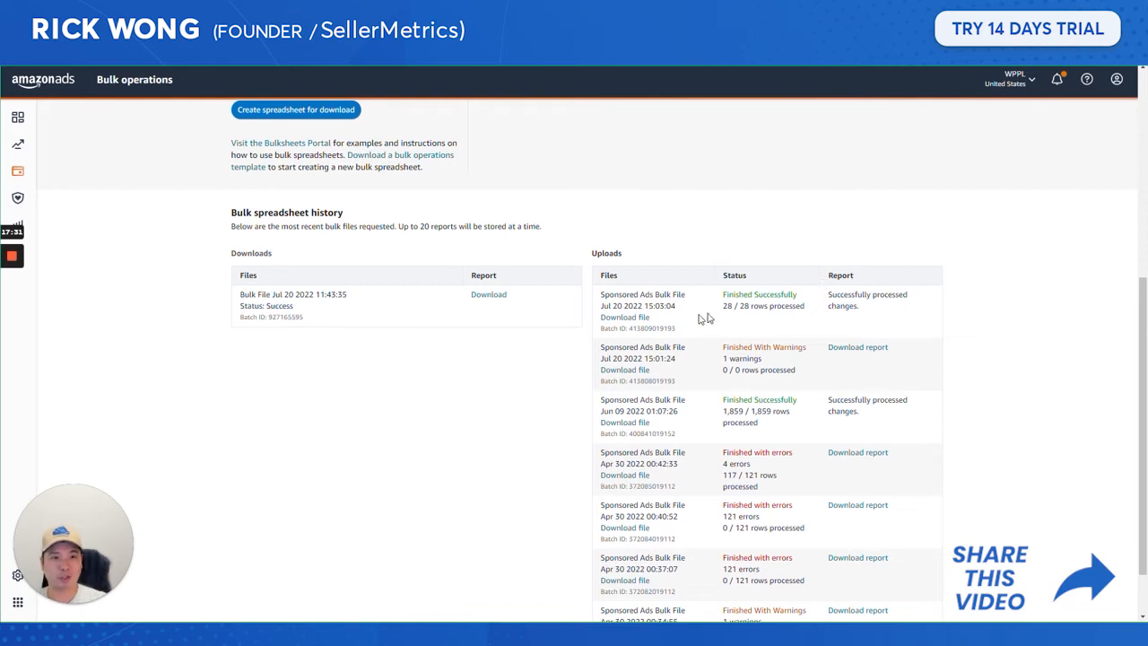
mouse_move(683, 438)
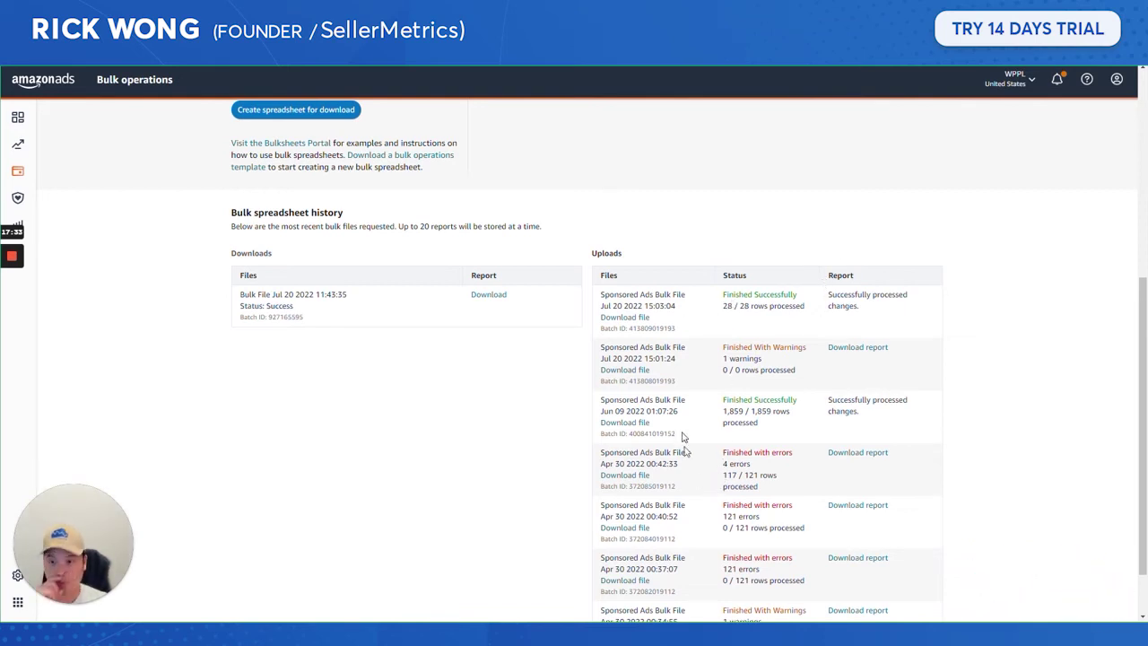
mouse_move(825, 316)
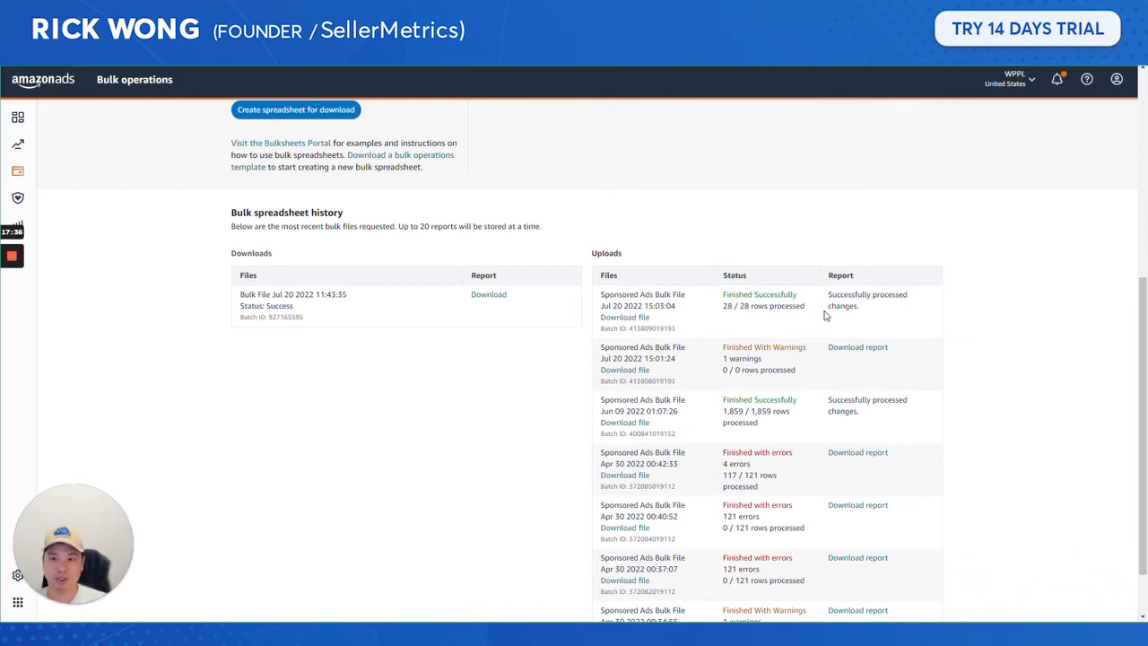
scroll(up, 3)
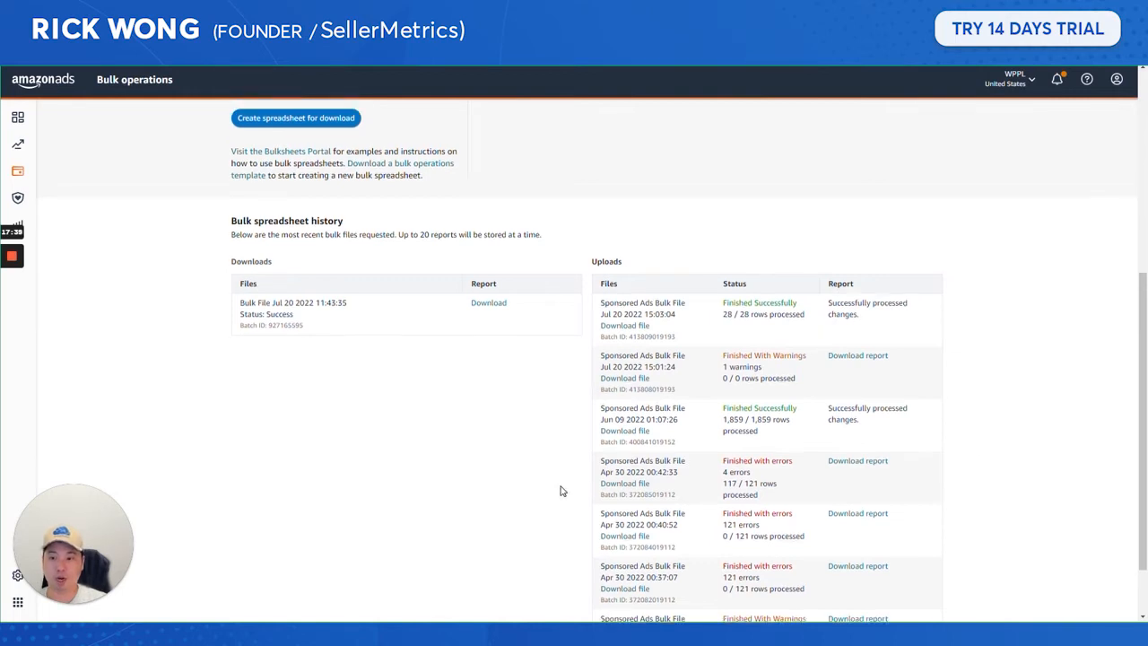
scroll(up, 3)
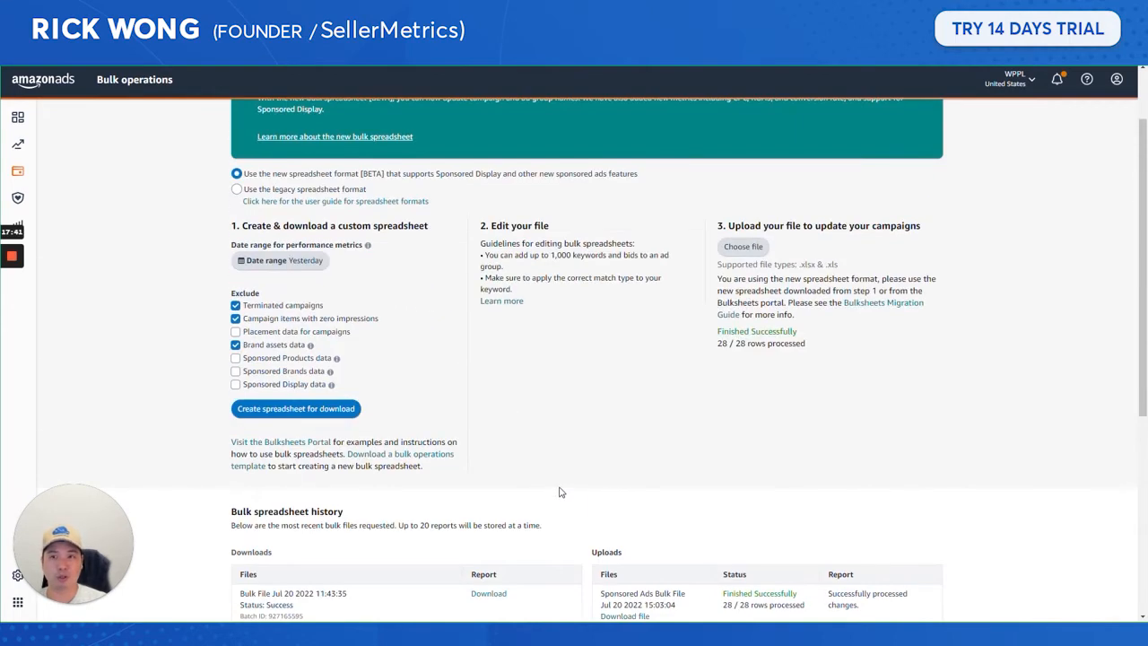
scroll(up, 3)
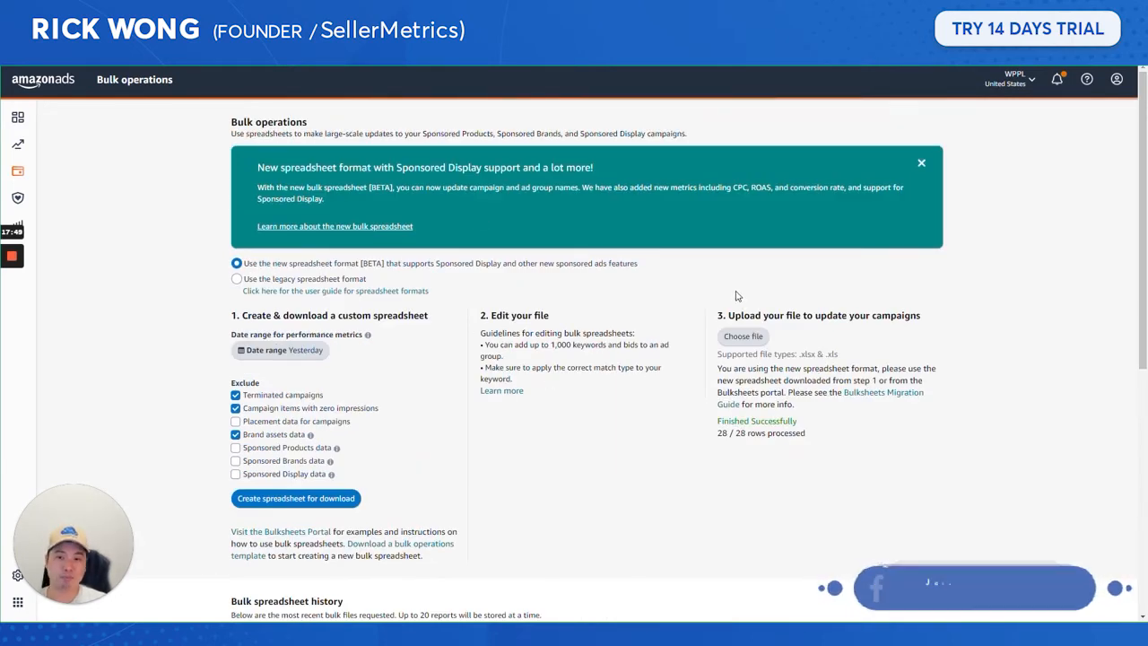
mouse_move(599, 294)
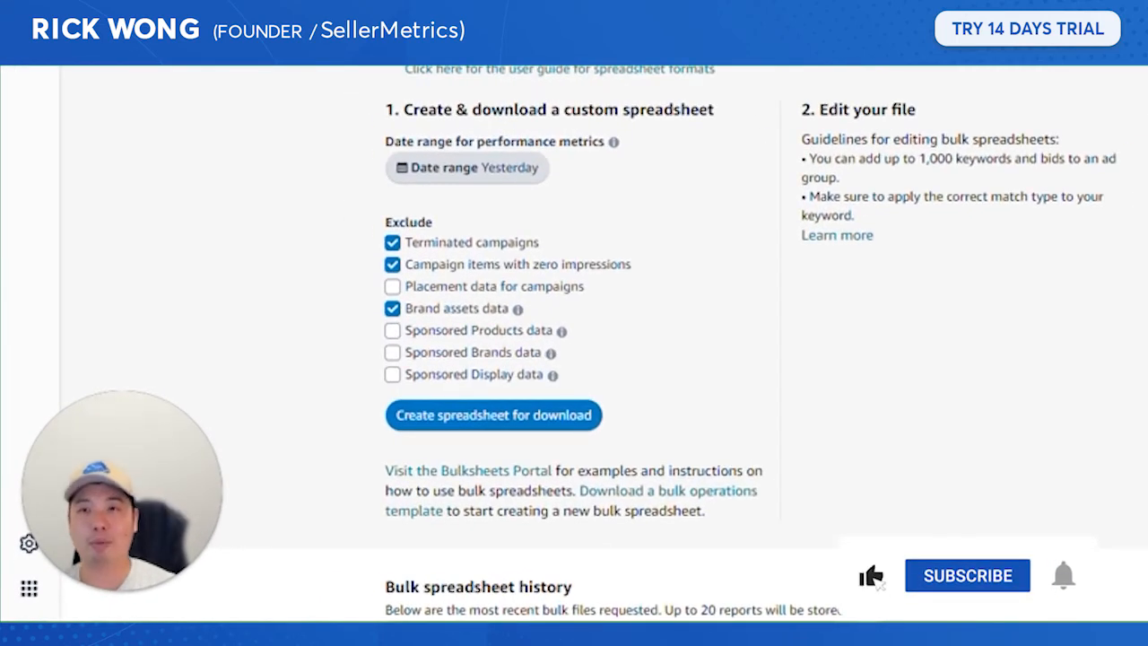
click(966, 573)
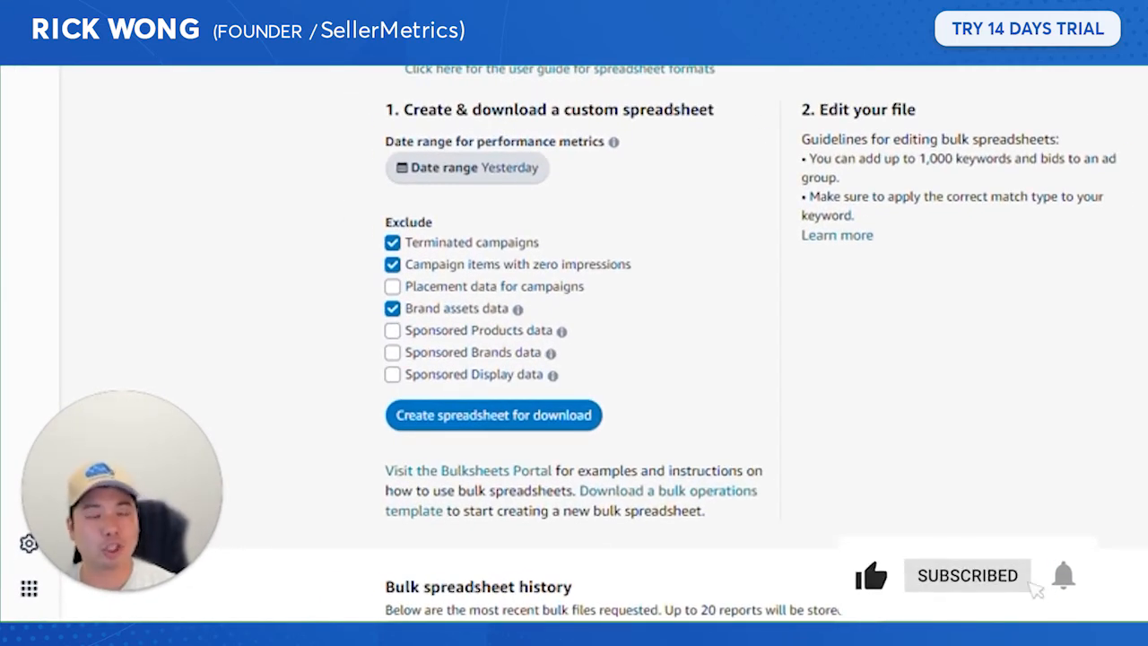